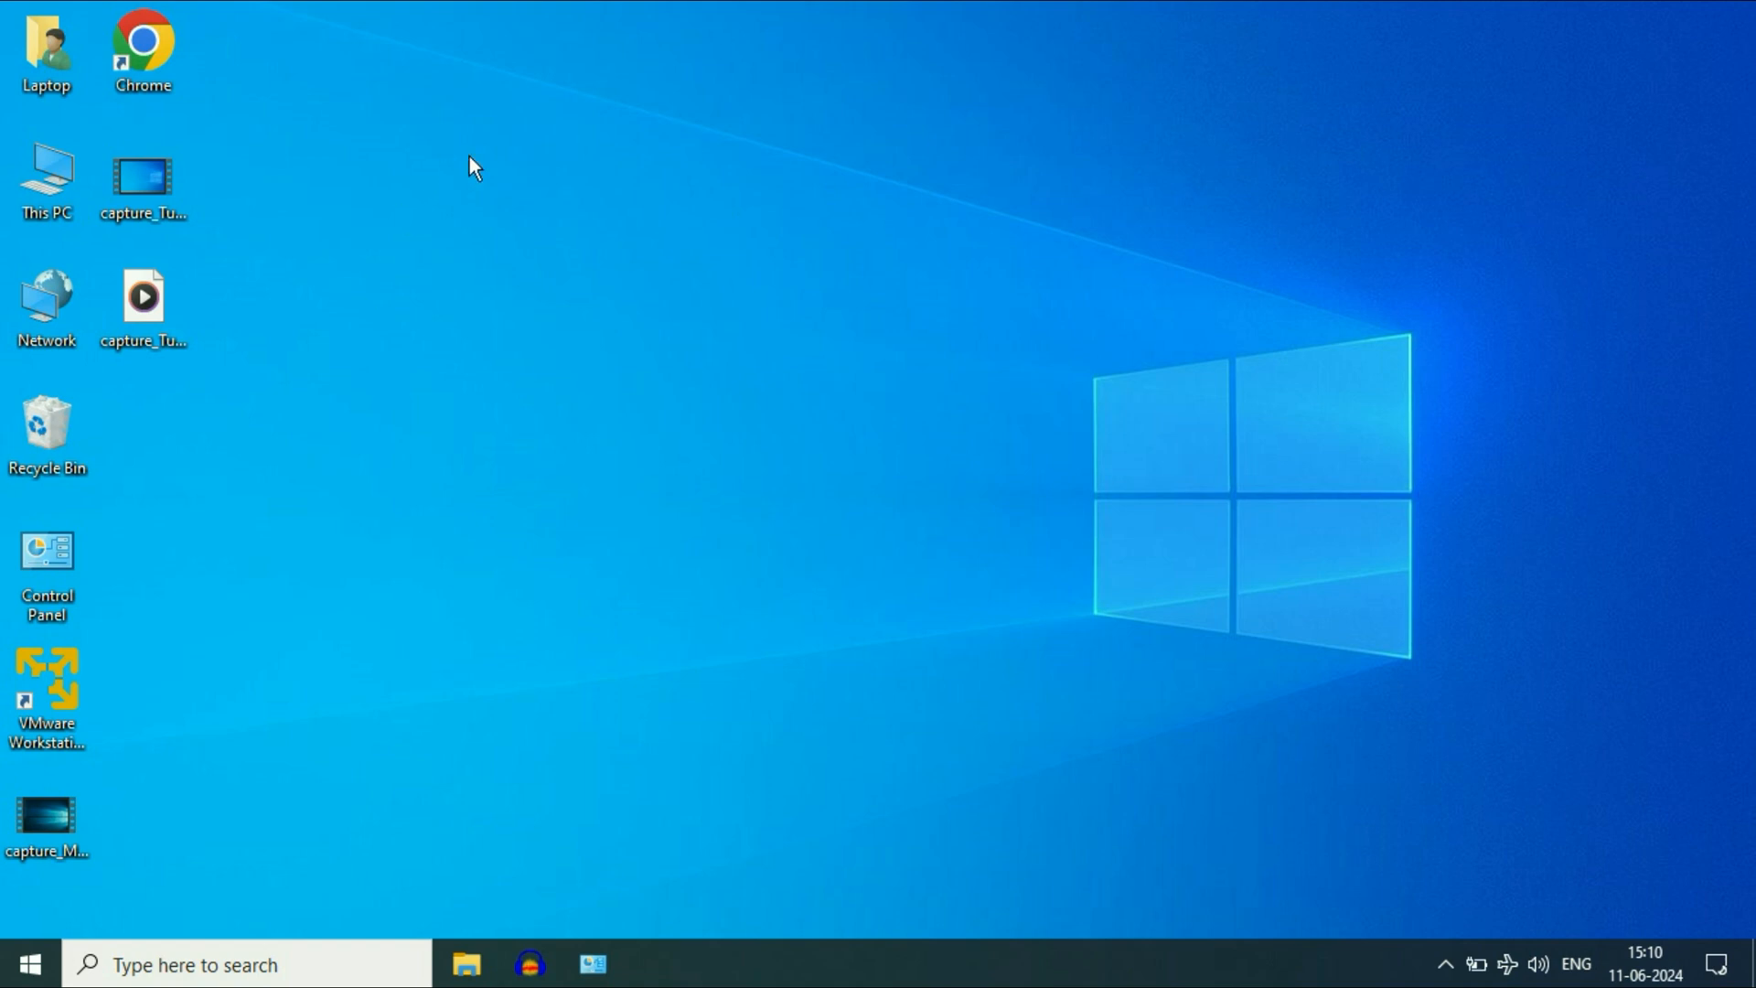
Step: Show the taskbar network flyout with Wi-Fi off and airplane mode on
{"action": "left_click", "coordinate": [1509, 964]}
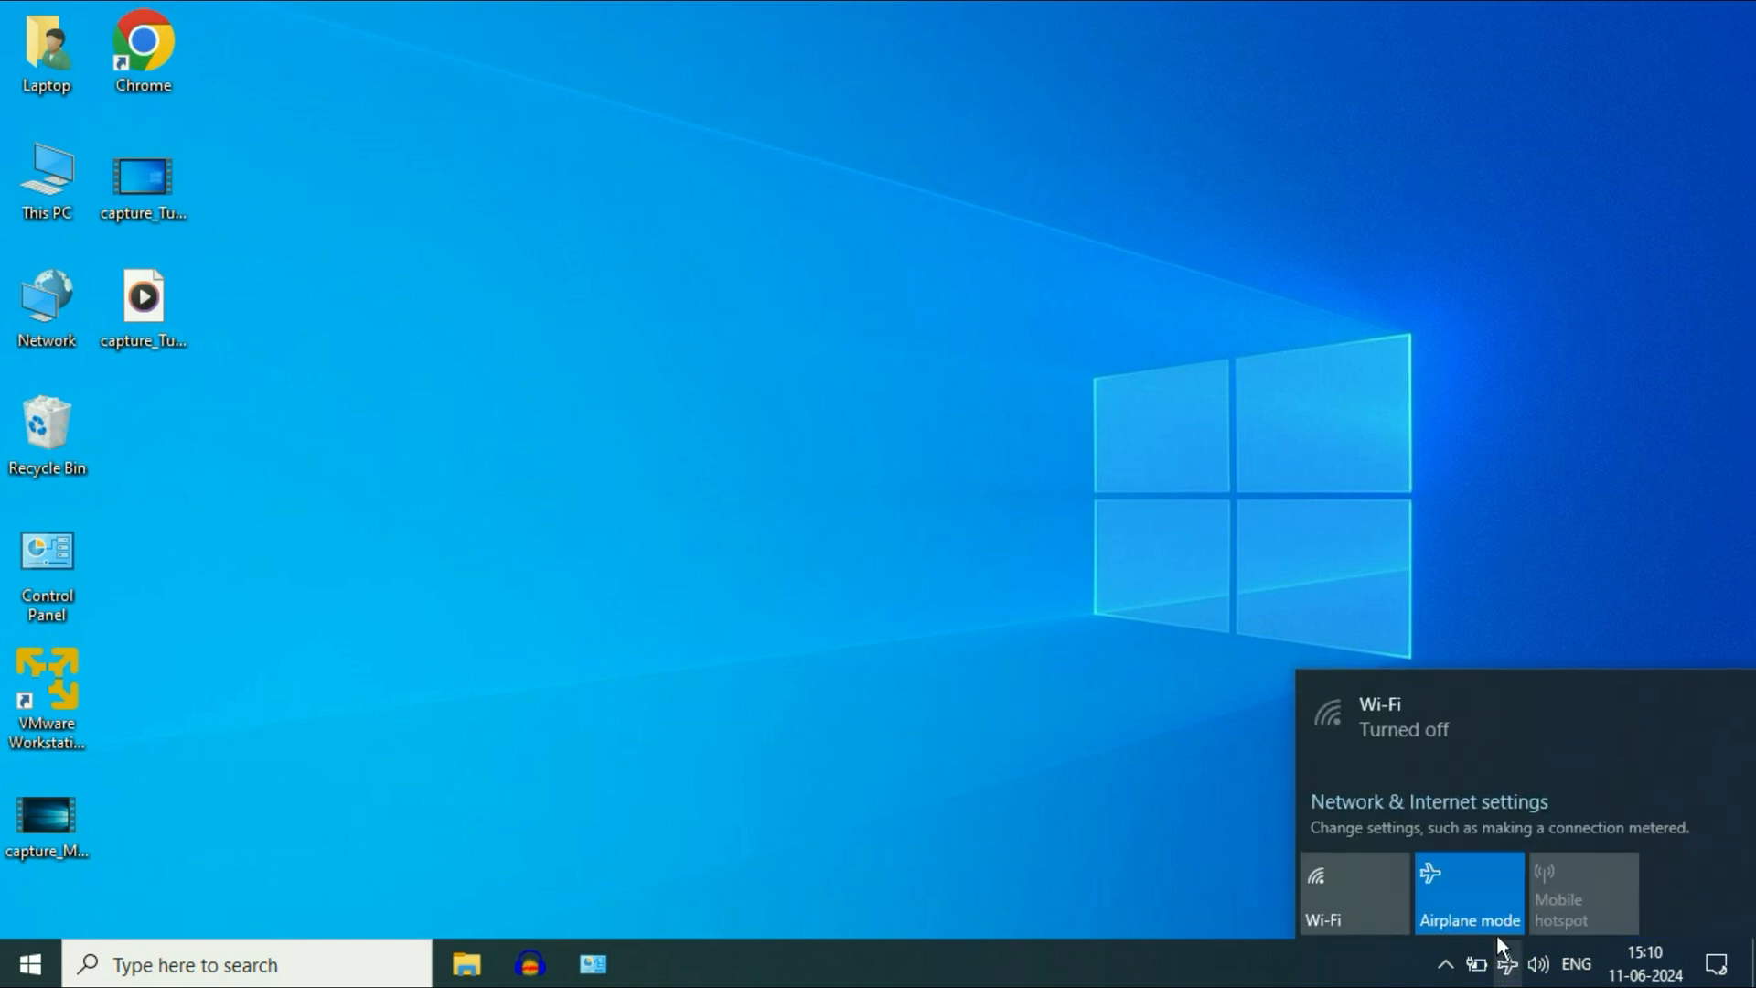
{"action": "mouse_move", "coordinate": [1454, 722]}
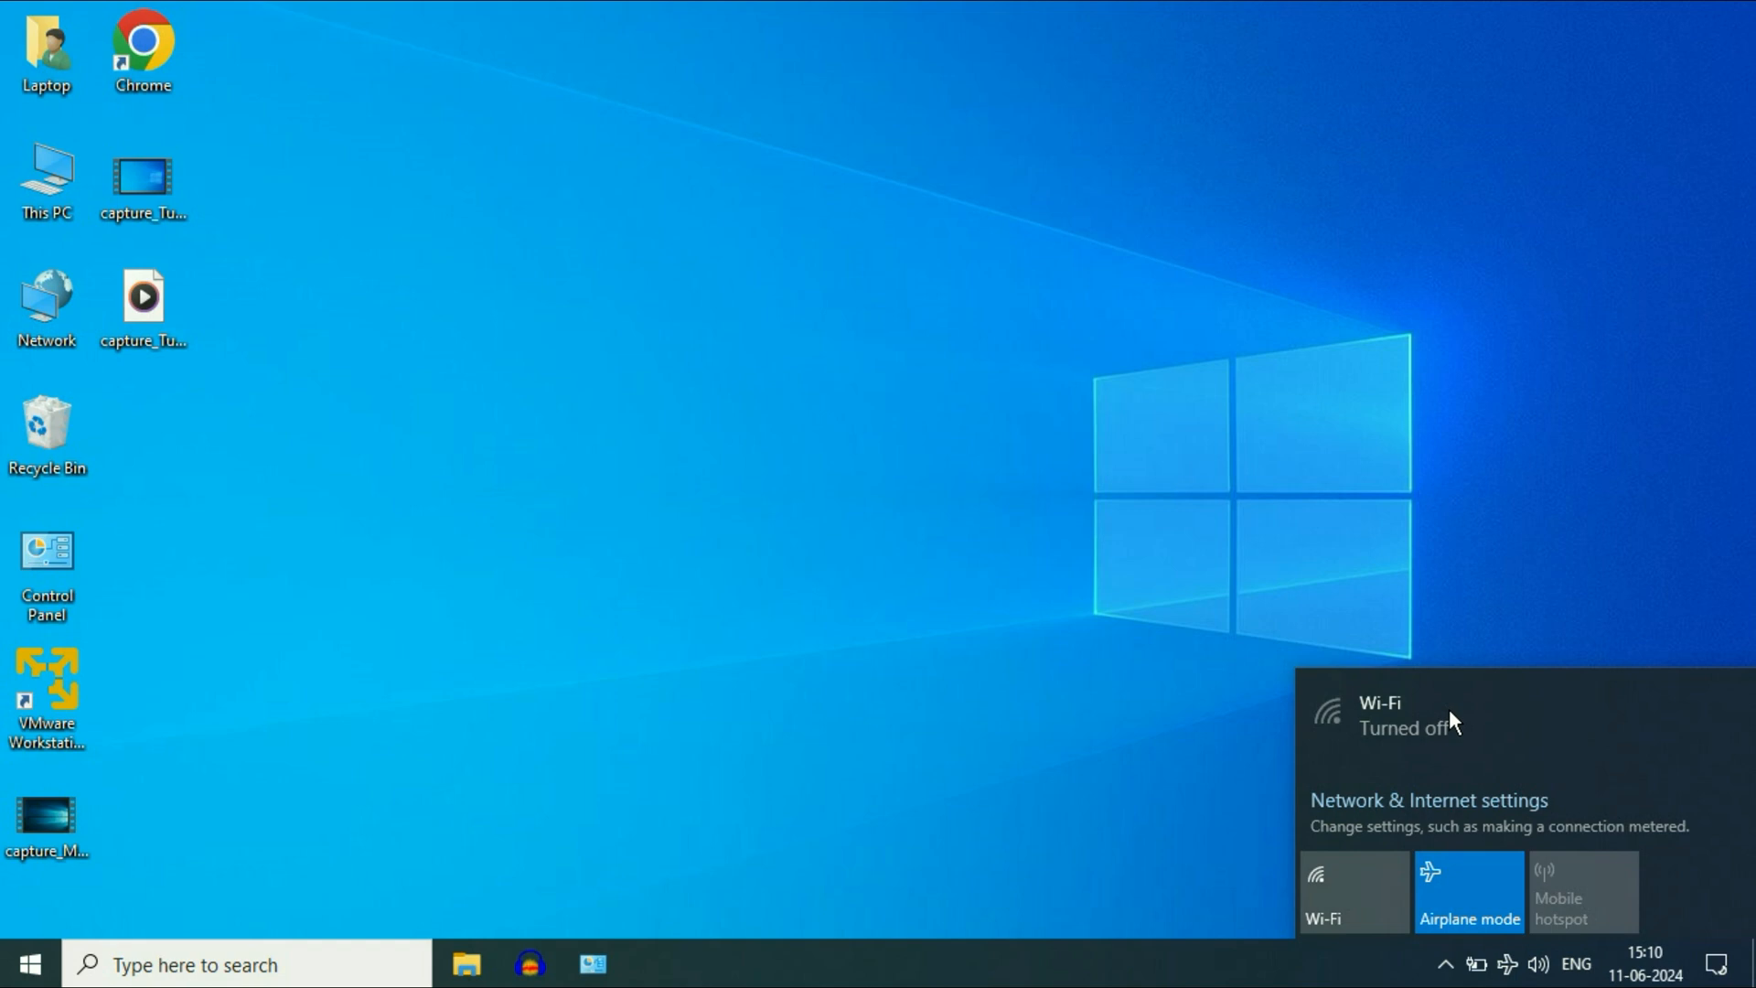
{"action": "mouse_move", "coordinate": [1508, 820]}
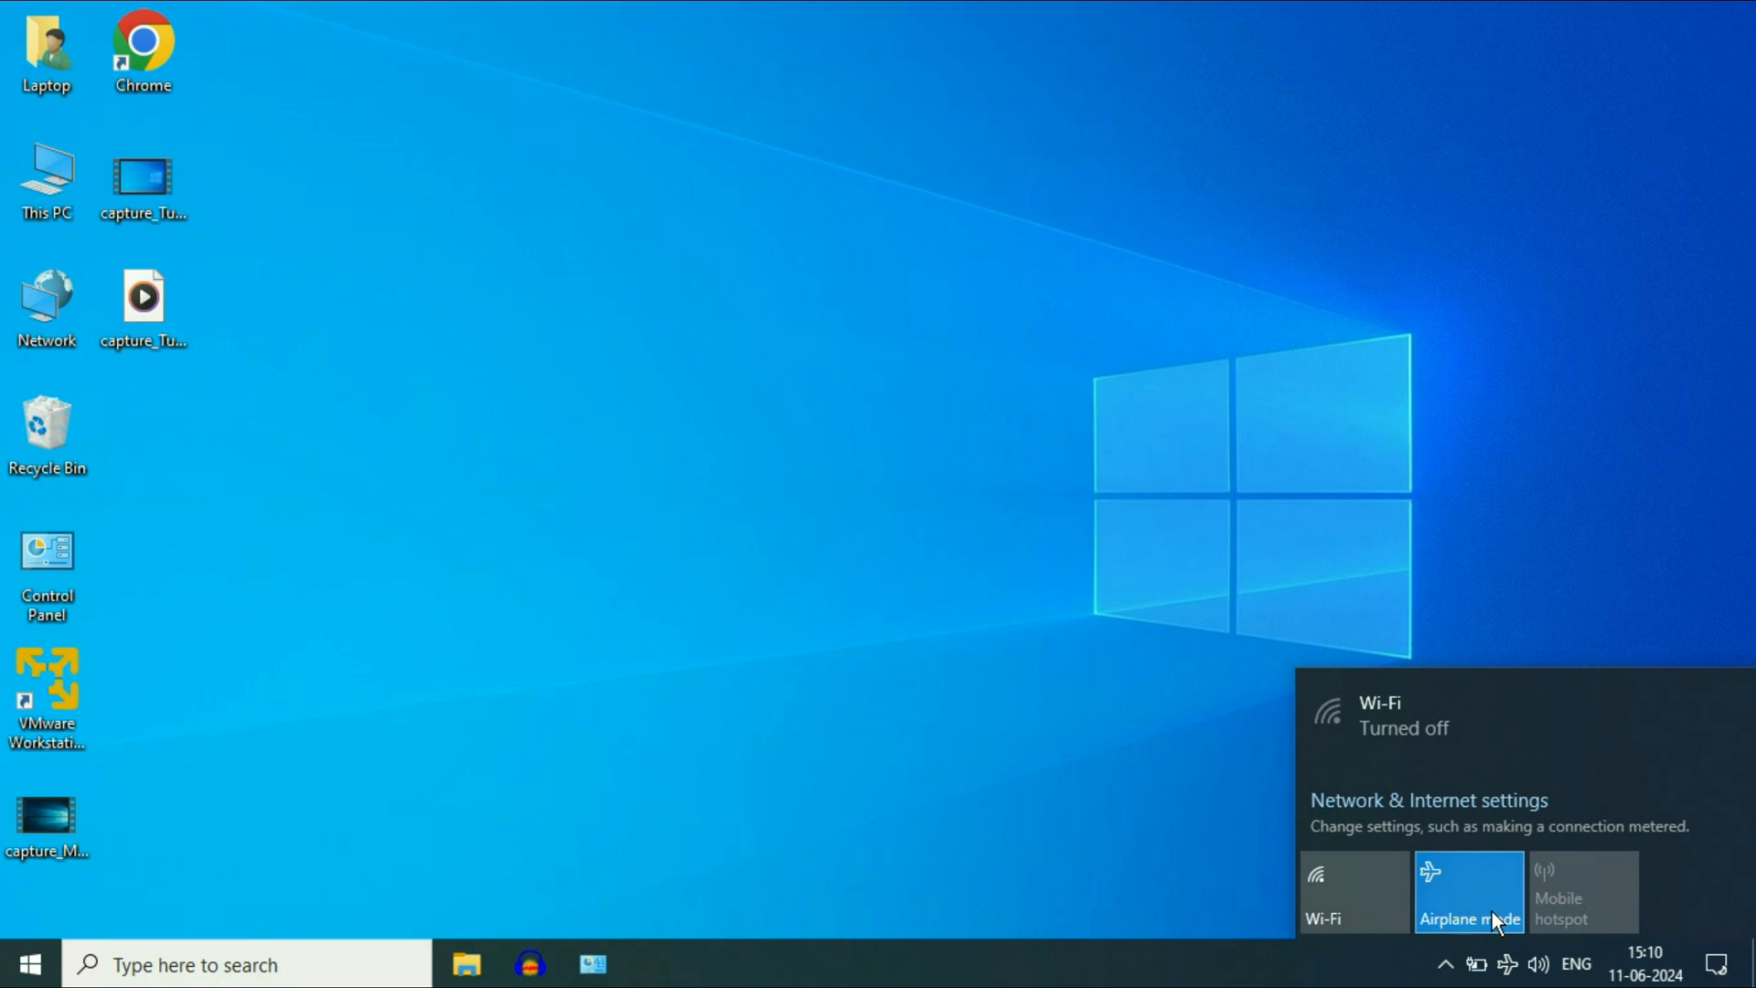
{"action": "mouse_move", "coordinate": [965, 512]}
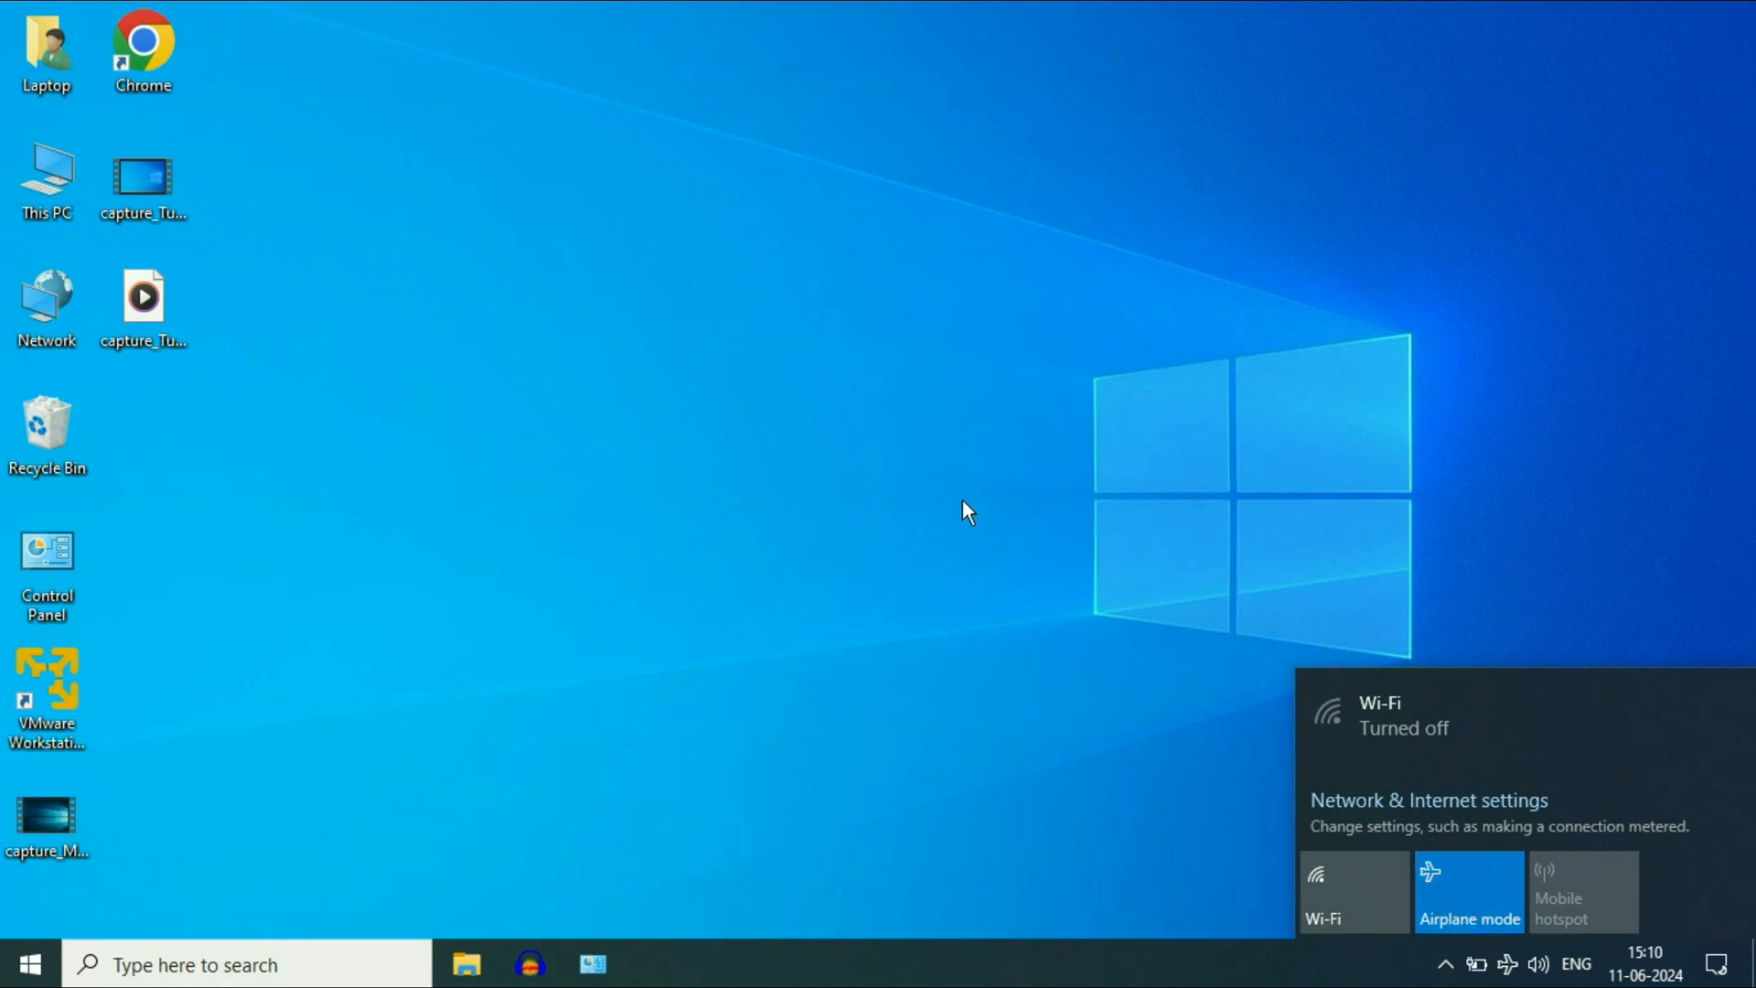
Step: Dismiss the network flyout back to the bare desktop
{"action": "left_click", "coordinate": [743, 400]}
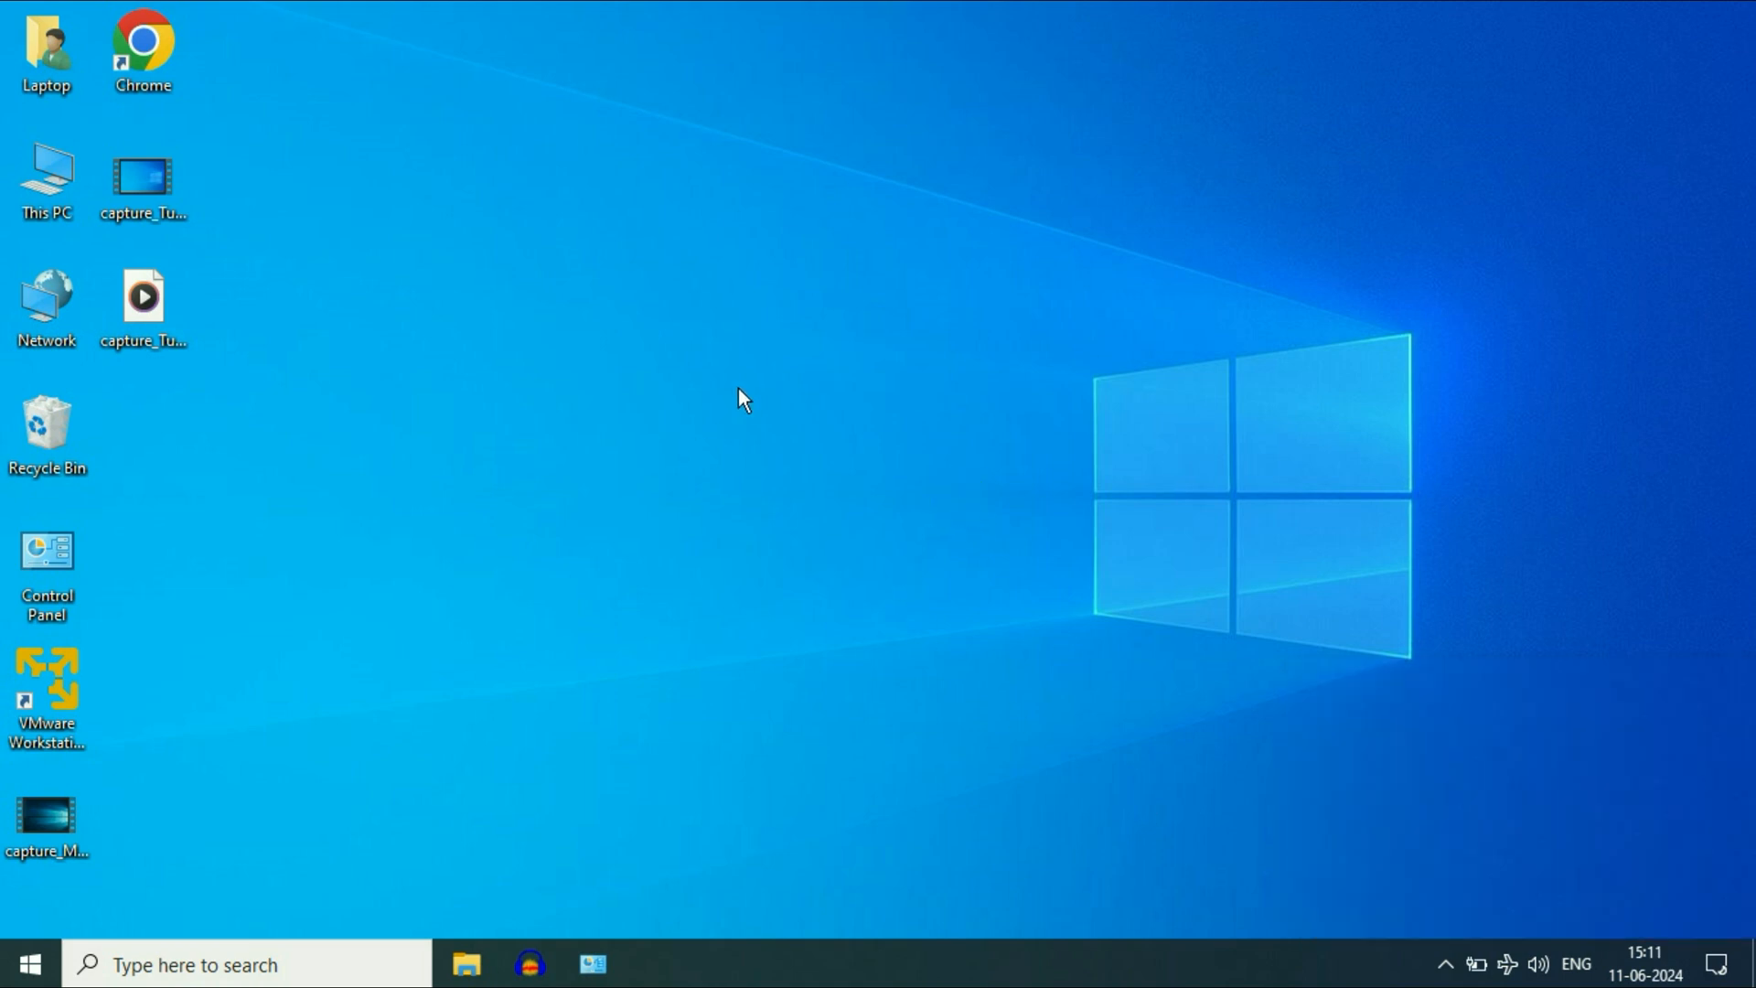
{"action": "mouse_move", "coordinate": [806, 463]}
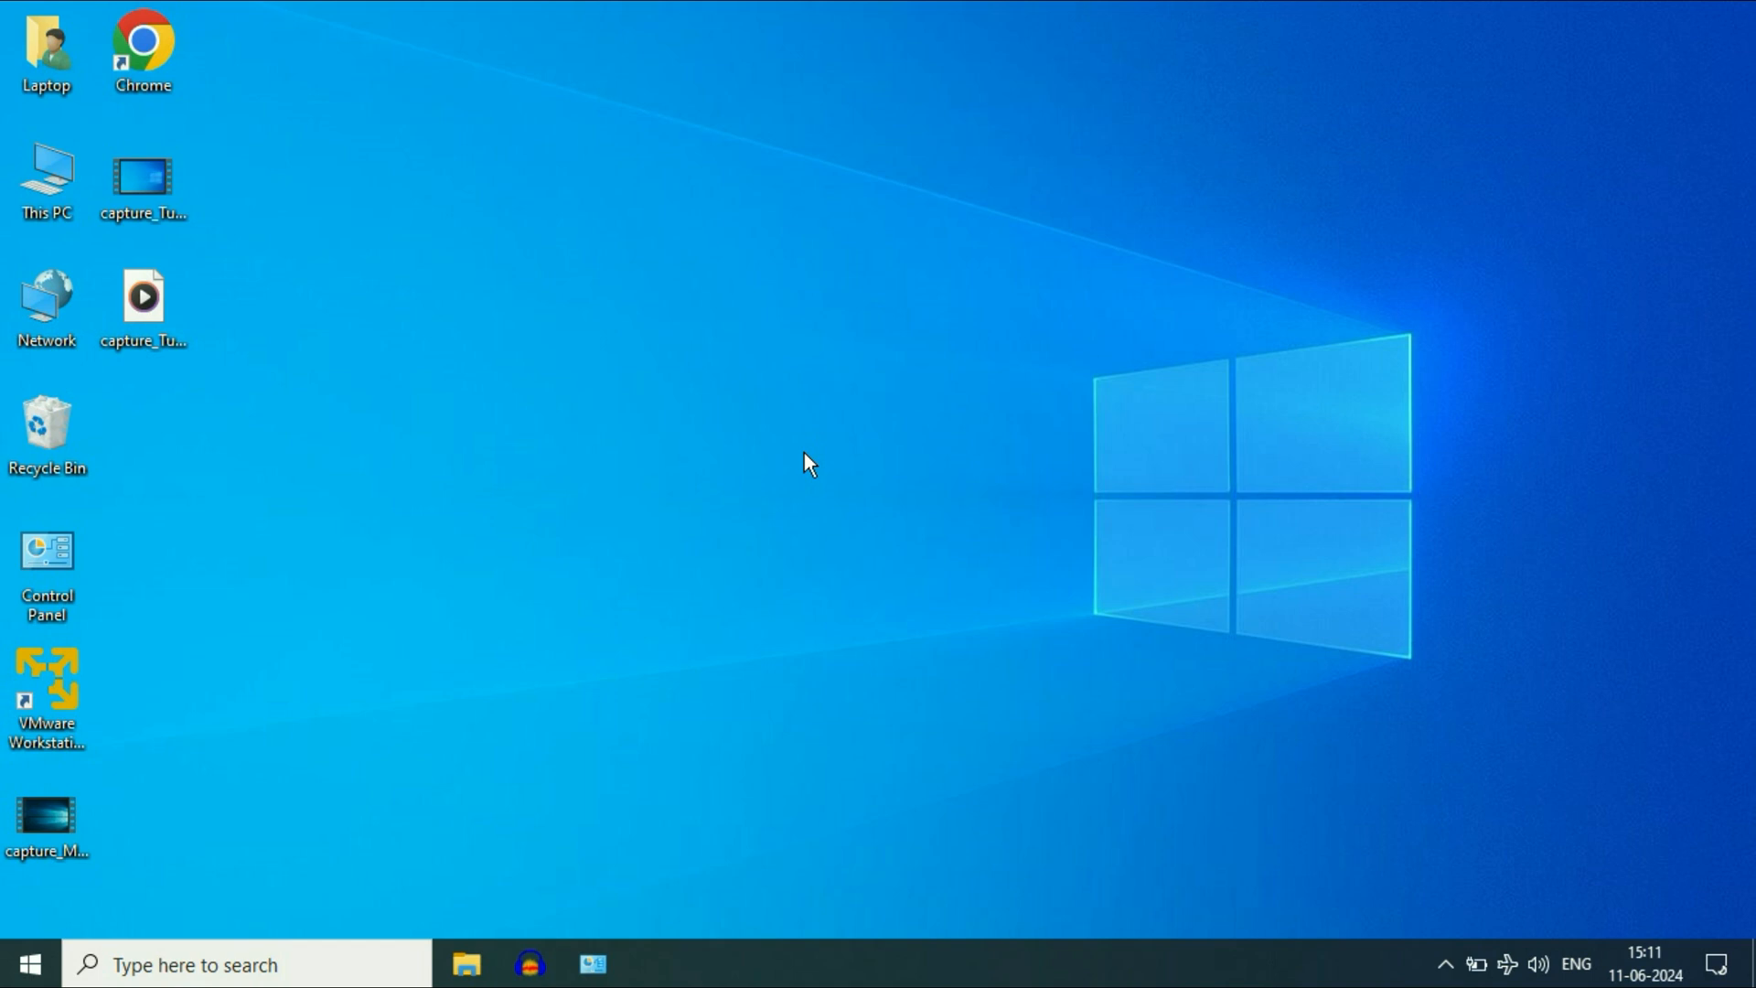
{"action": "mouse_move", "coordinate": [770, 484]}
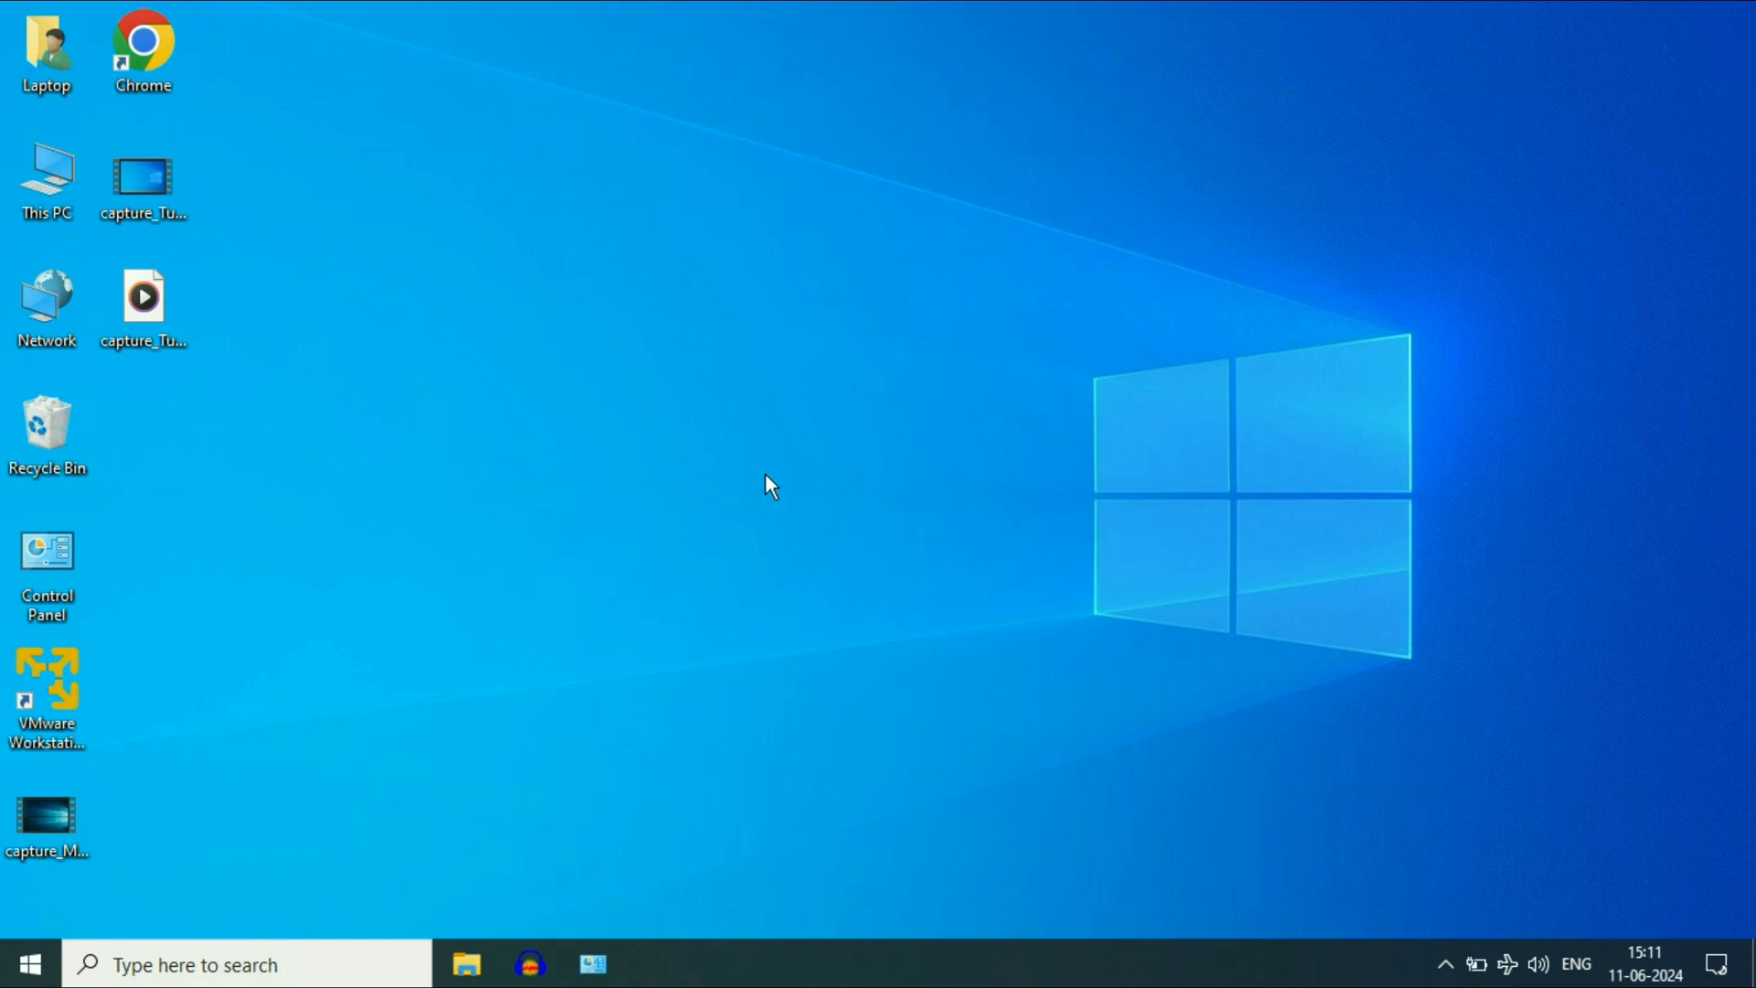
{"action": "mouse_move", "coordinate": [1114, 435]}
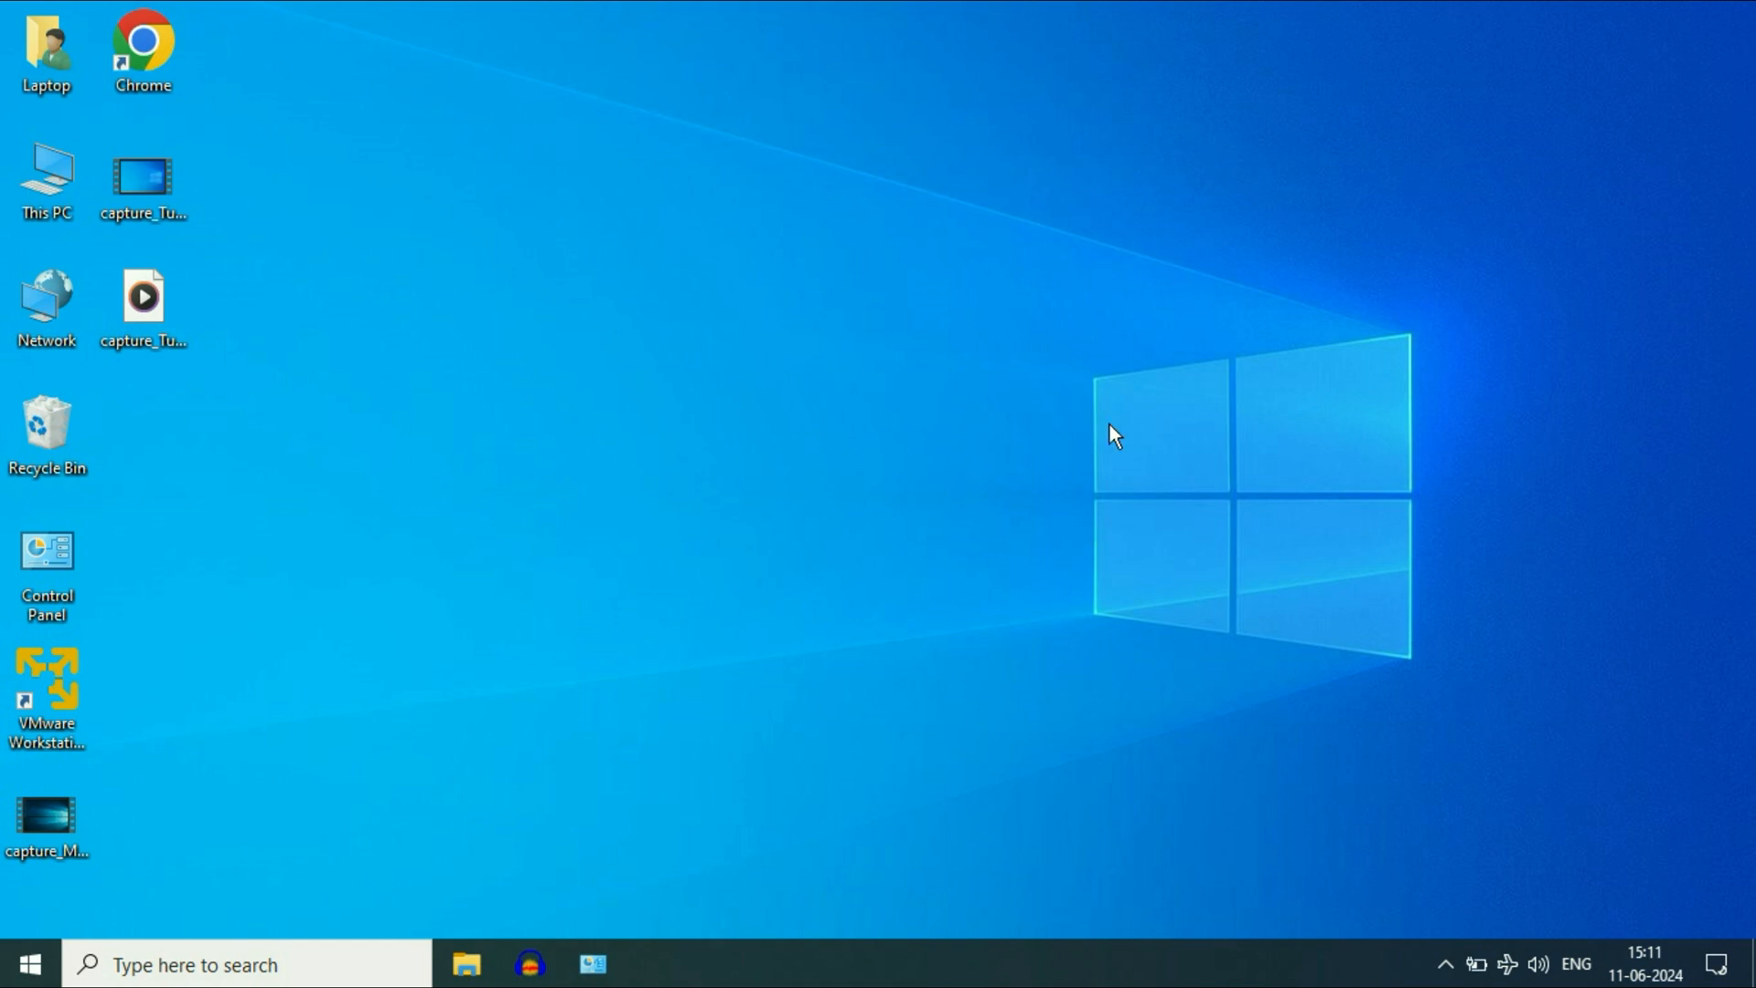
{"action": "mouse_move", "coordinate": [933, 472]}
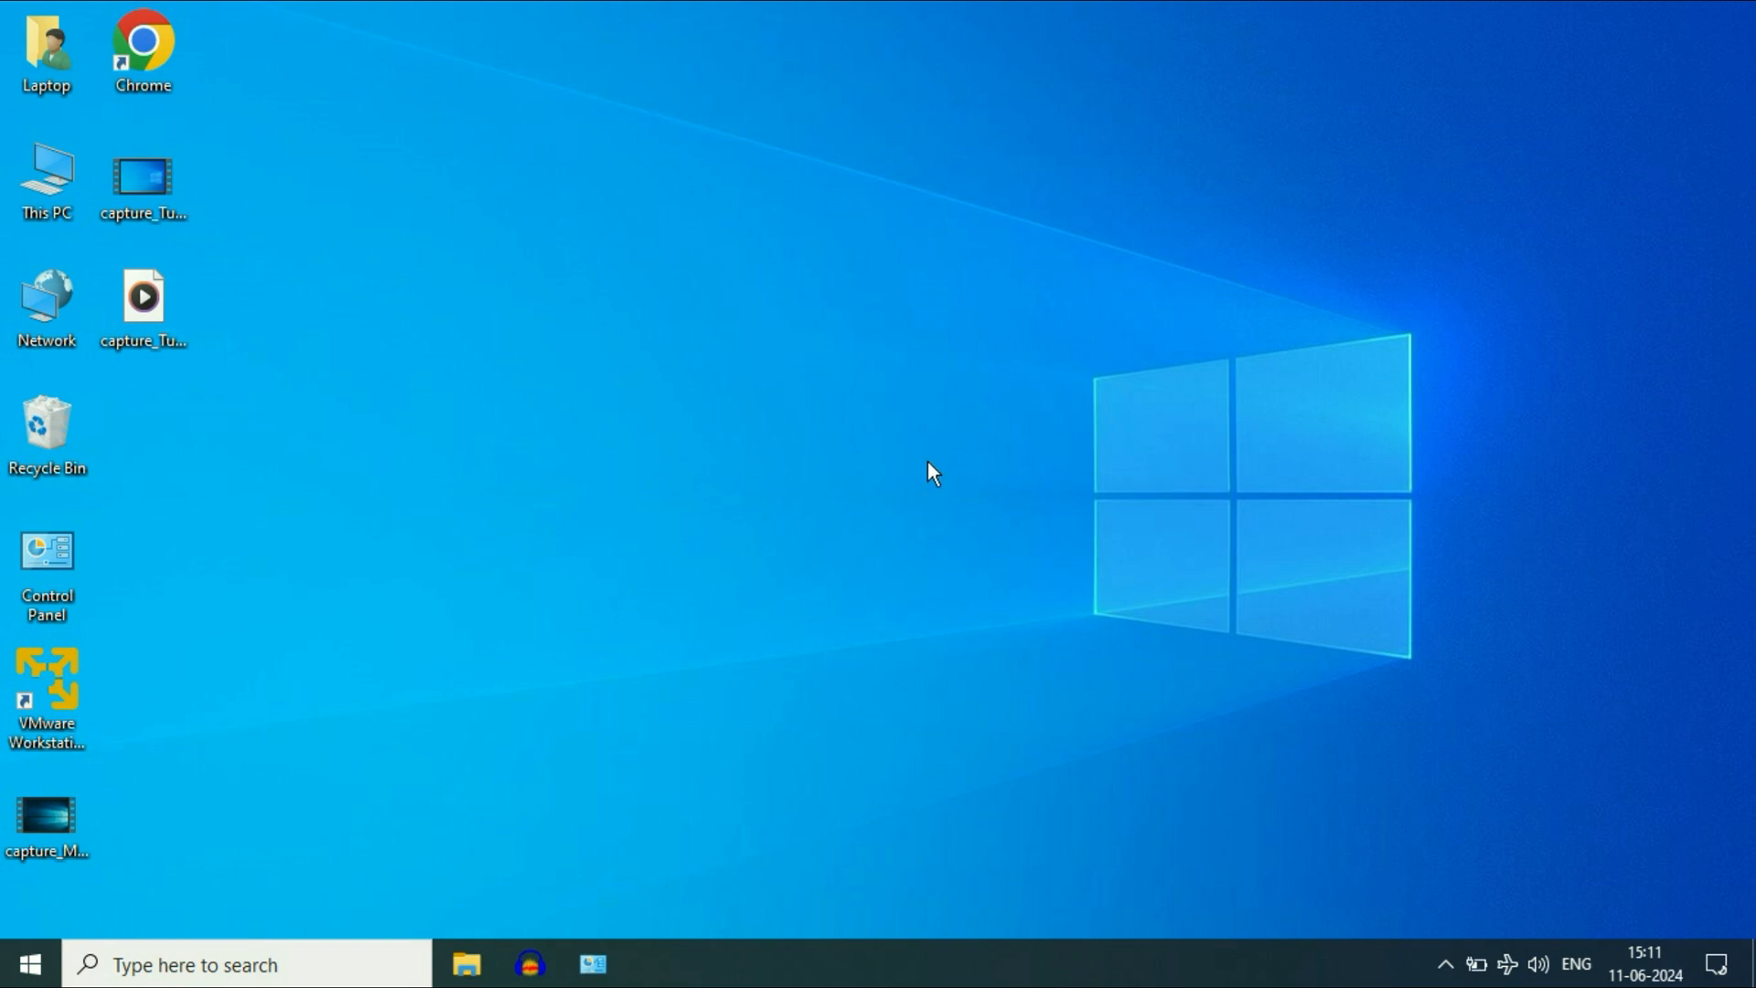
{"action": "mouse_move", "coordinate": [758, 337]}
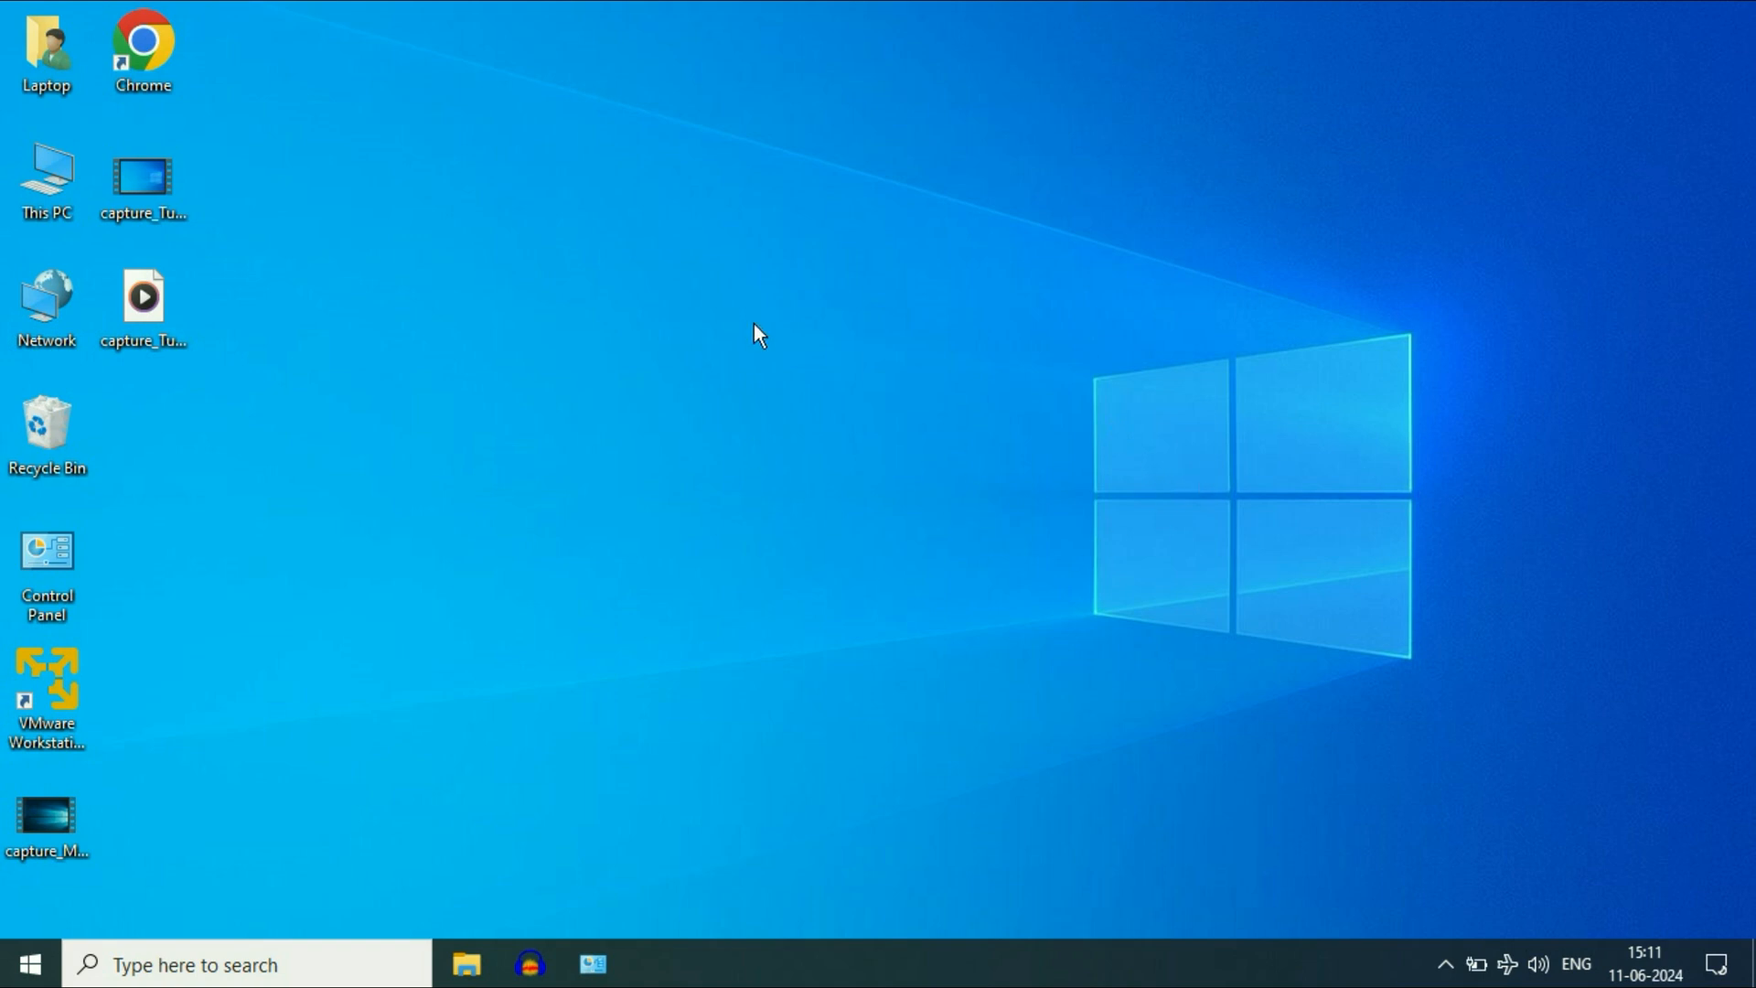
{"action": "mouse_move", "coordinate": [799, 461]}
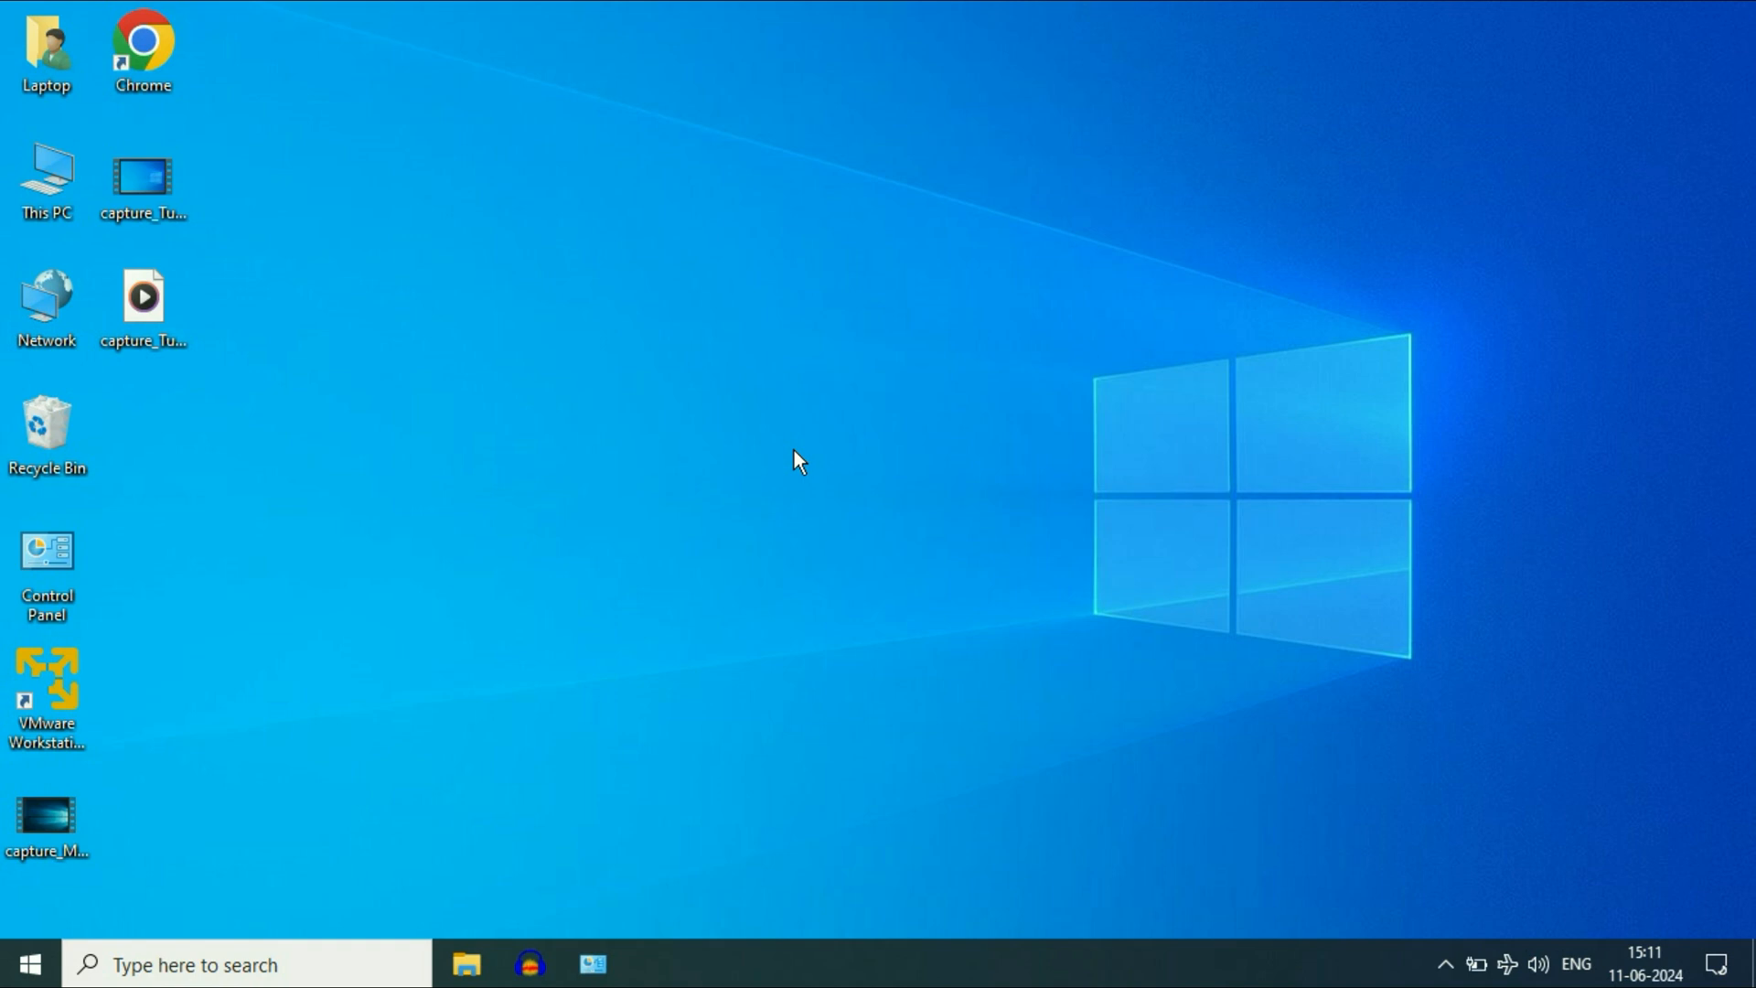
{"action": "mouse_move", "coordinate": [695, 230]}
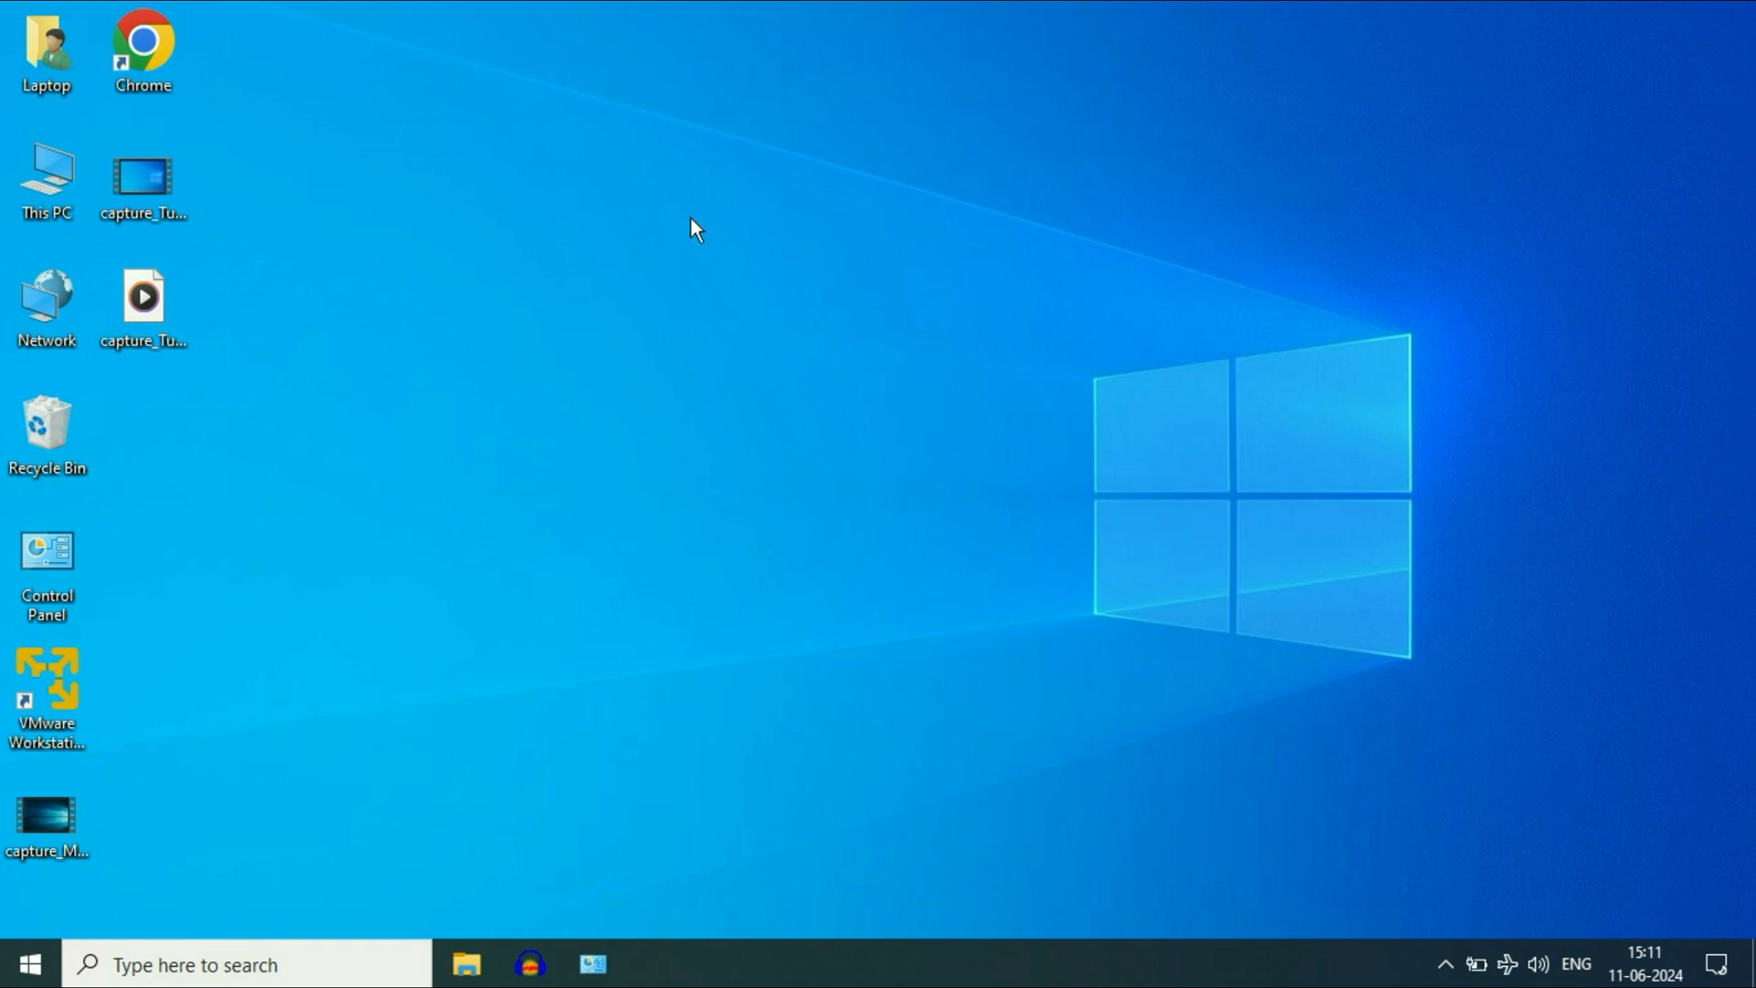
{"action": "mouse_move", "coordinate": [697, 362]}
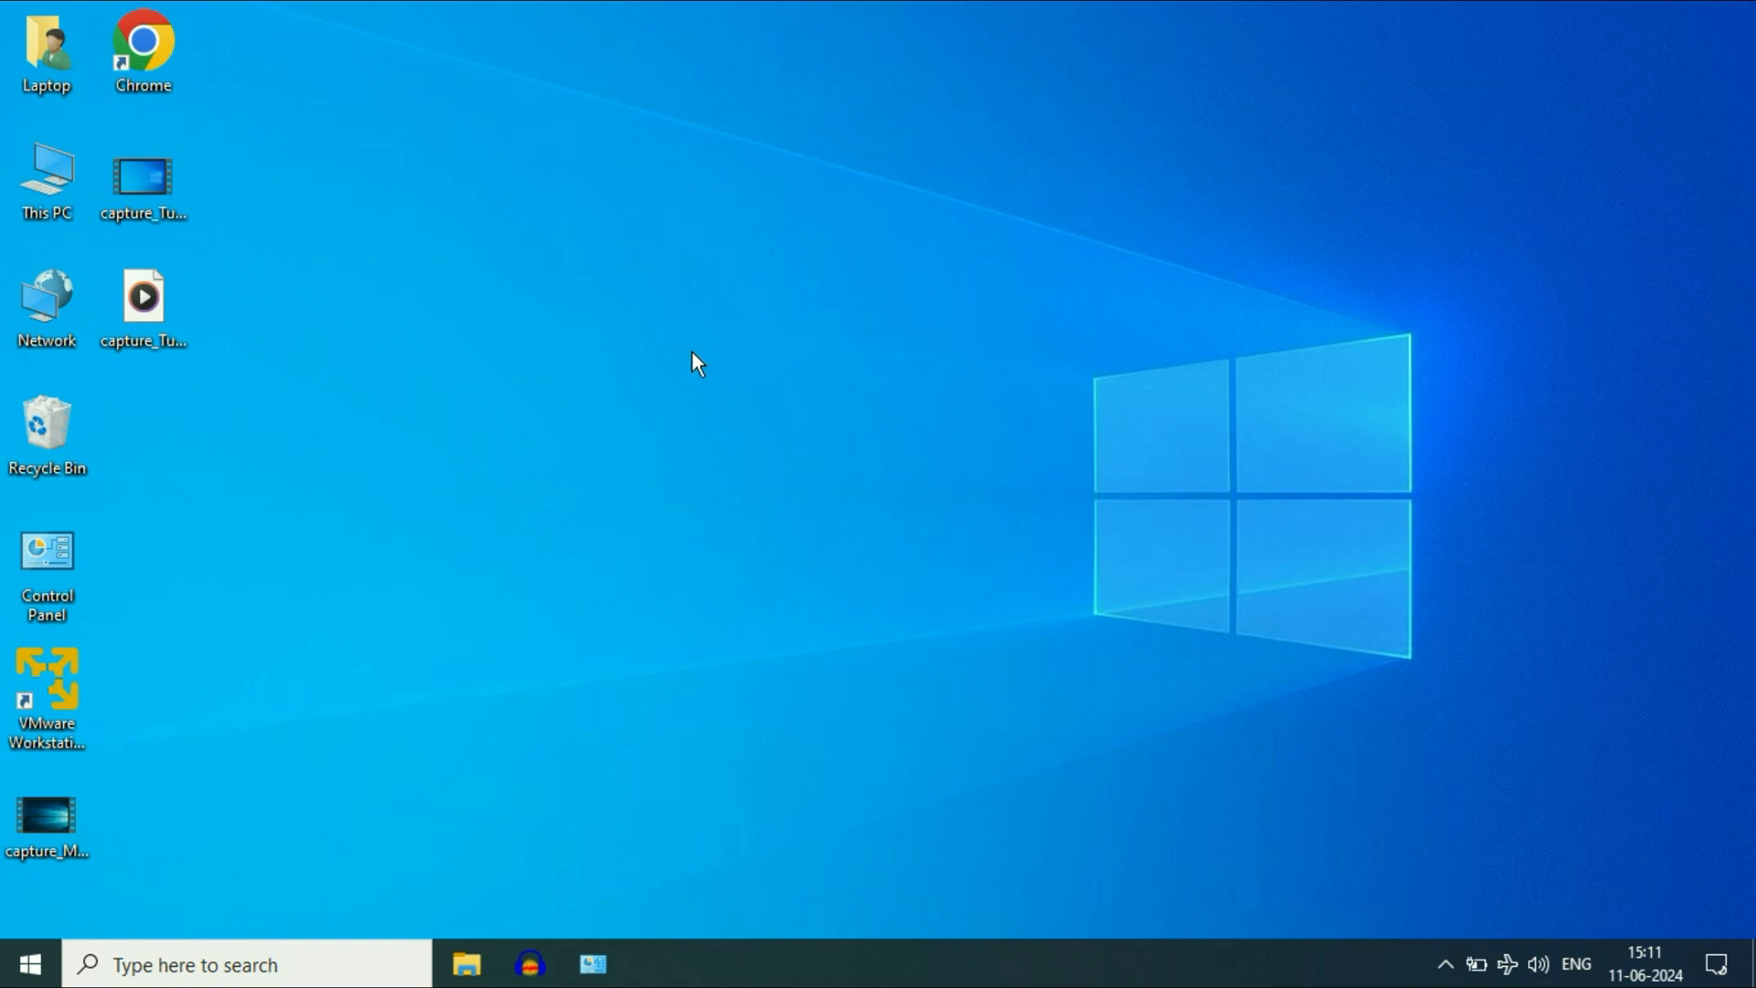
{"action": "mouse_move", "coordinate": [951, 389]}
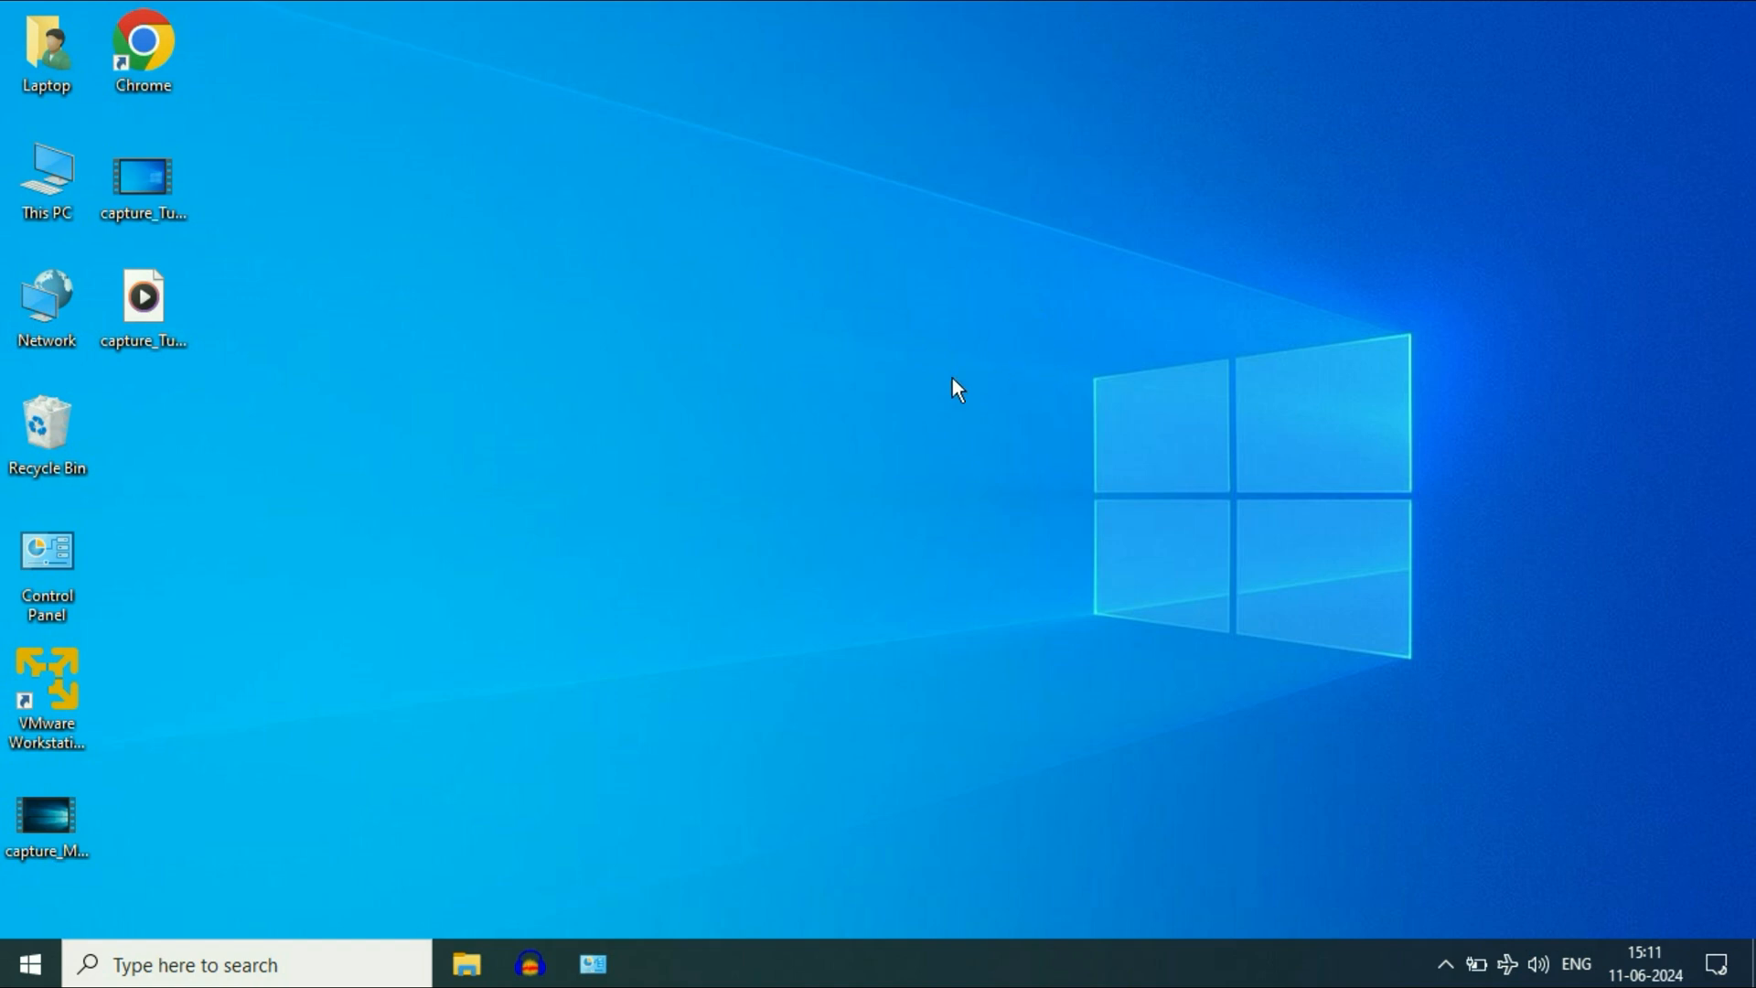
{"action": "mouse_move", "coordinate": [728, 342]}
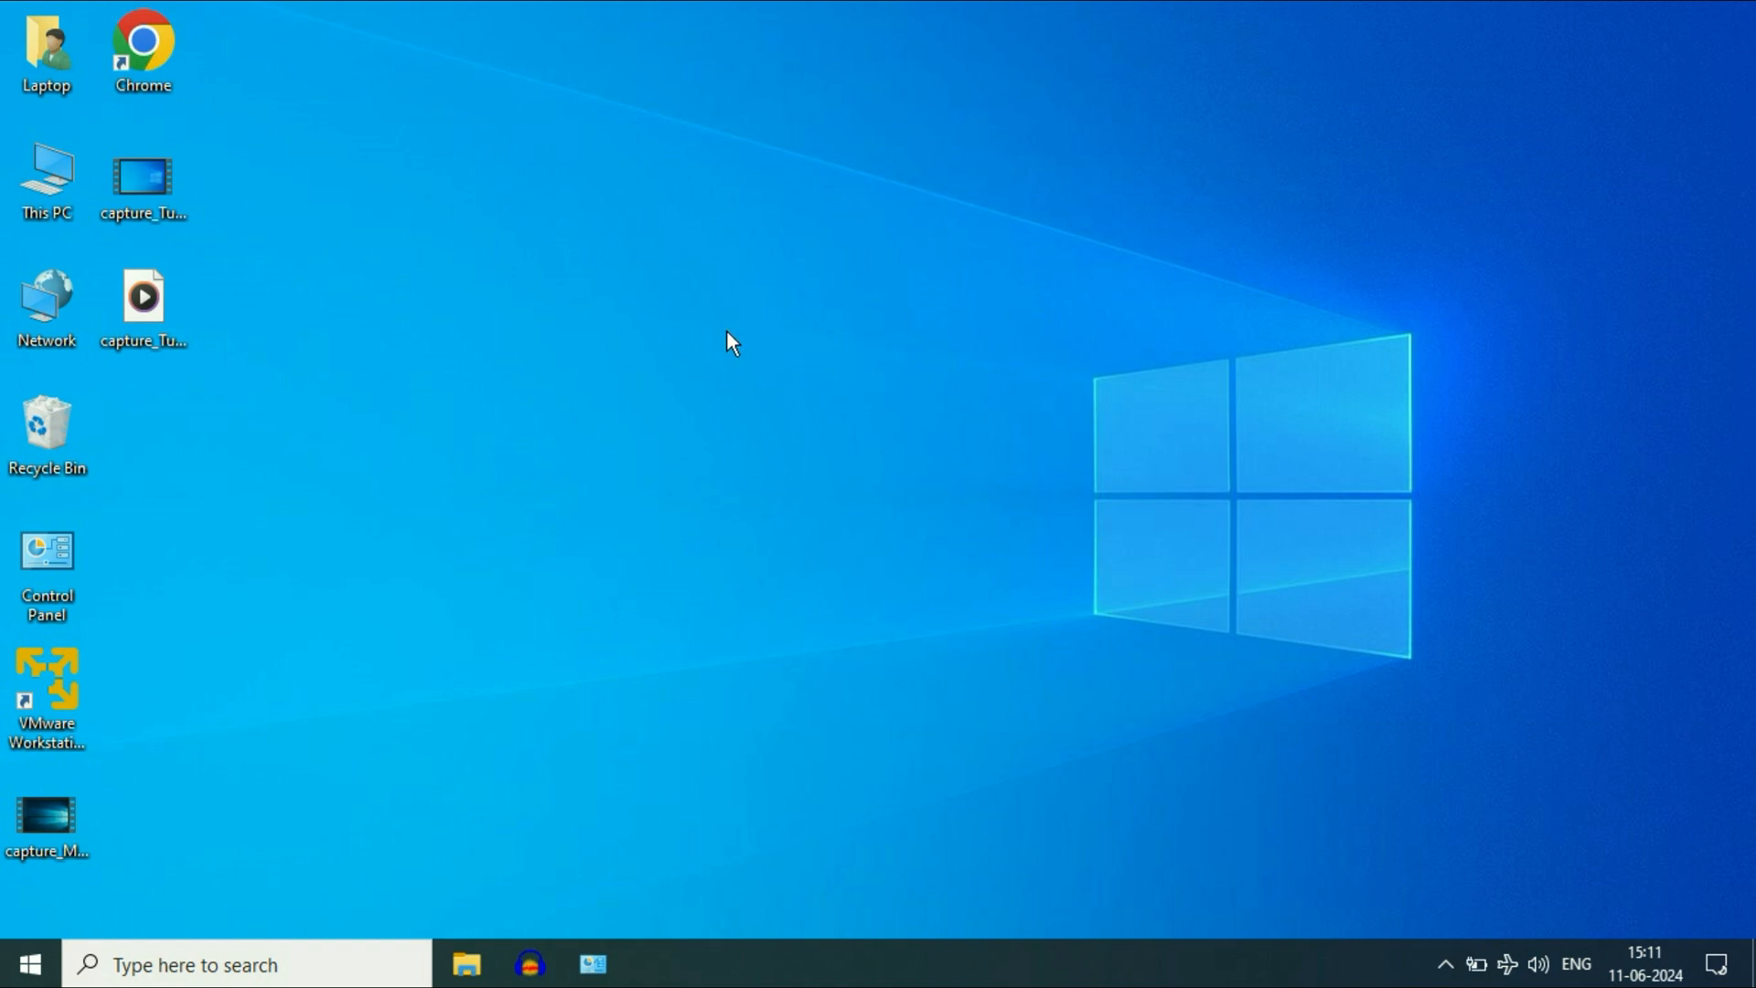
{"action": "mouse_move", "coordinate": [984, 417]}
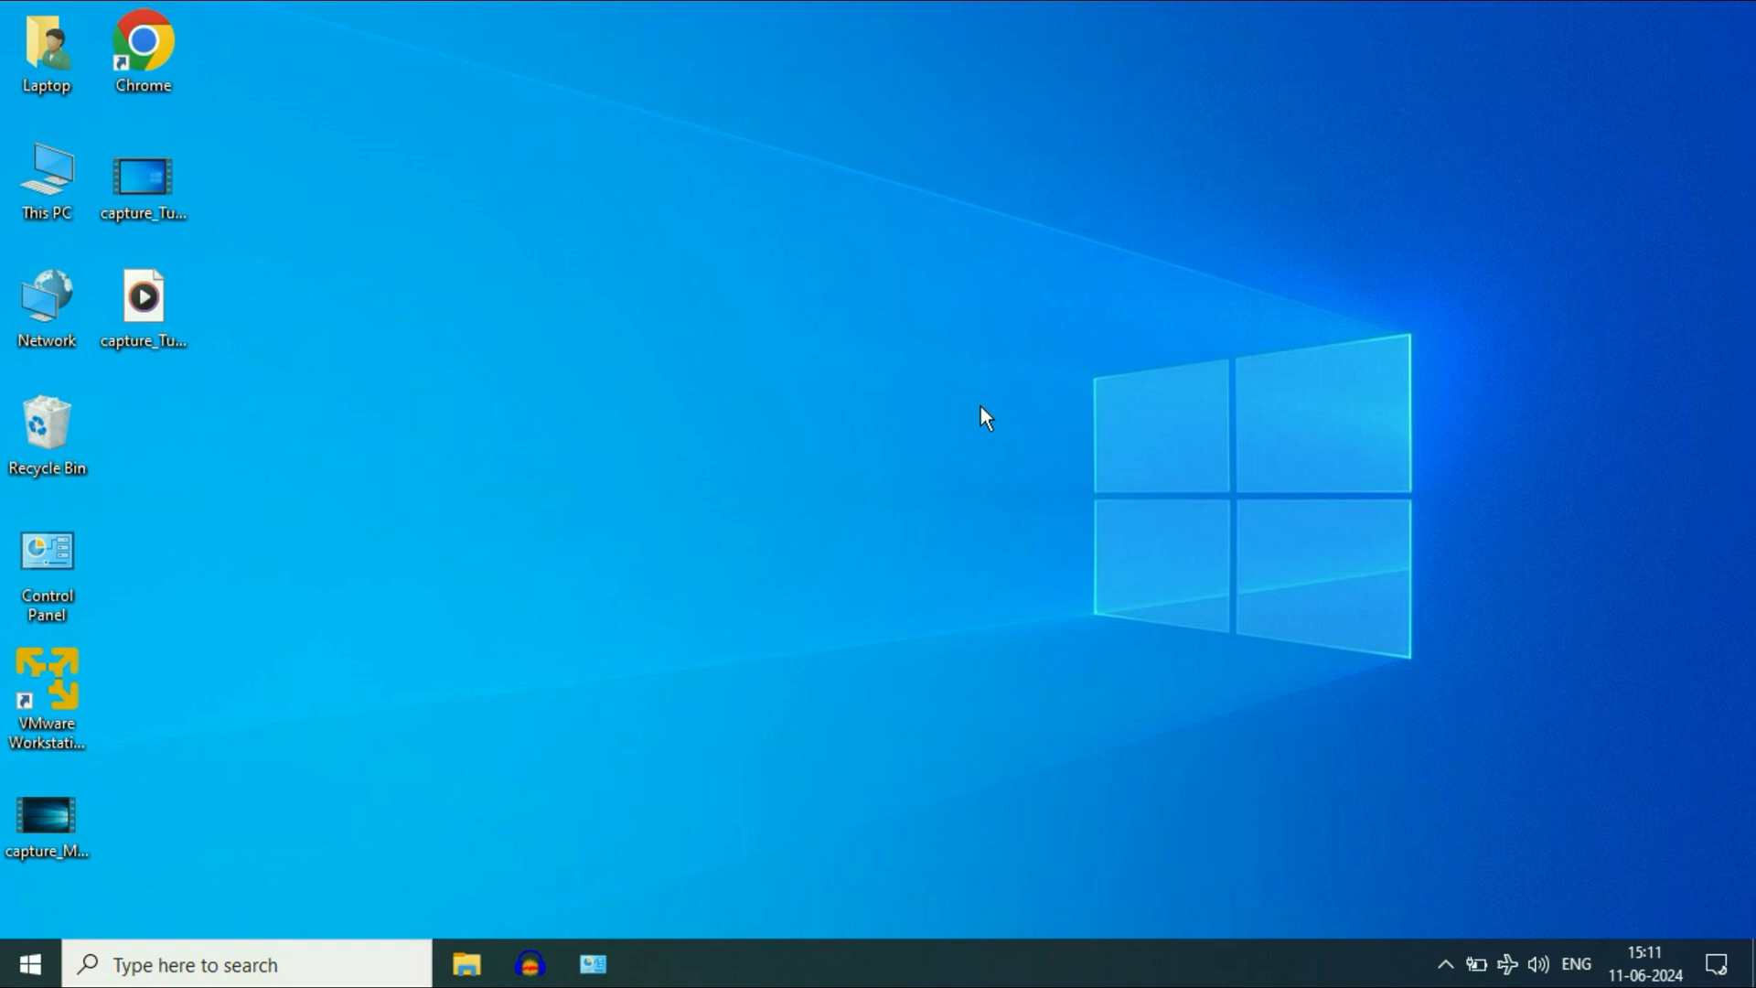
Step: Find Services via Start search 'serv' and bring up Radio Management Service properties
{"action": "left_click", "coordinate": [22, 964]}
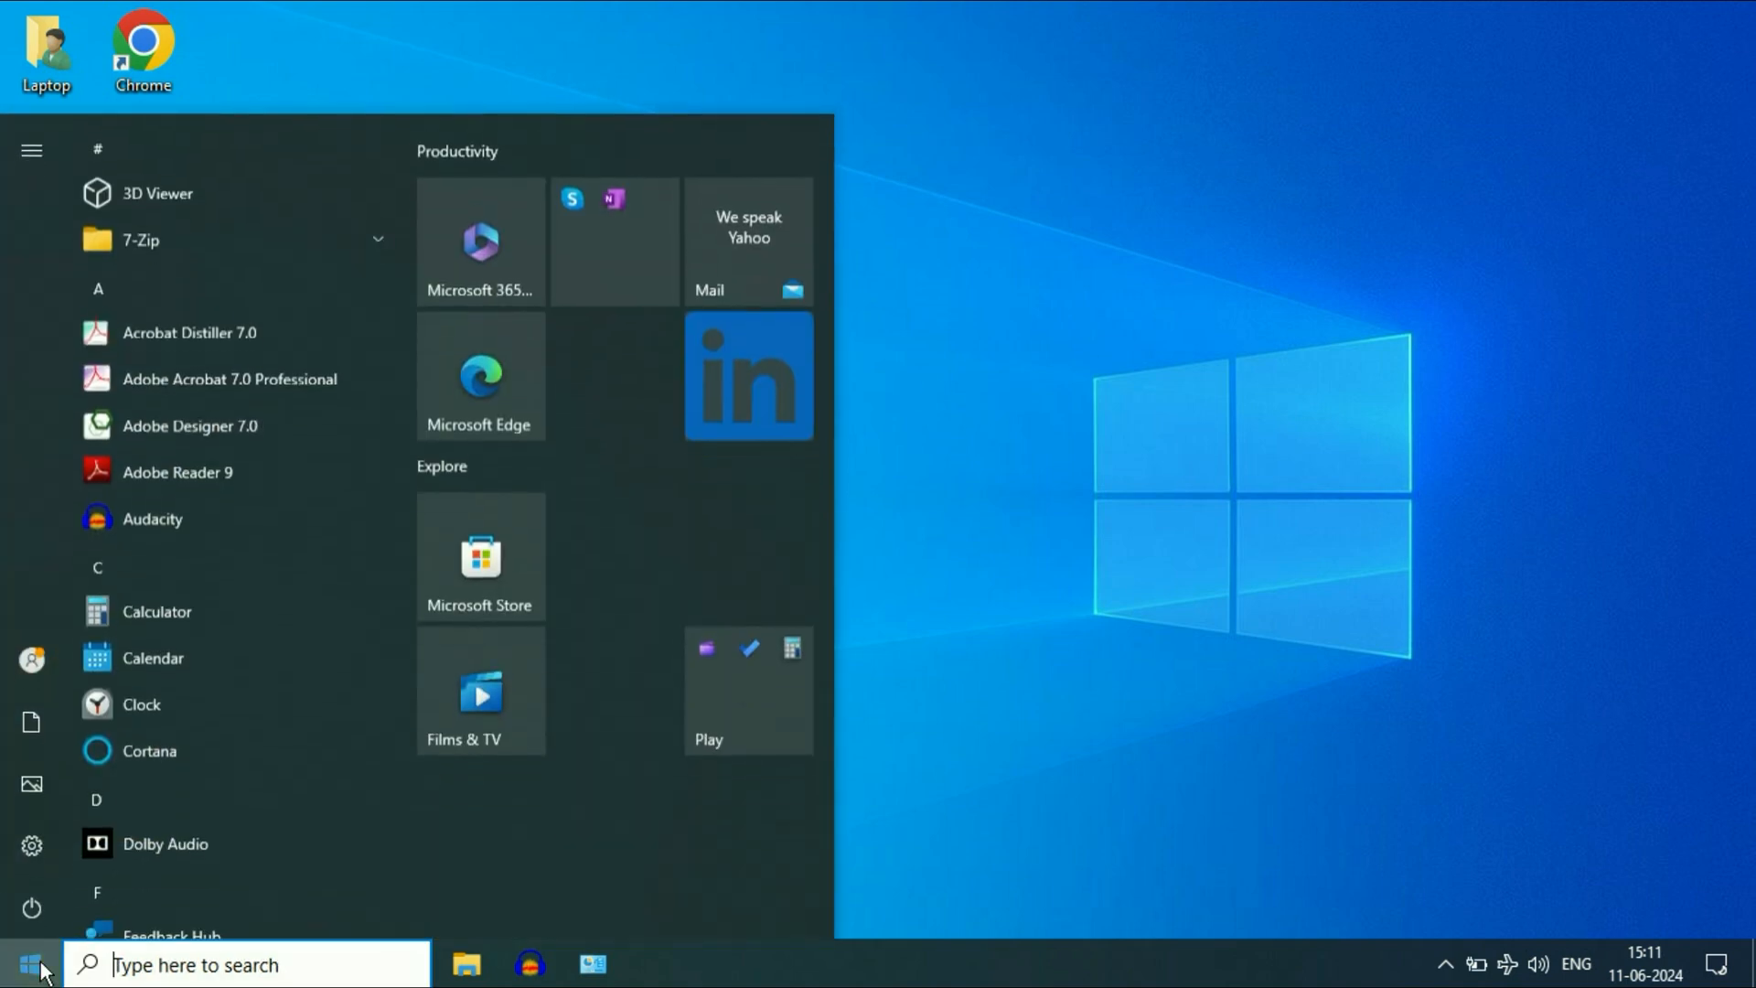
{"action": "type", "text": "serv"}
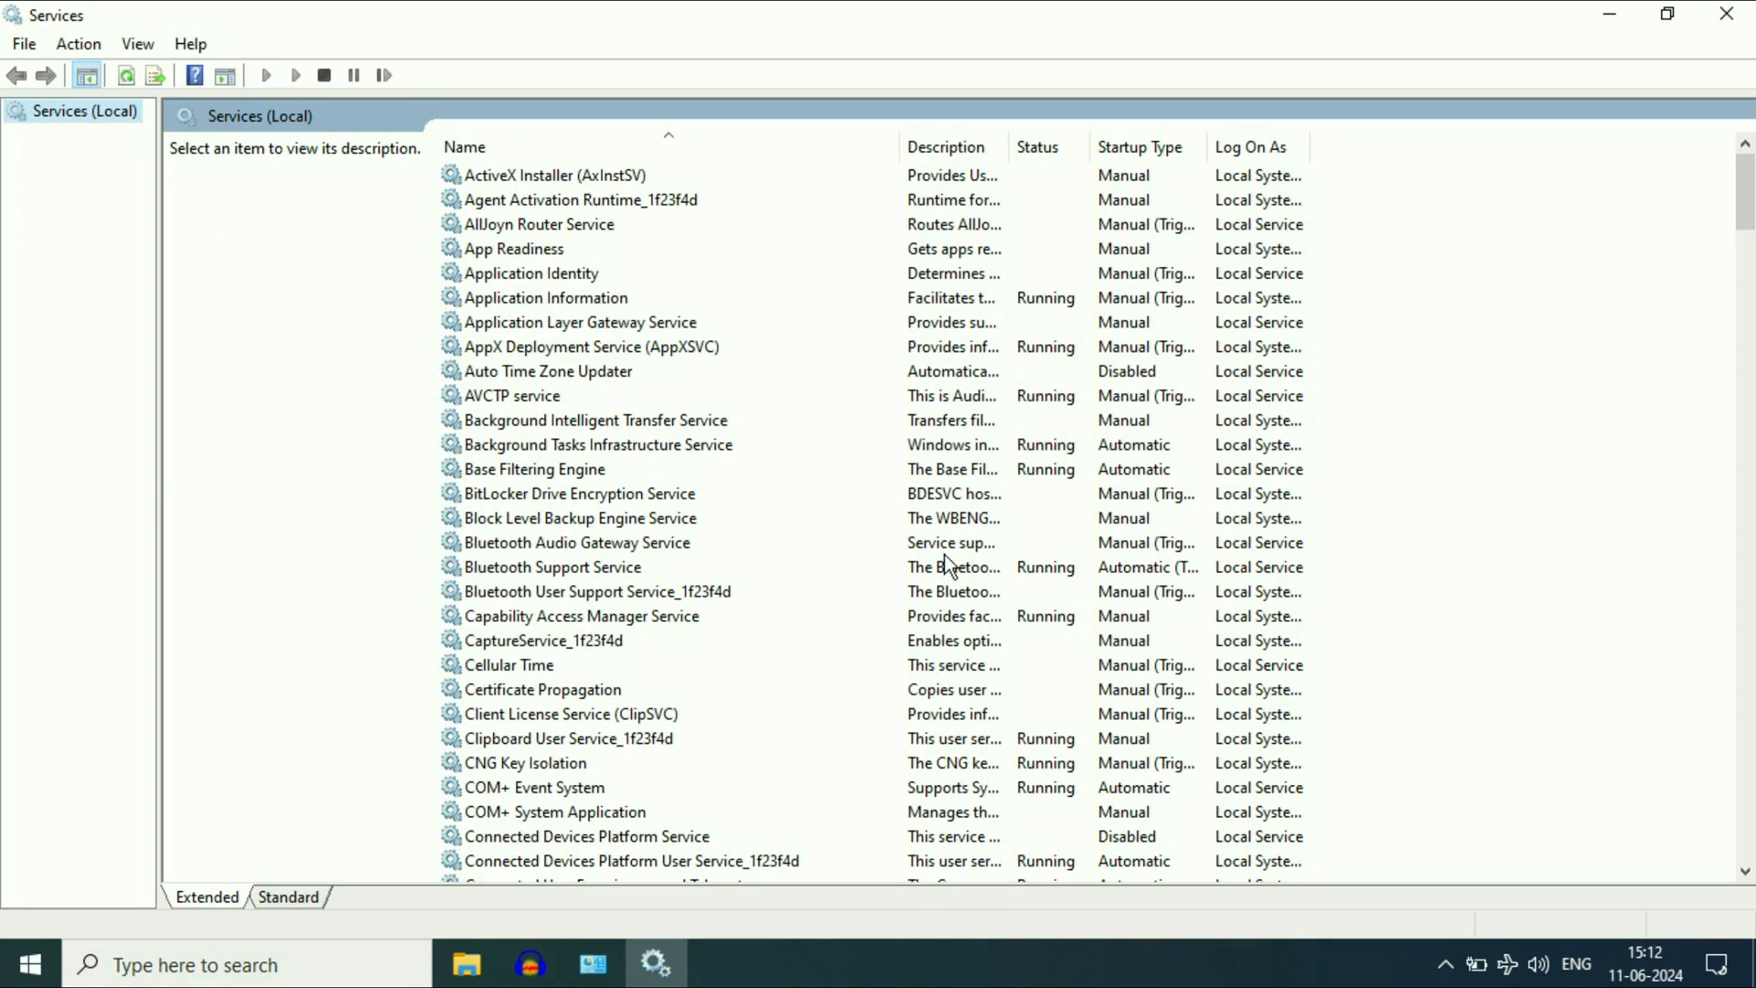
{"action": "mouse_move", "coordinate": [647, 549]}
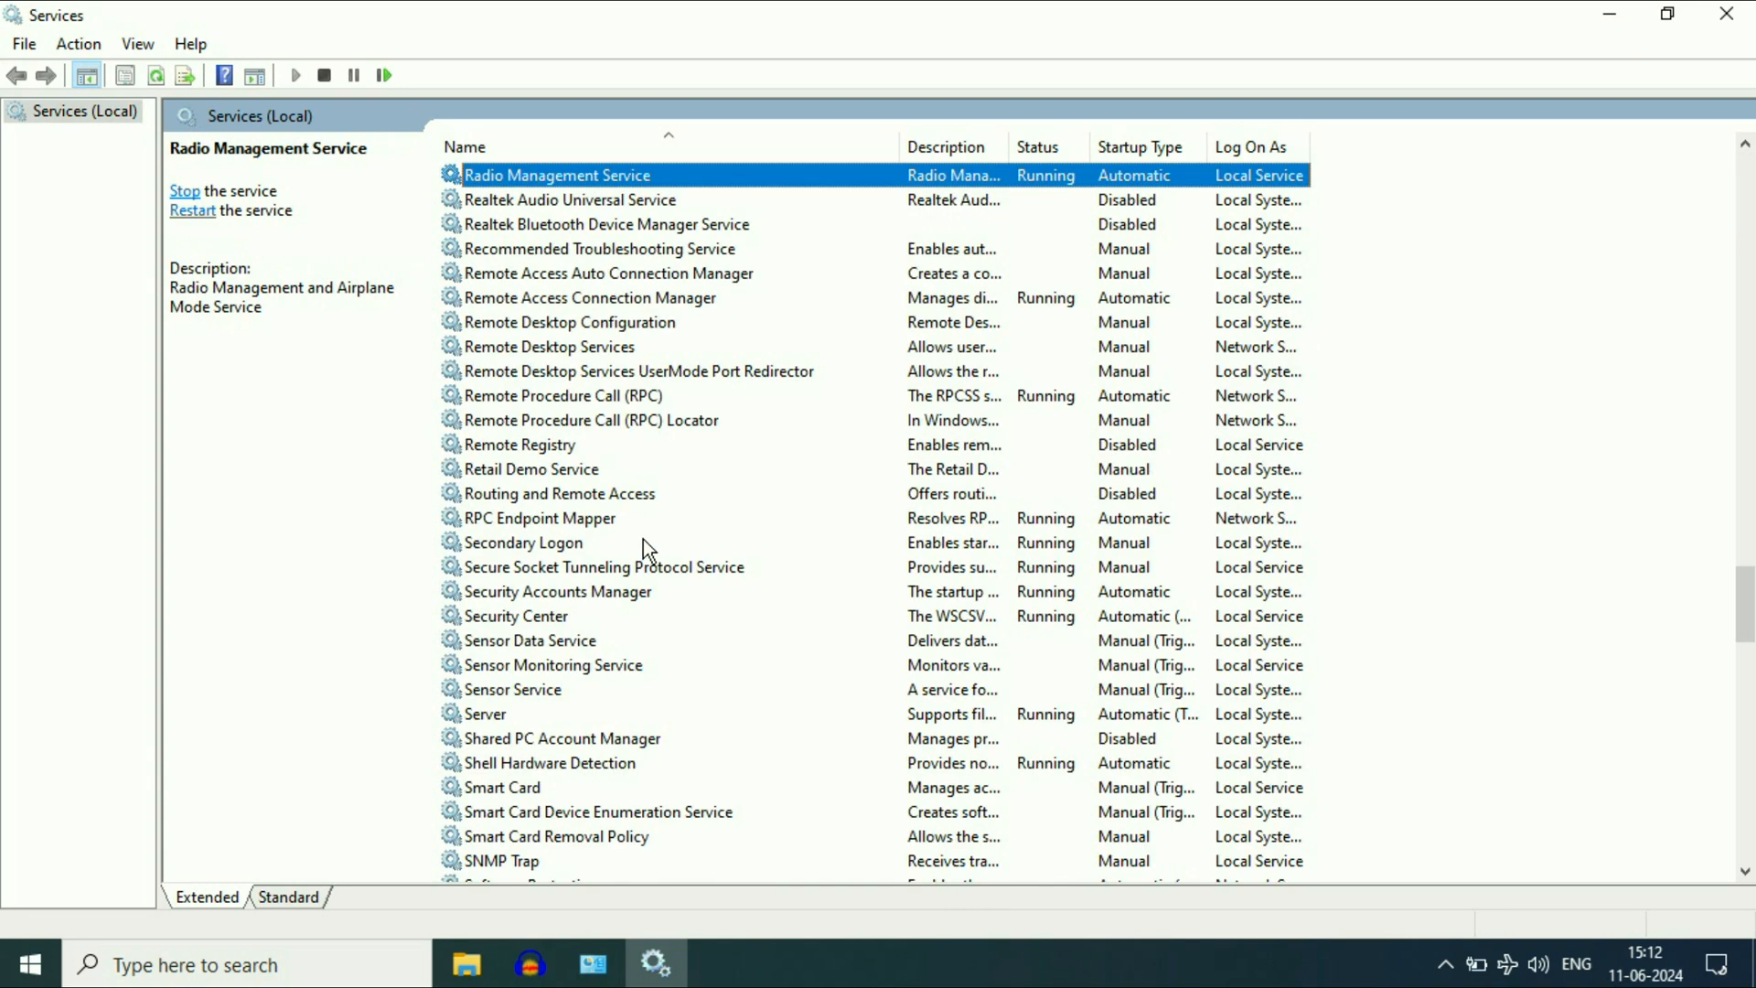
{"action": "scroll", "scroll_direction": "up", "scroll_amount": 3}
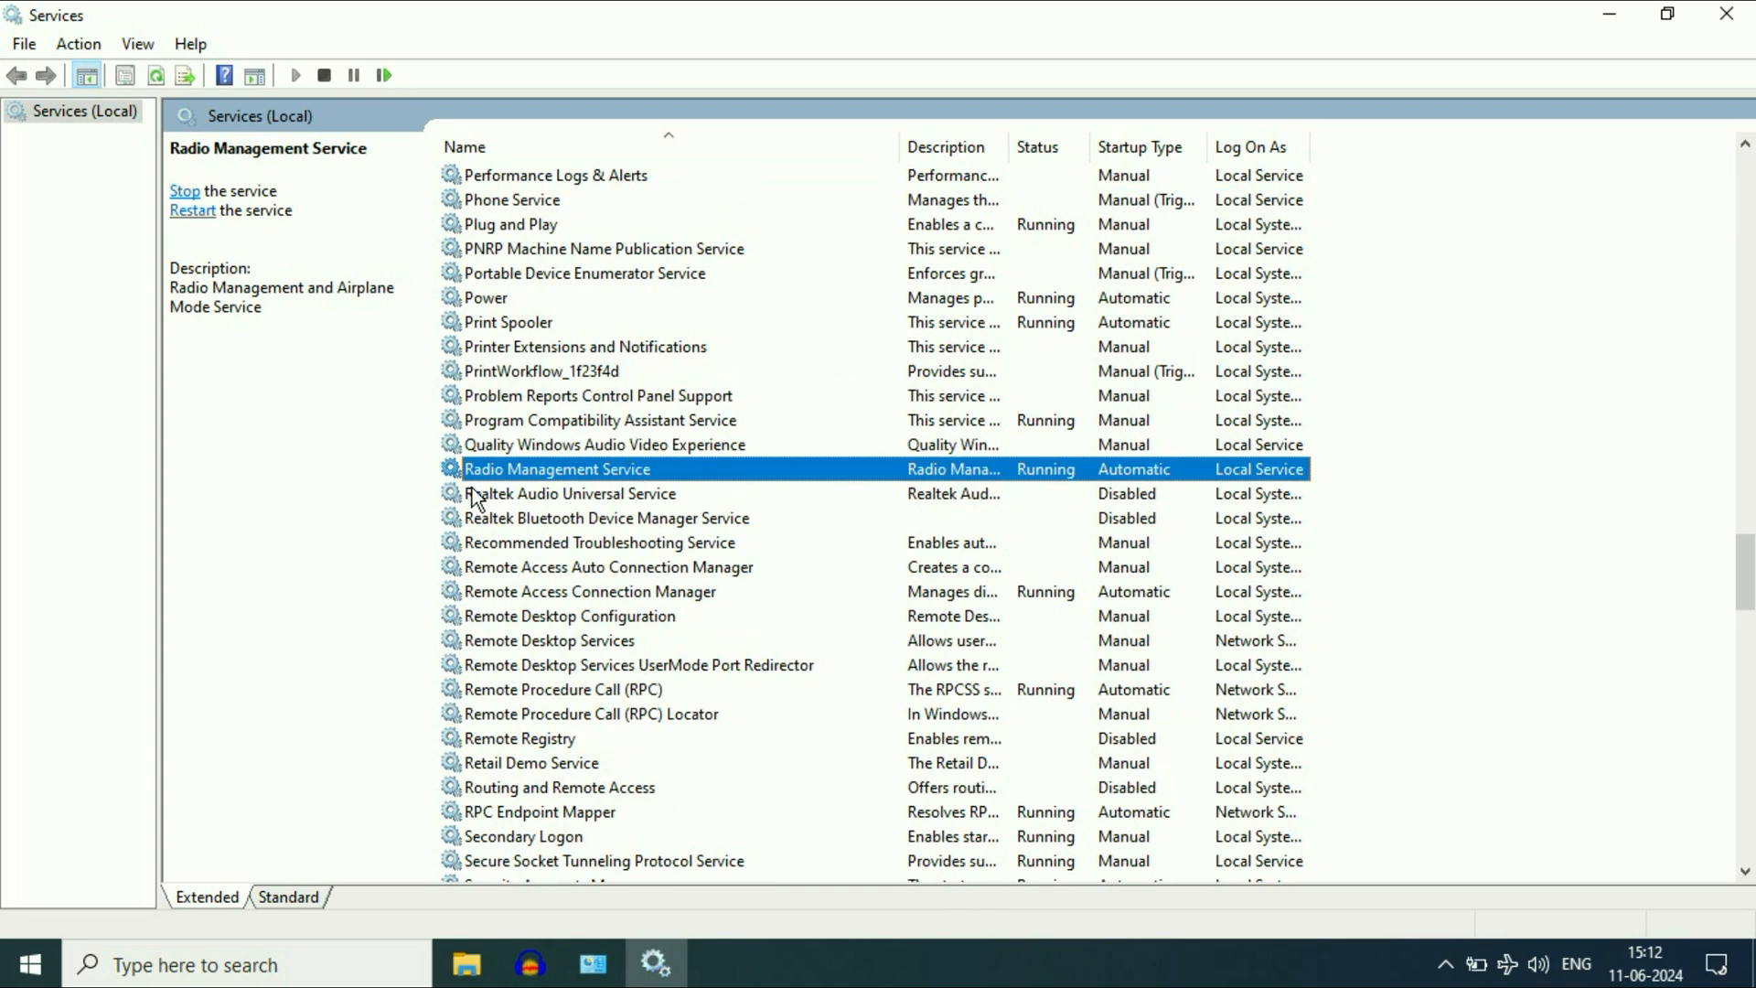
{"action": "mouse_move", "coordinate": [658, 474]}
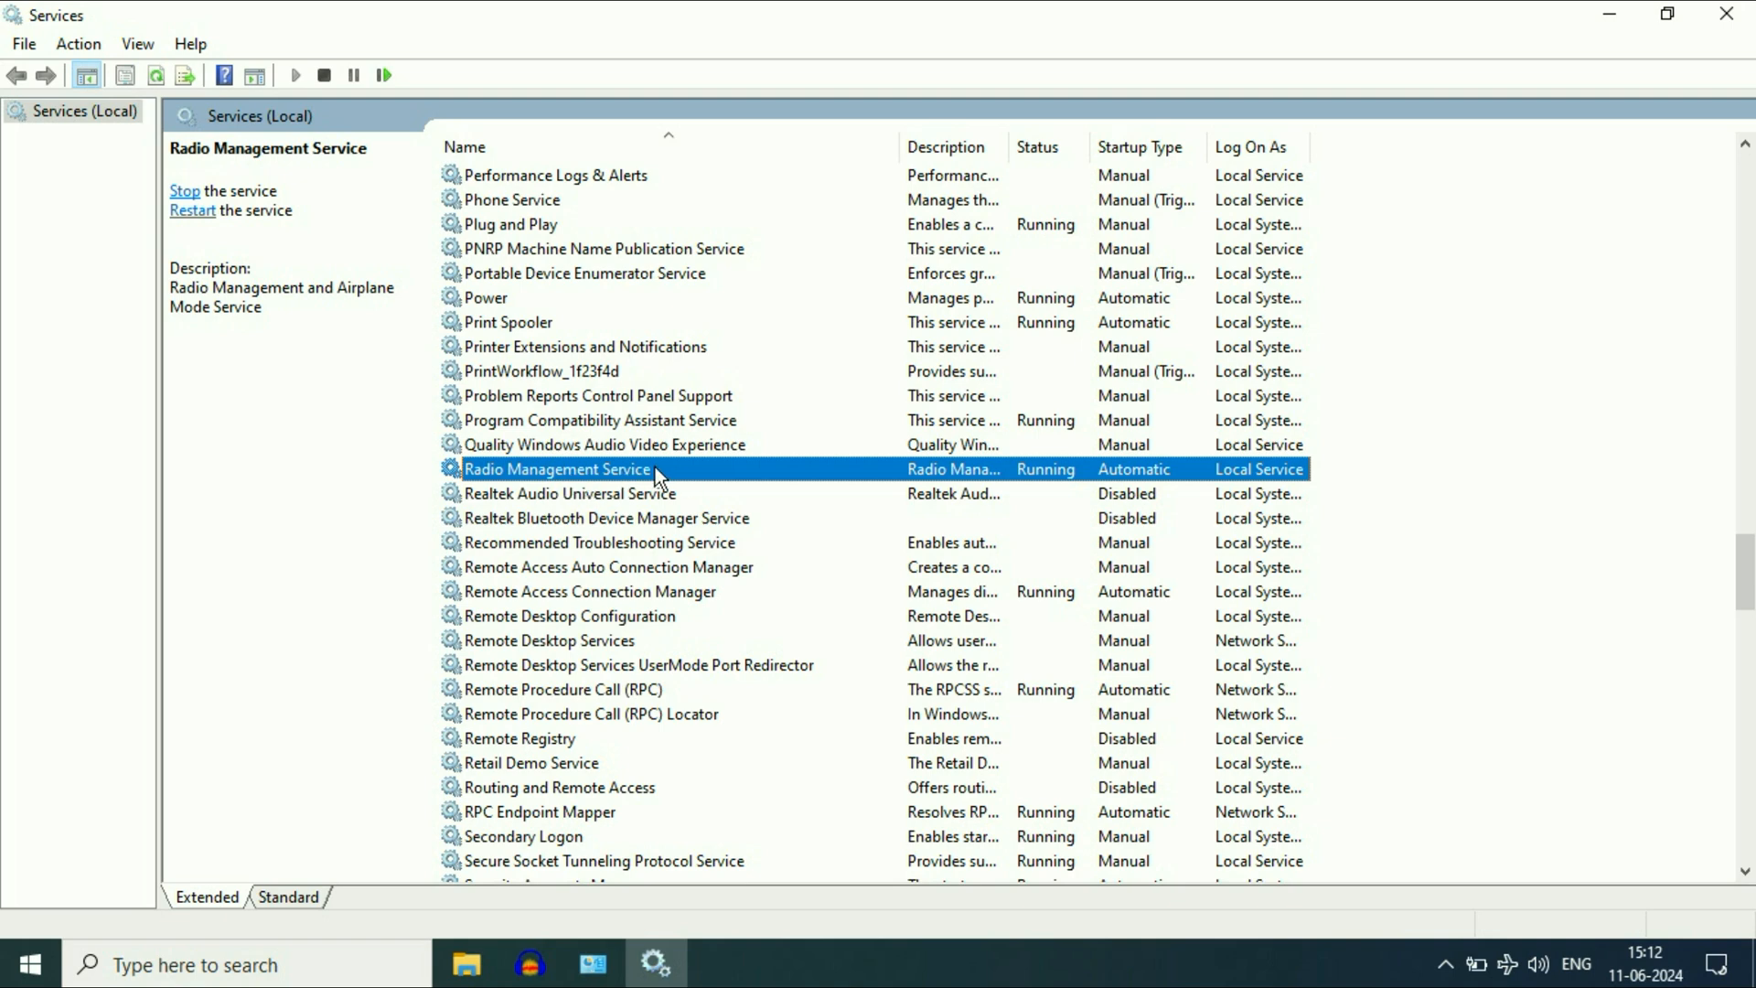
{"action": "right_click", "coordinate": [556, 468]}
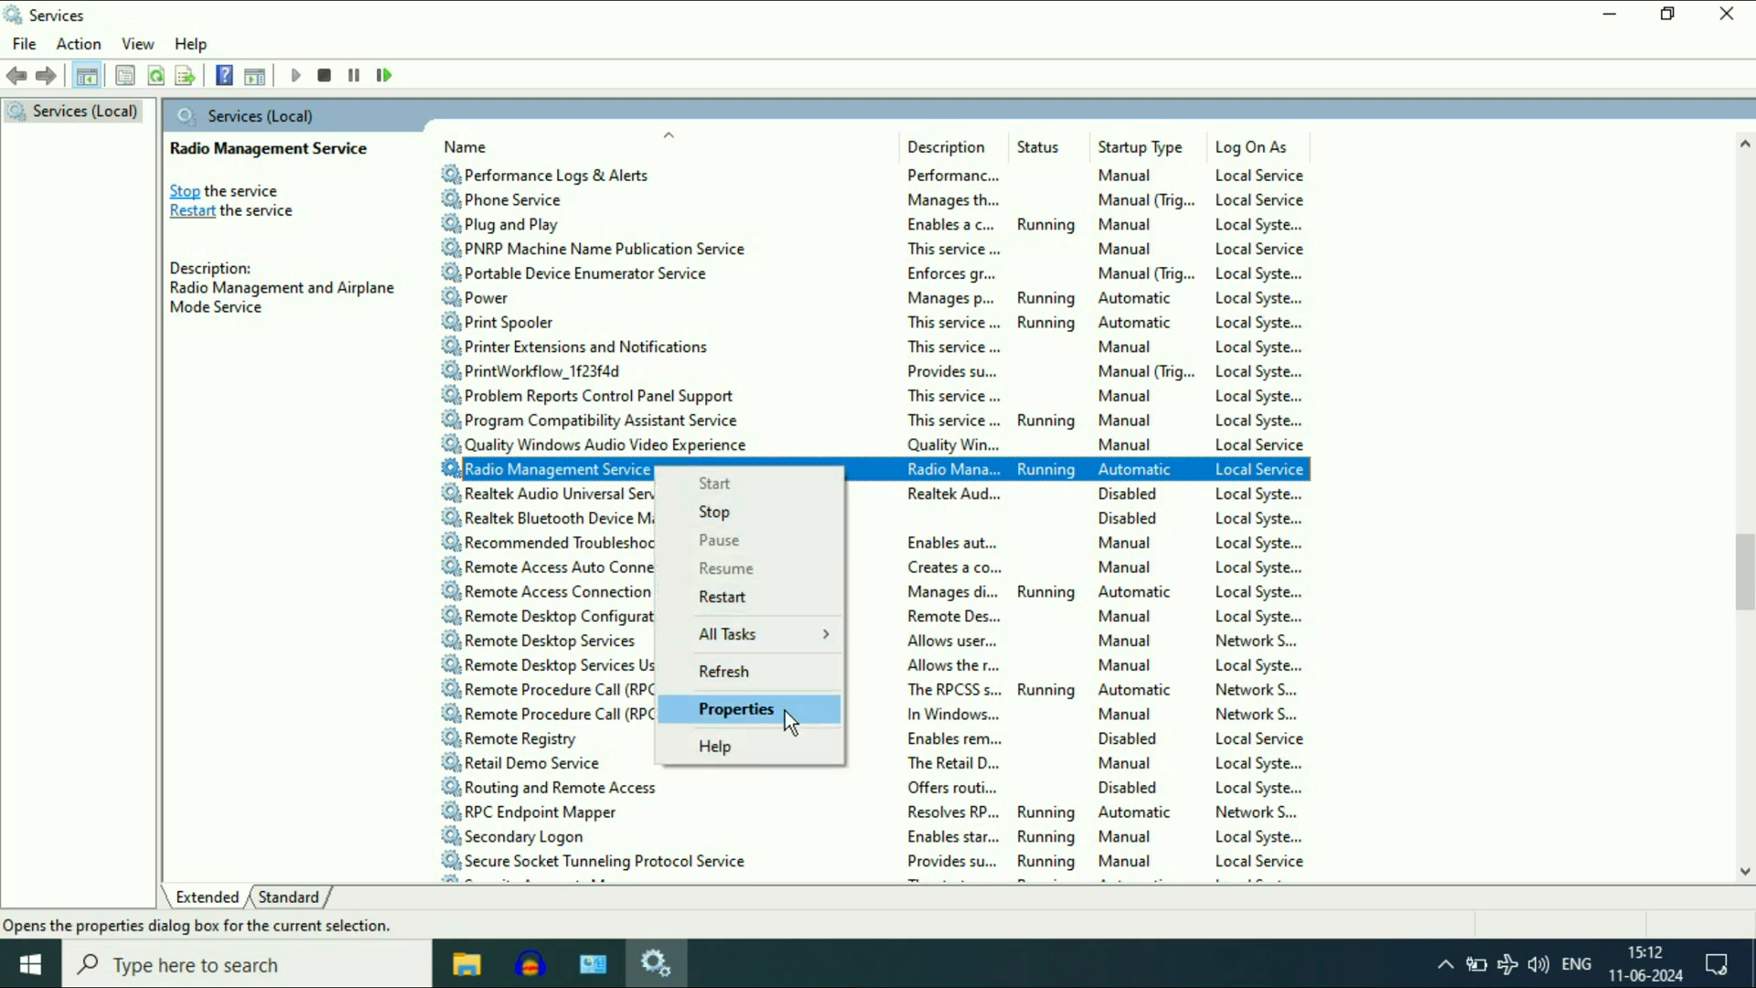
{"action": "left_click", "coordinate": [735, 708]}
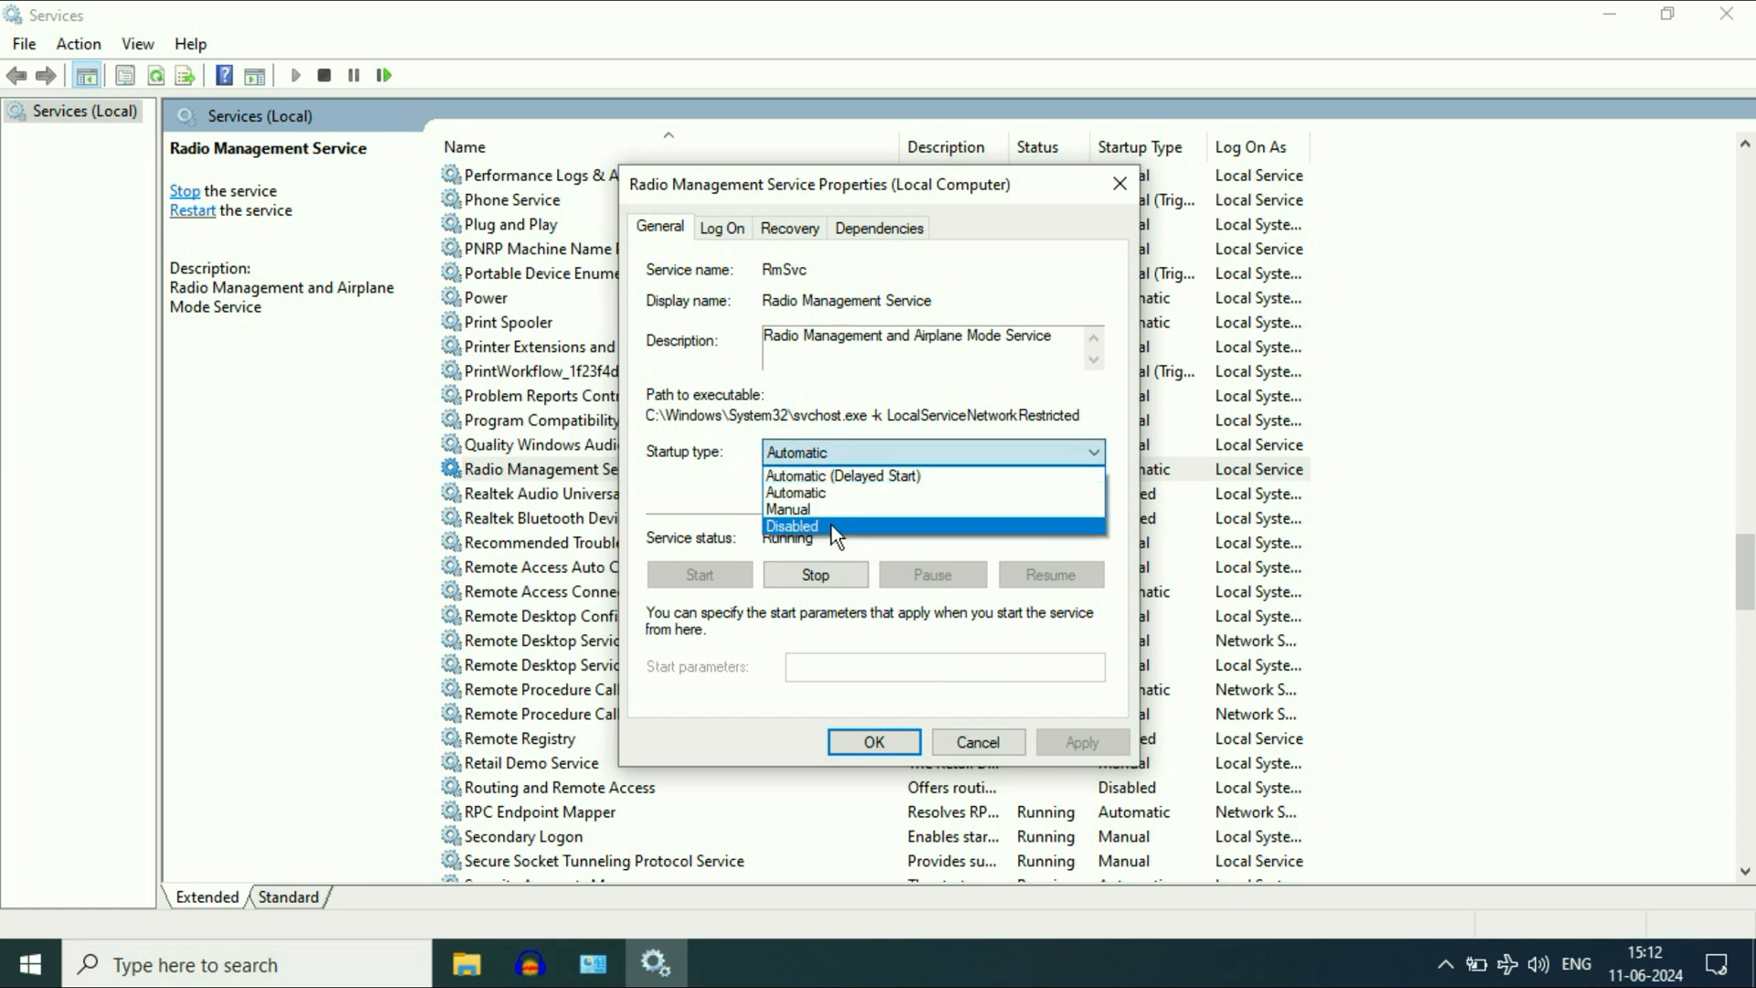
Step: Set Radio Management Service startup type to Disabled and confirm with OK
{"action": "left_click", "coordinate": [792, 527]}
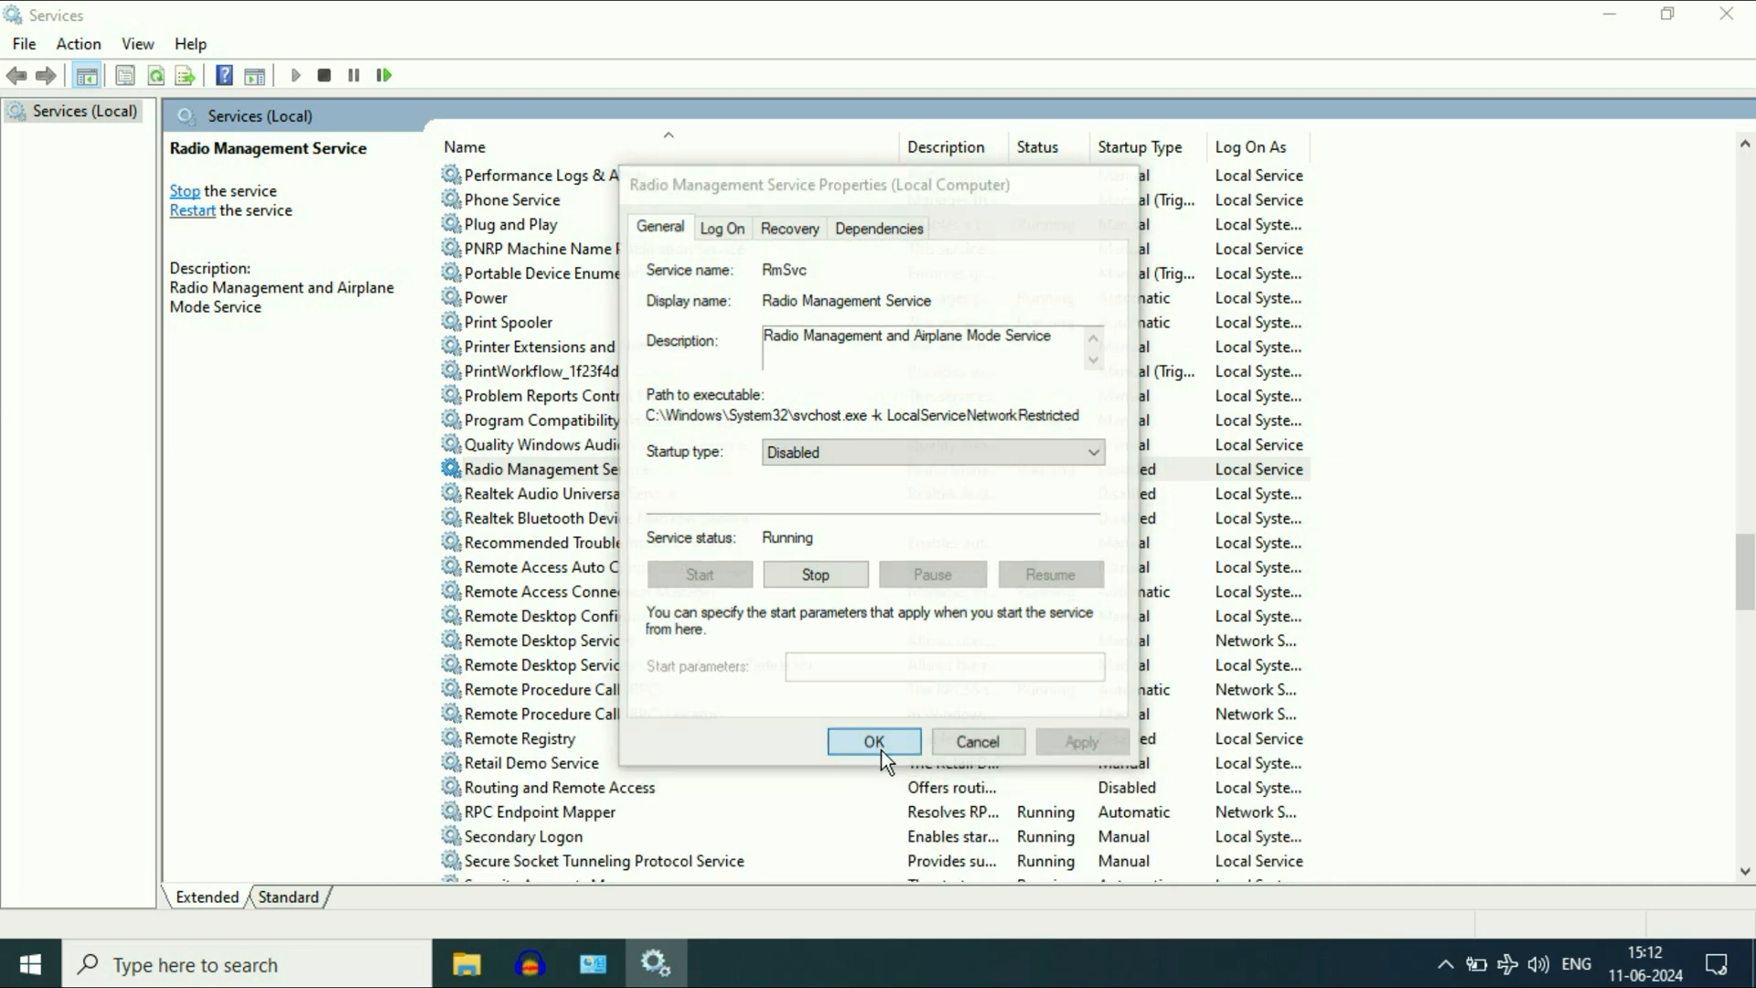
{"action": "left_click", "coordinate": [875, 741]}
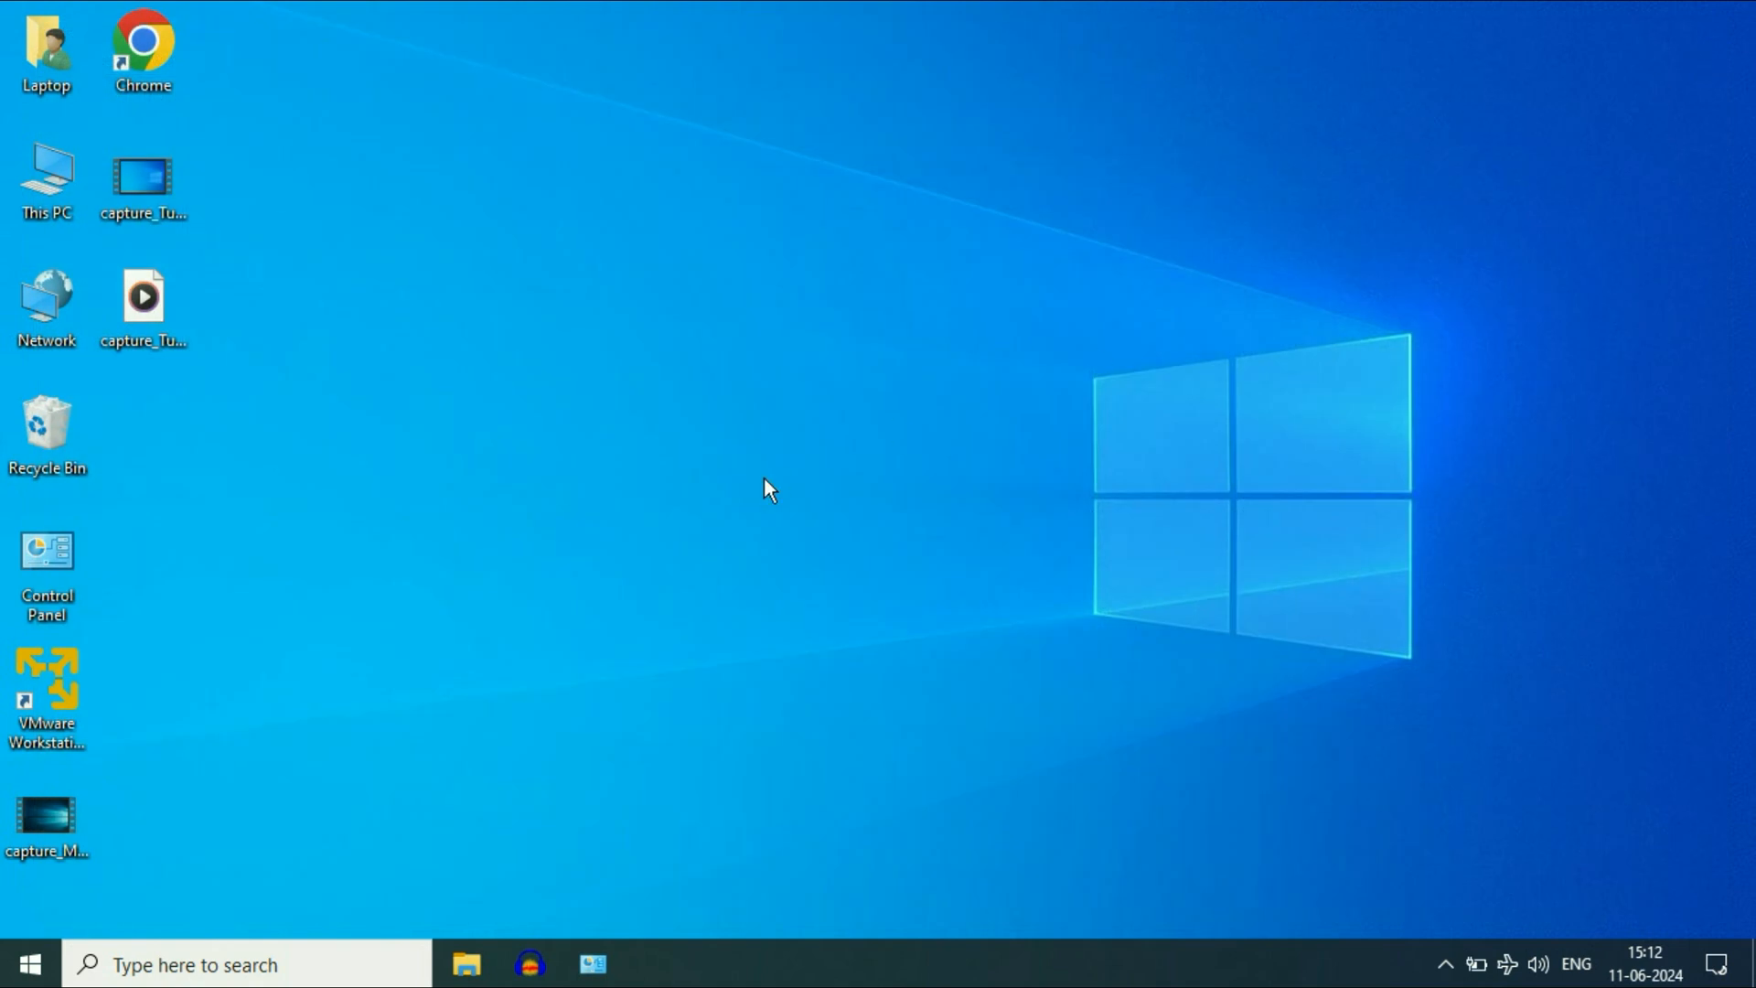
{"action": "mouse_move", "coordinate": [752, 461]}
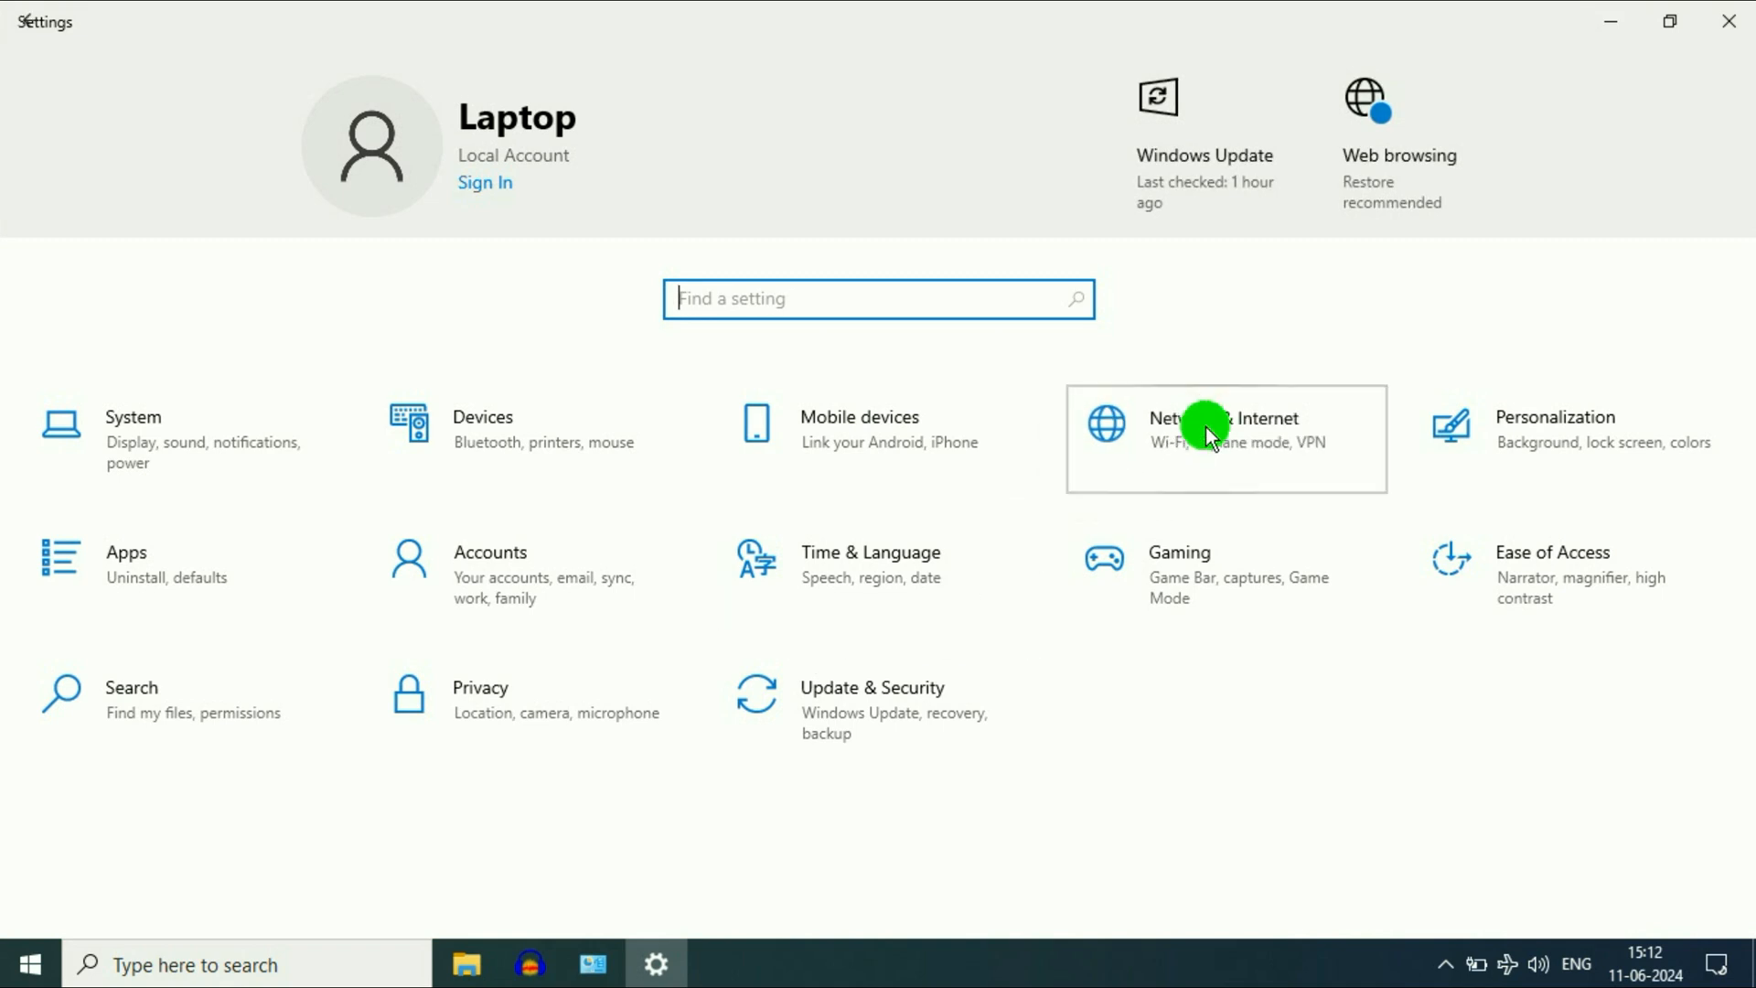
Step: In Network & Internet > Airplane mode, toggle airplane mode until it reads Off
{"action": "left_click", "coordinate": [1225, 438]}
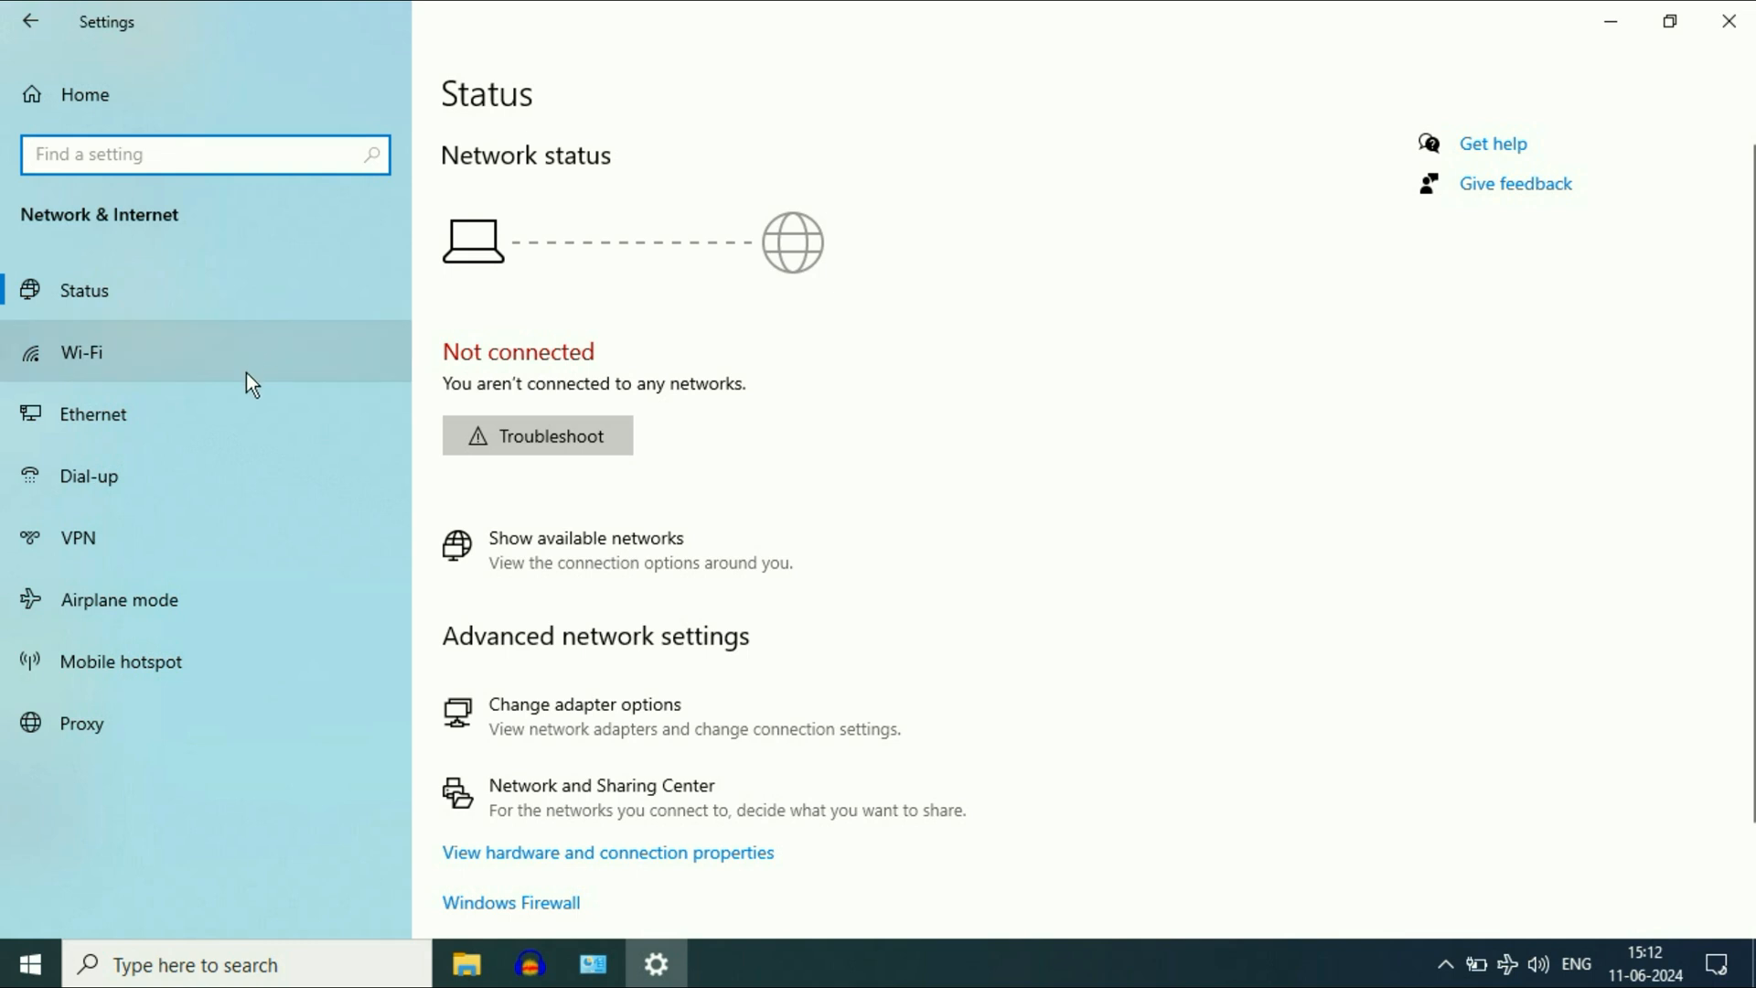
{"action": "mouse_move", "coordinate": [121, 605]}
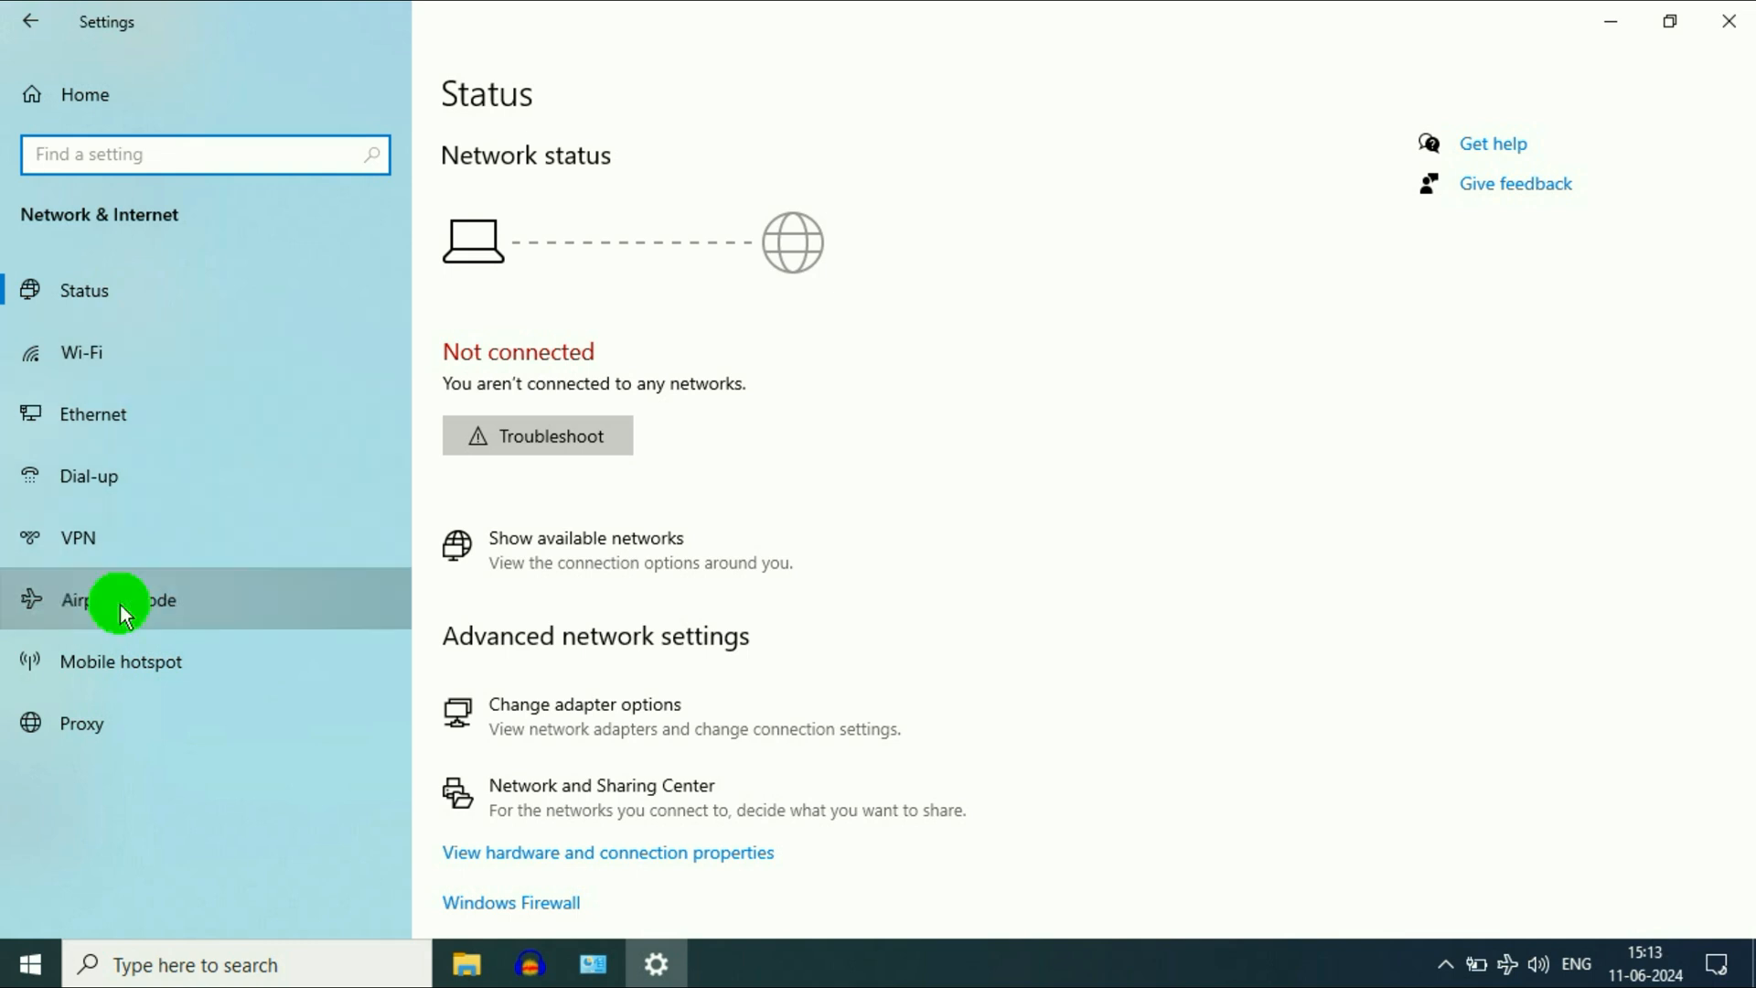
{"action": "left_click", "coordinate": [117, 599]}
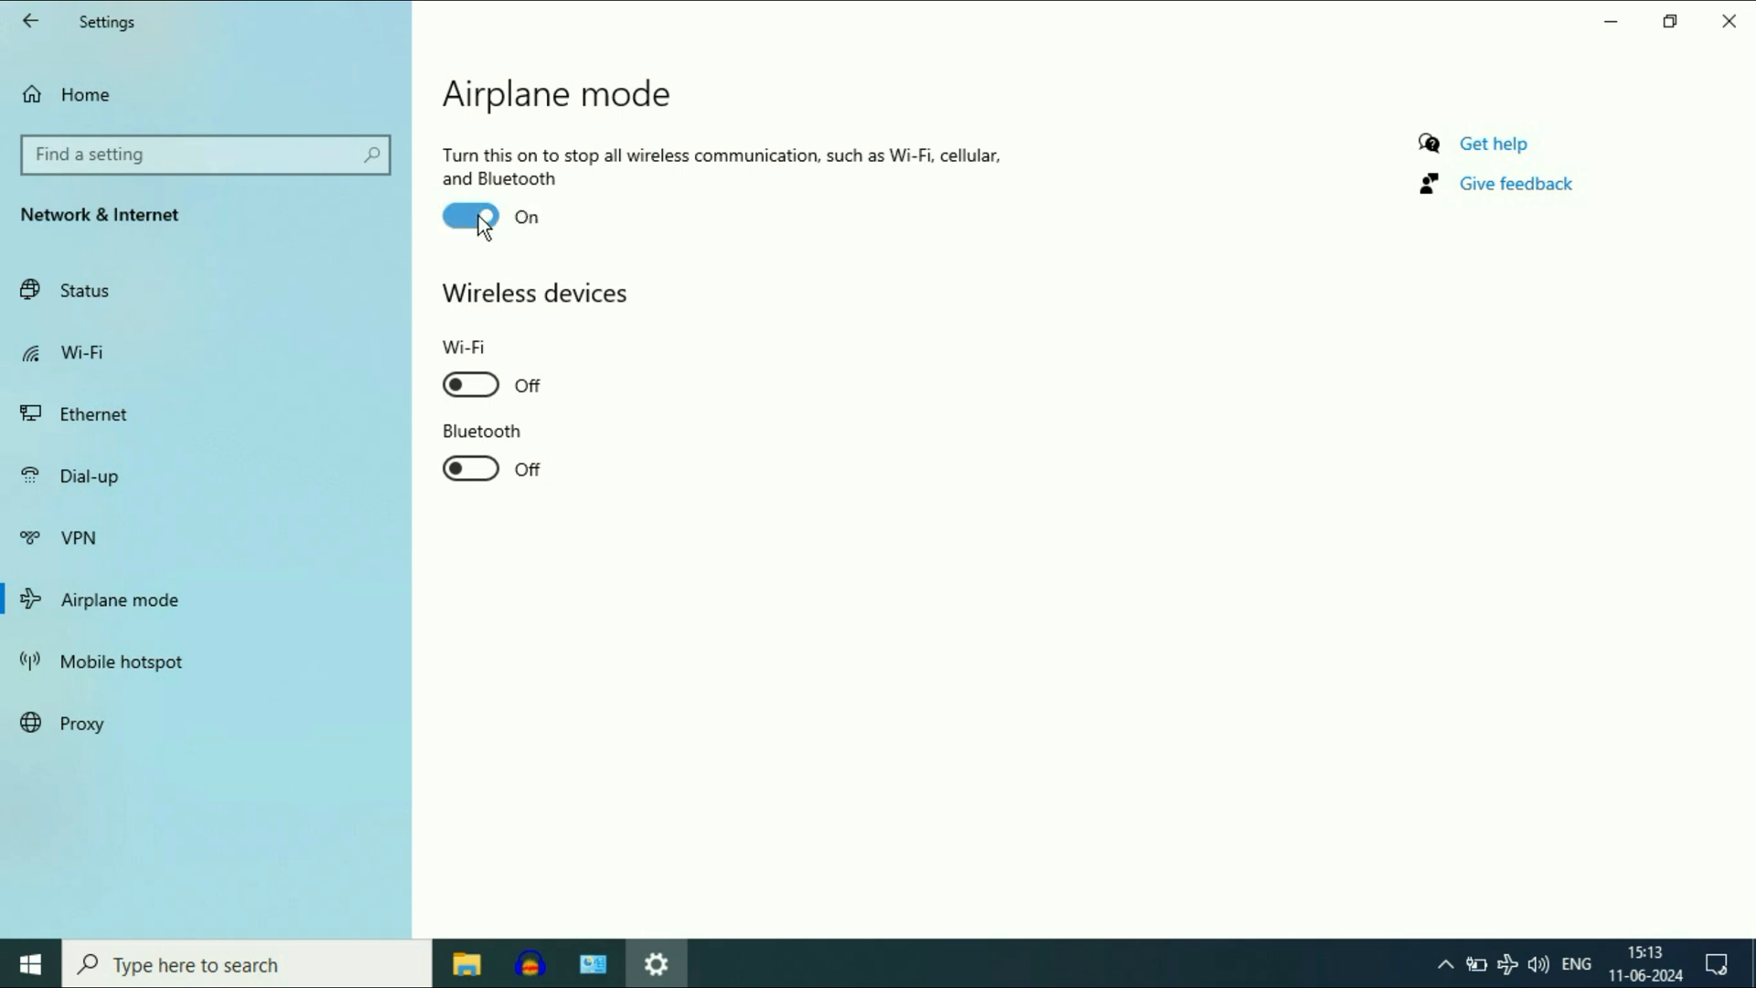
{"action": "left_click", "coordinate": [470, 216]}
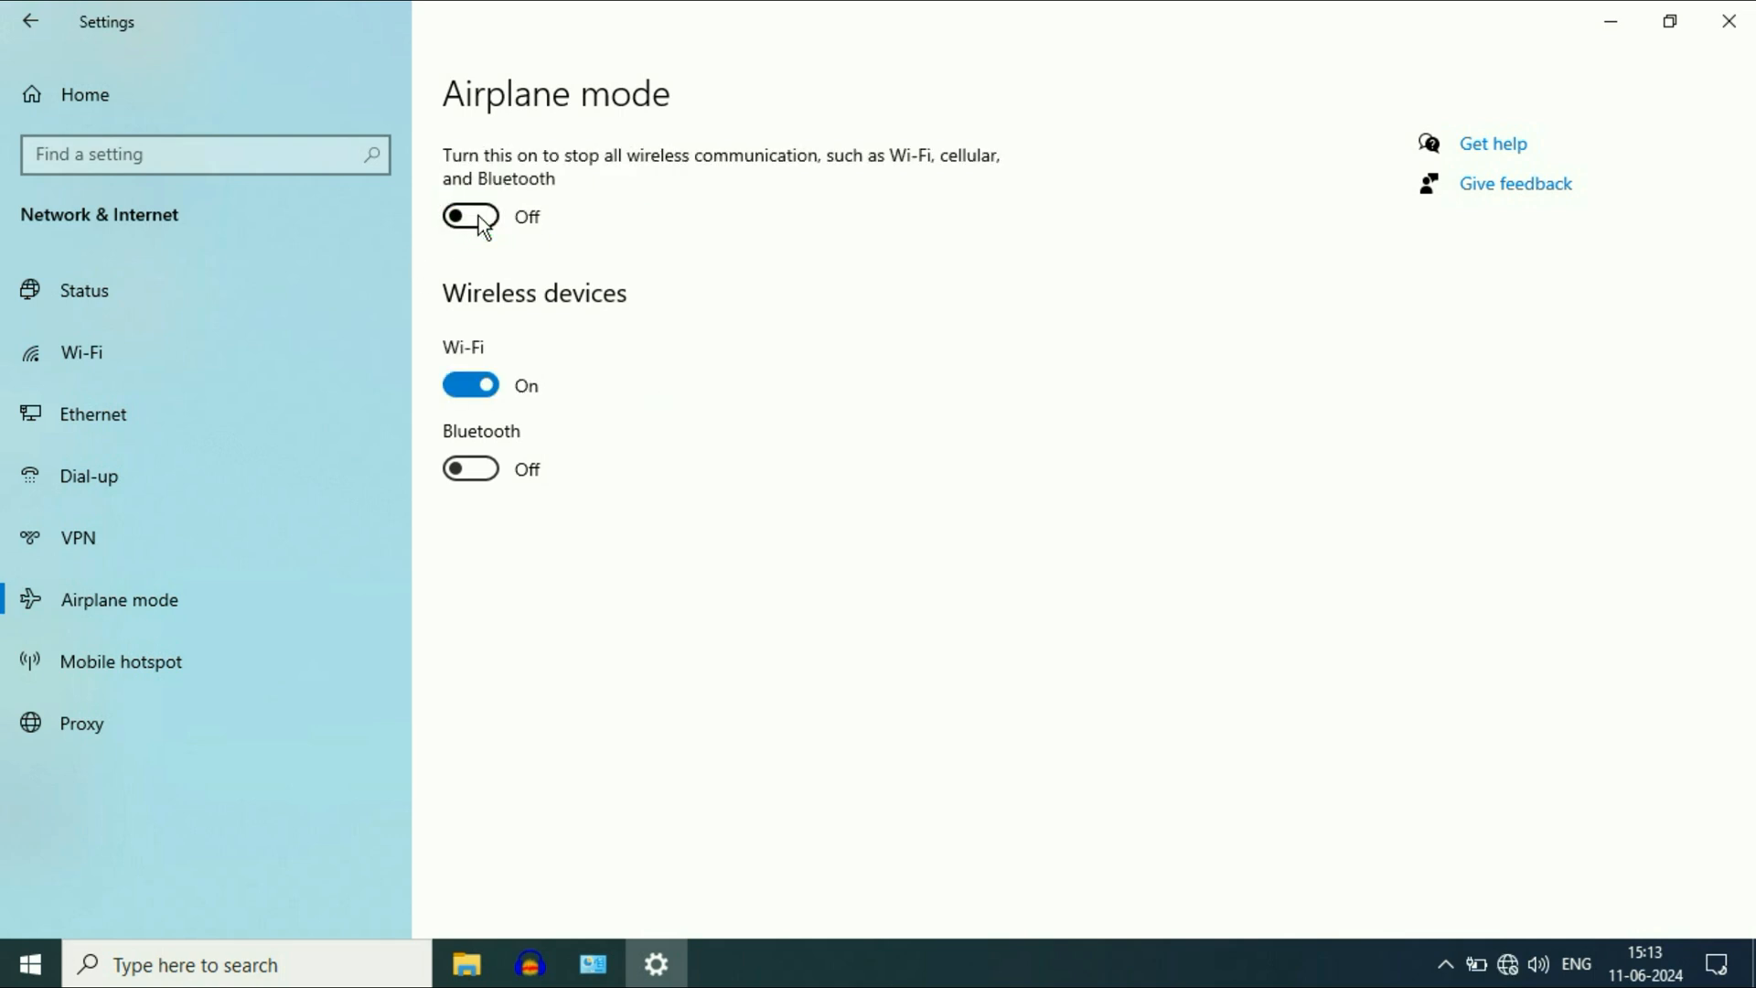
{"action": "left_click", "coordinate": [470, 216]}
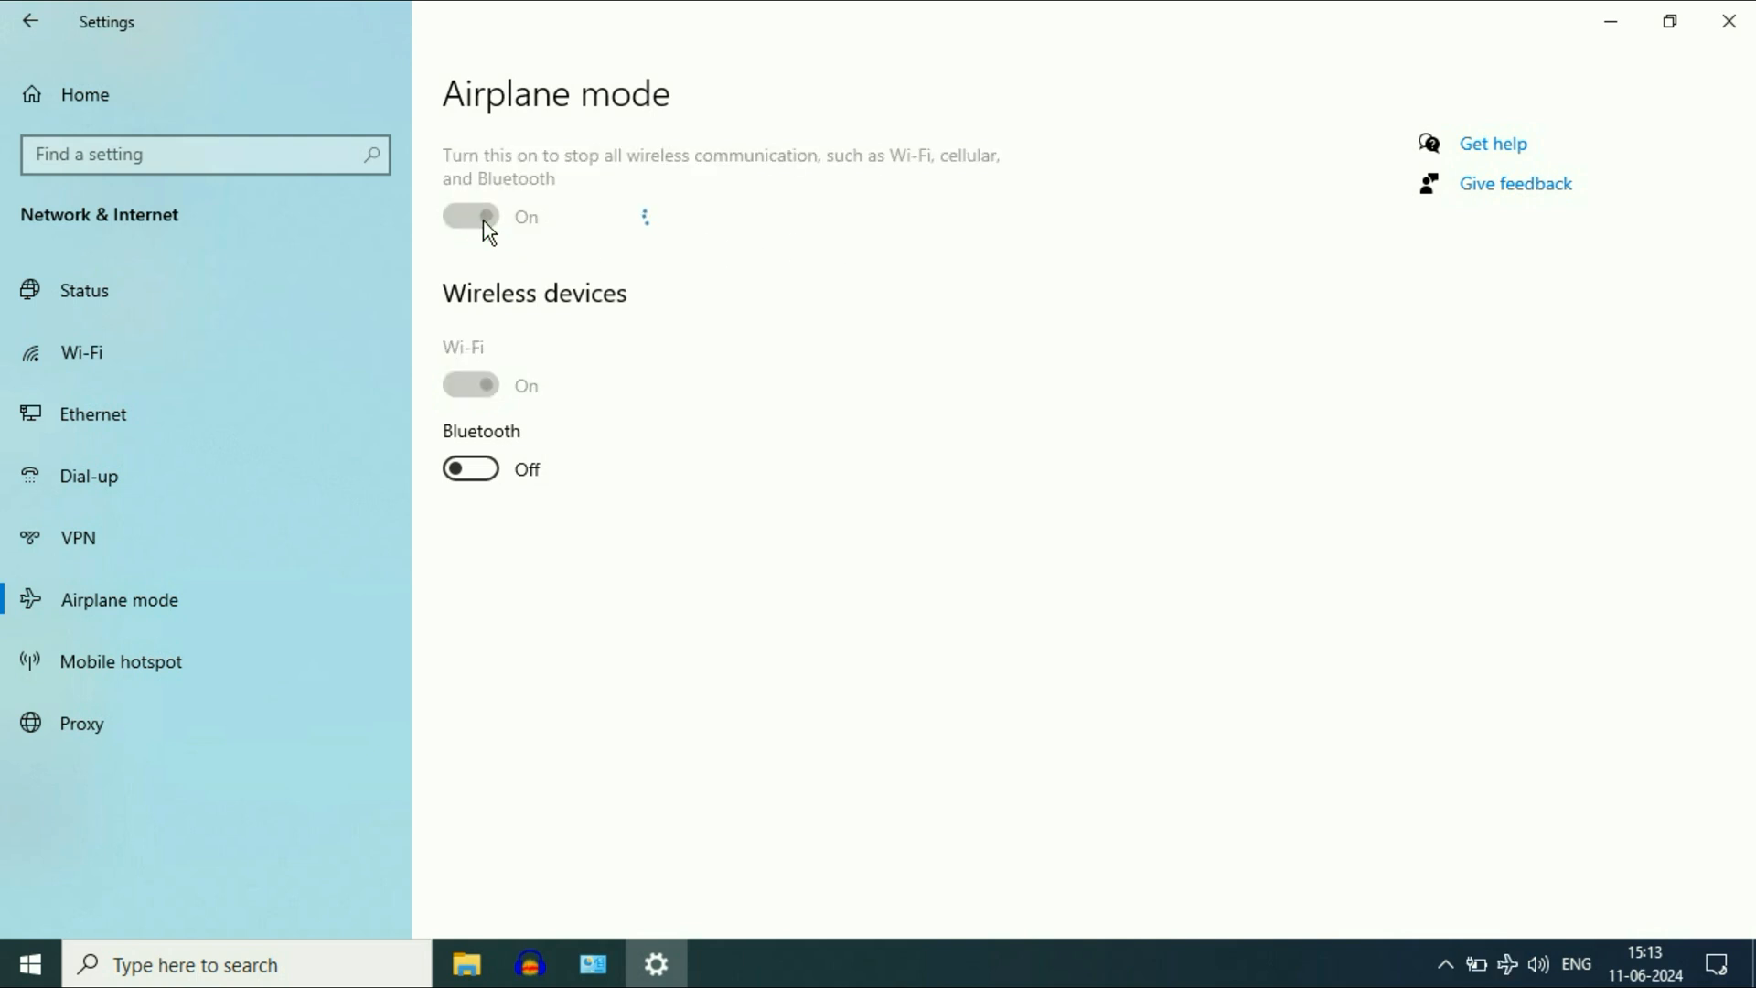
{"action": "left_click", "coordinate": [470, 216]}
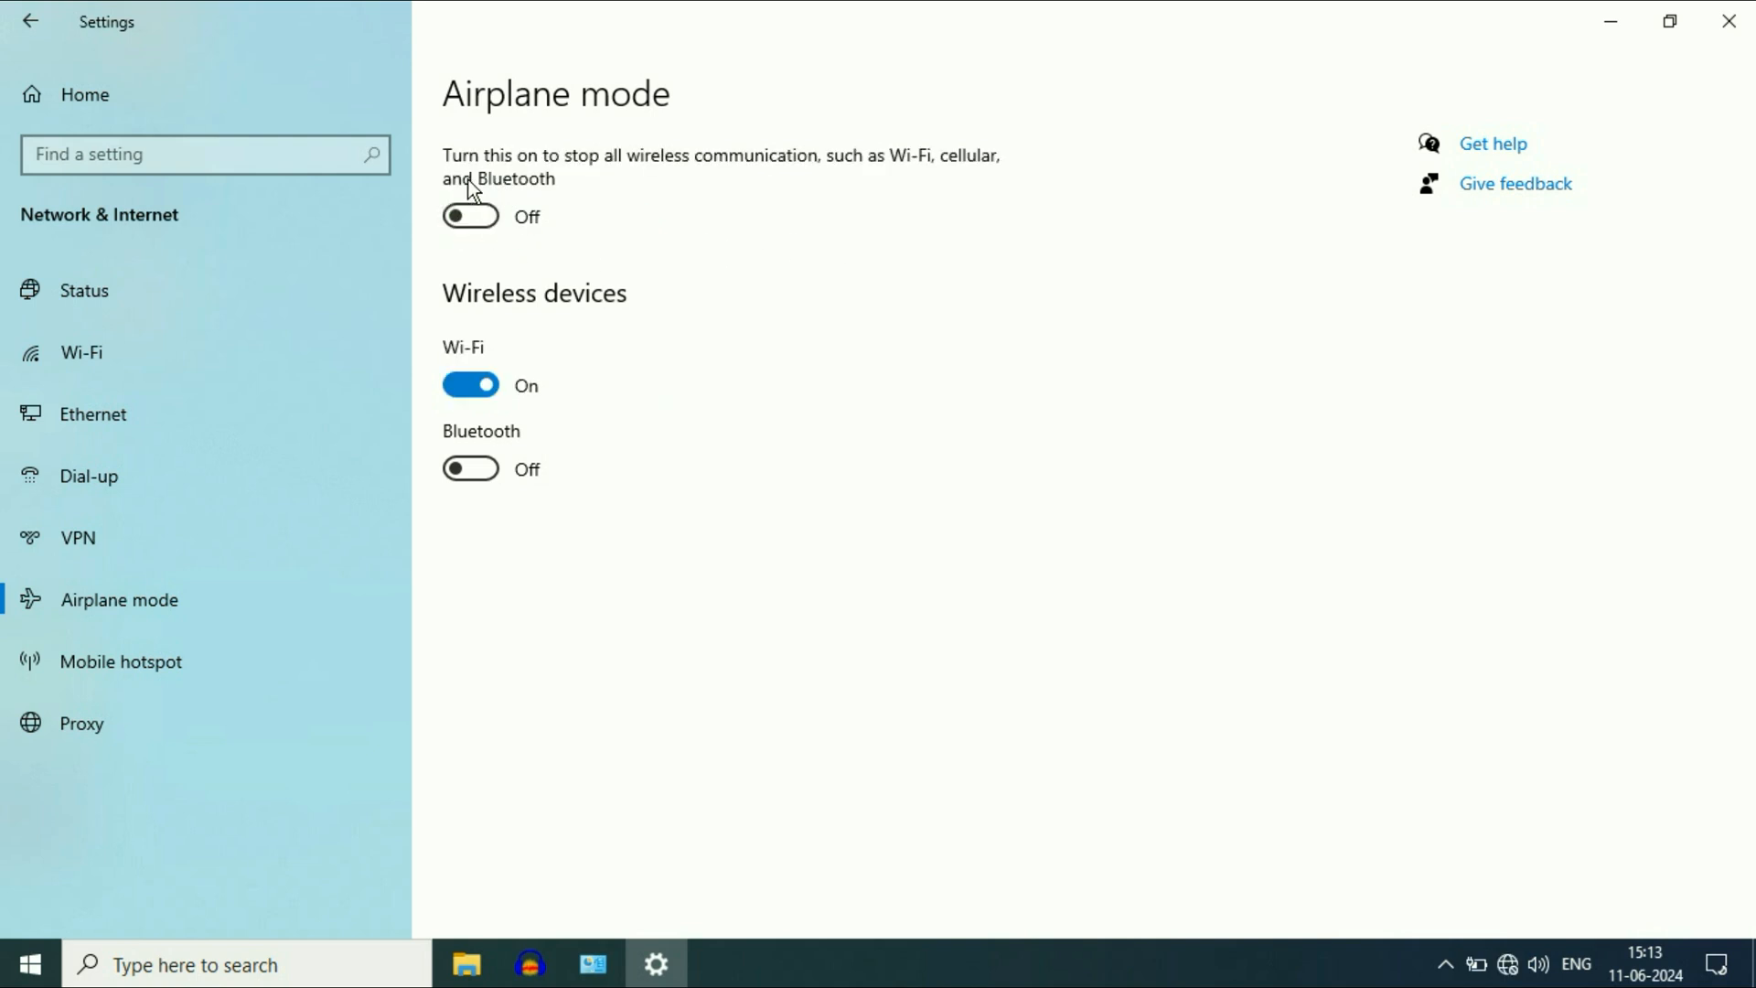
{"action": "mouse_move", "coordinate": [545, 232]}
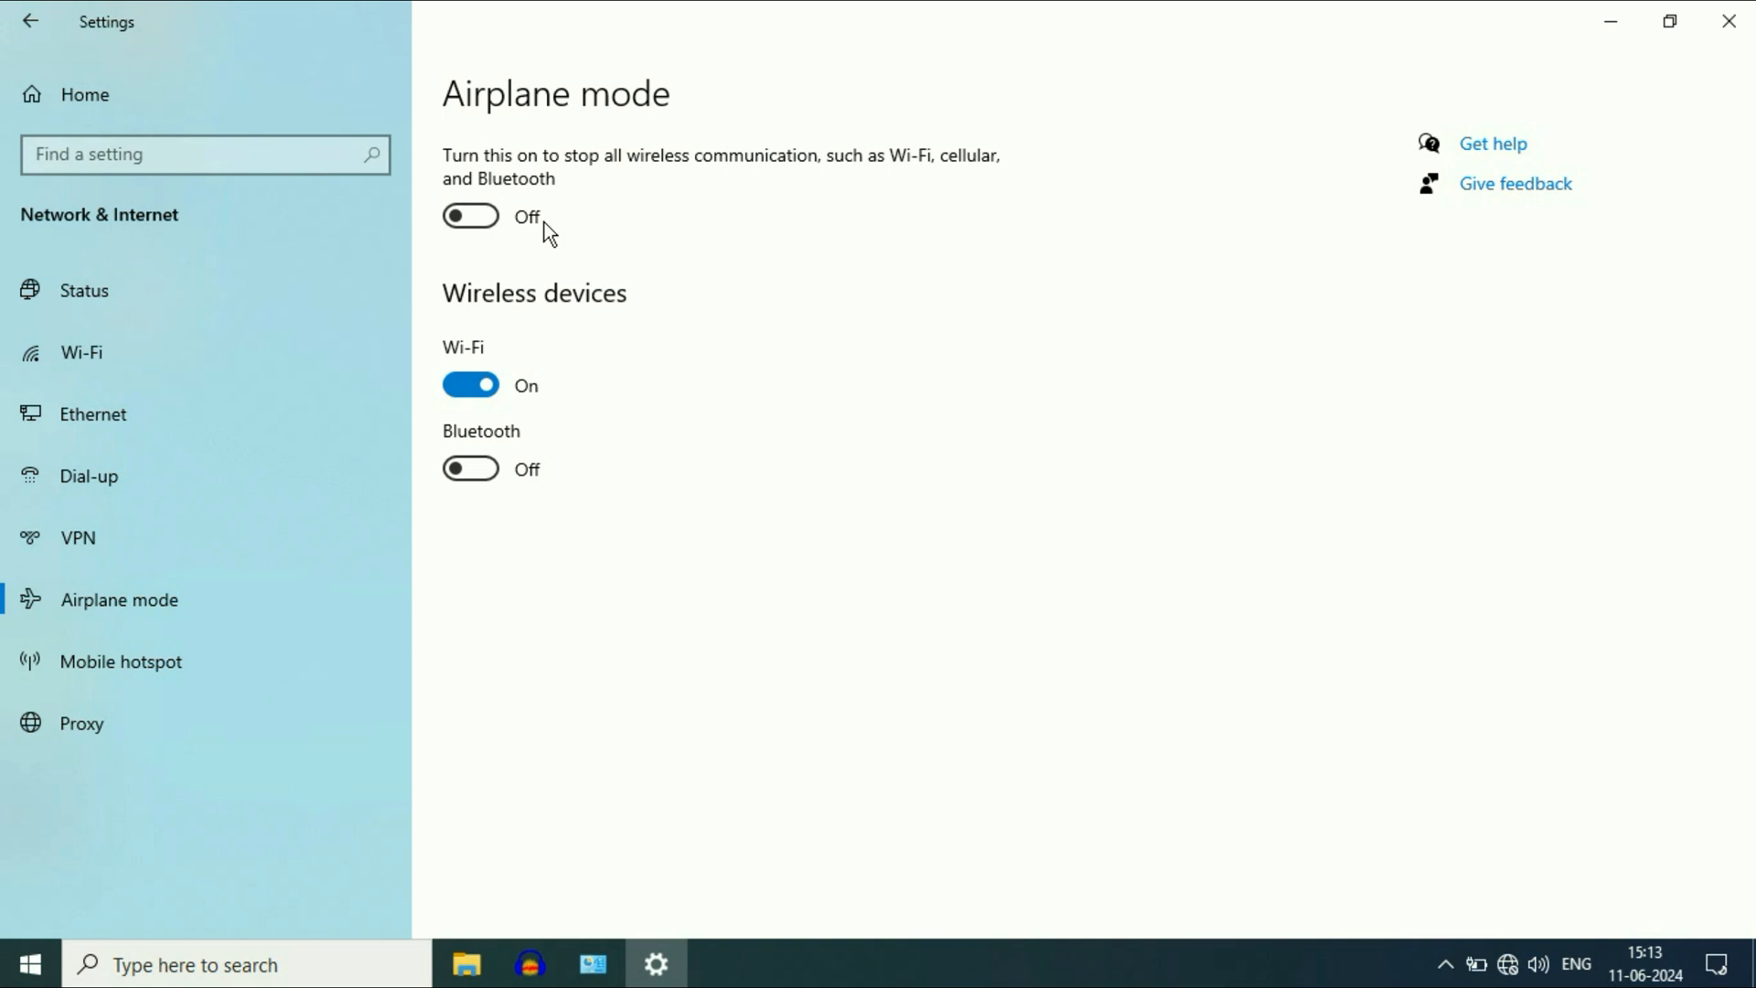
Step: Reopen Settings > Network & Internet > Status and reach the Network reset page
{"action": "left_click", "coordinate": [1728, 21]}
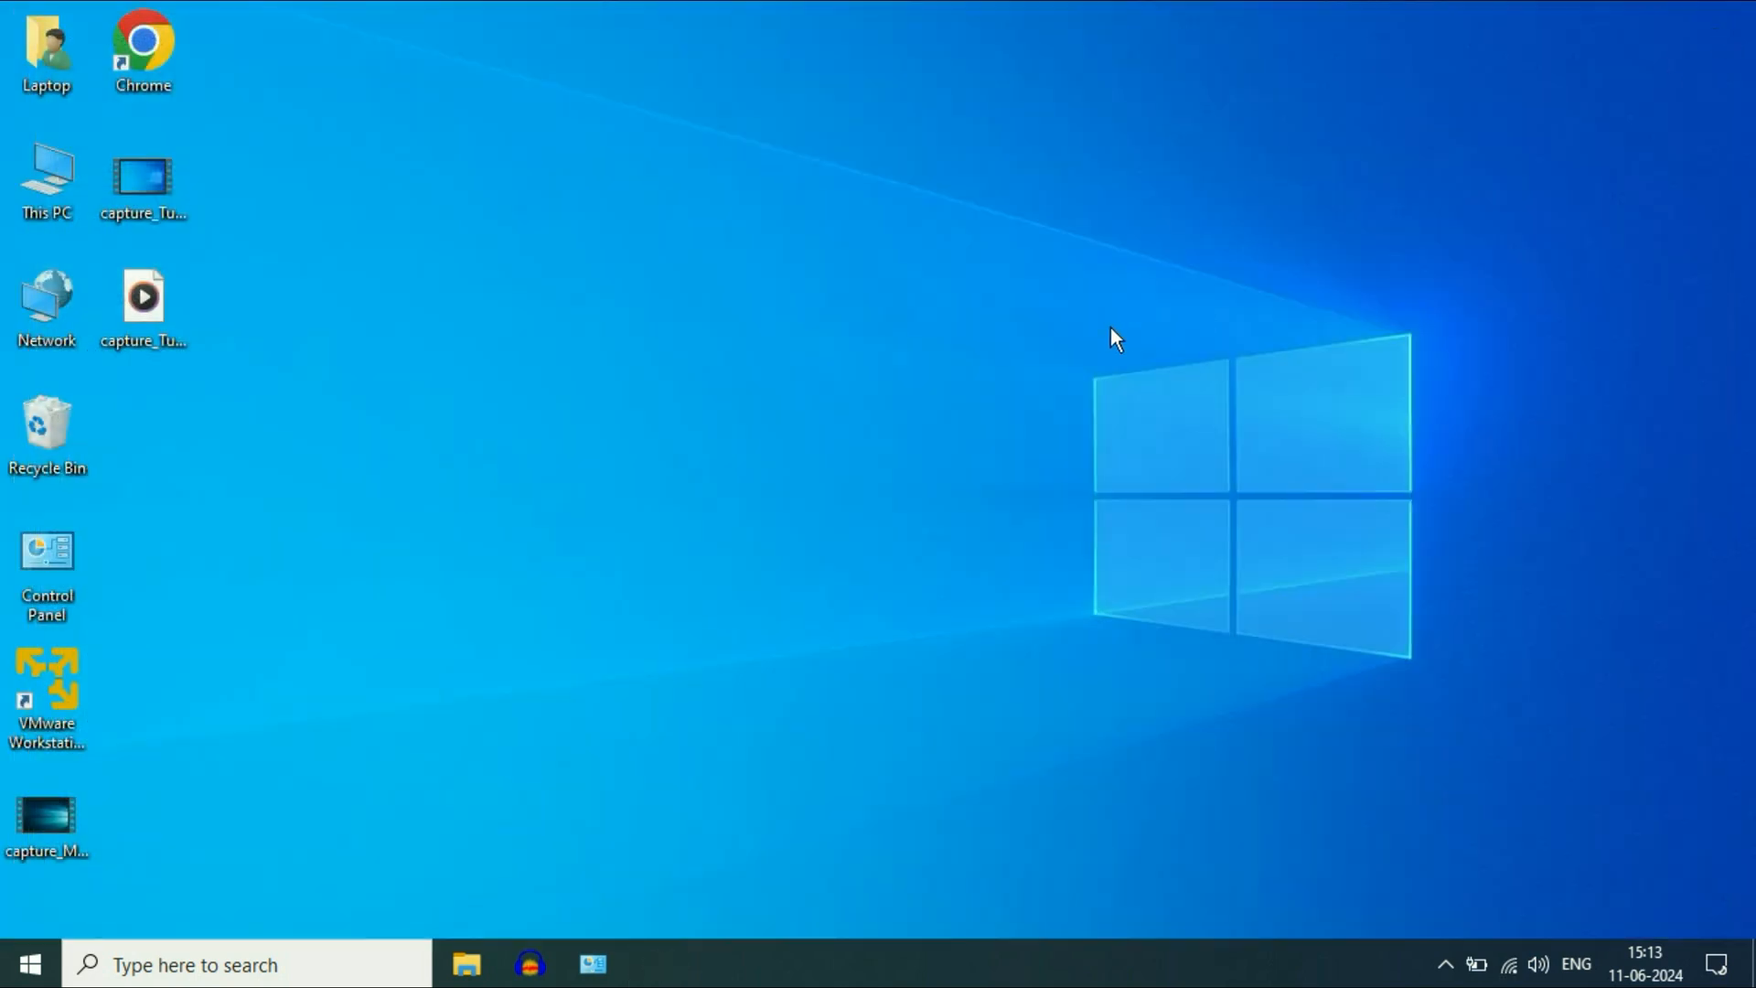
{"action": "mouse_move", "coordinate": [794, 386]}
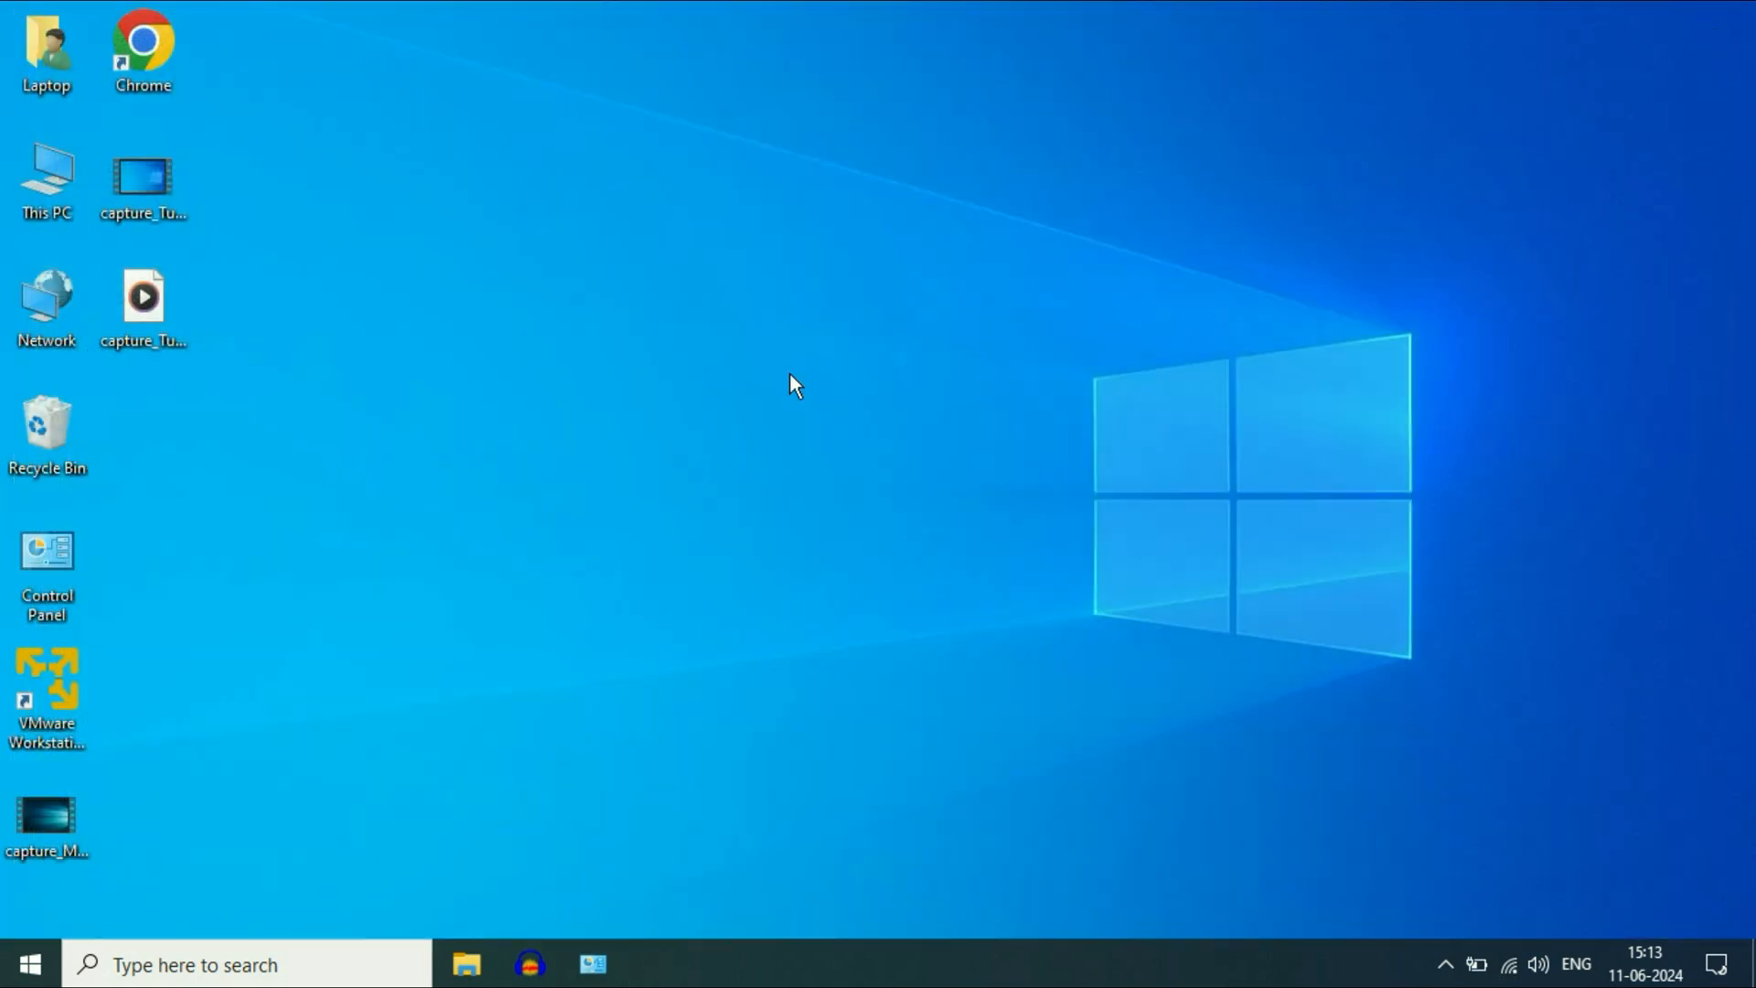
{"action": "mouse_move", "coordinate": [42, 938]}
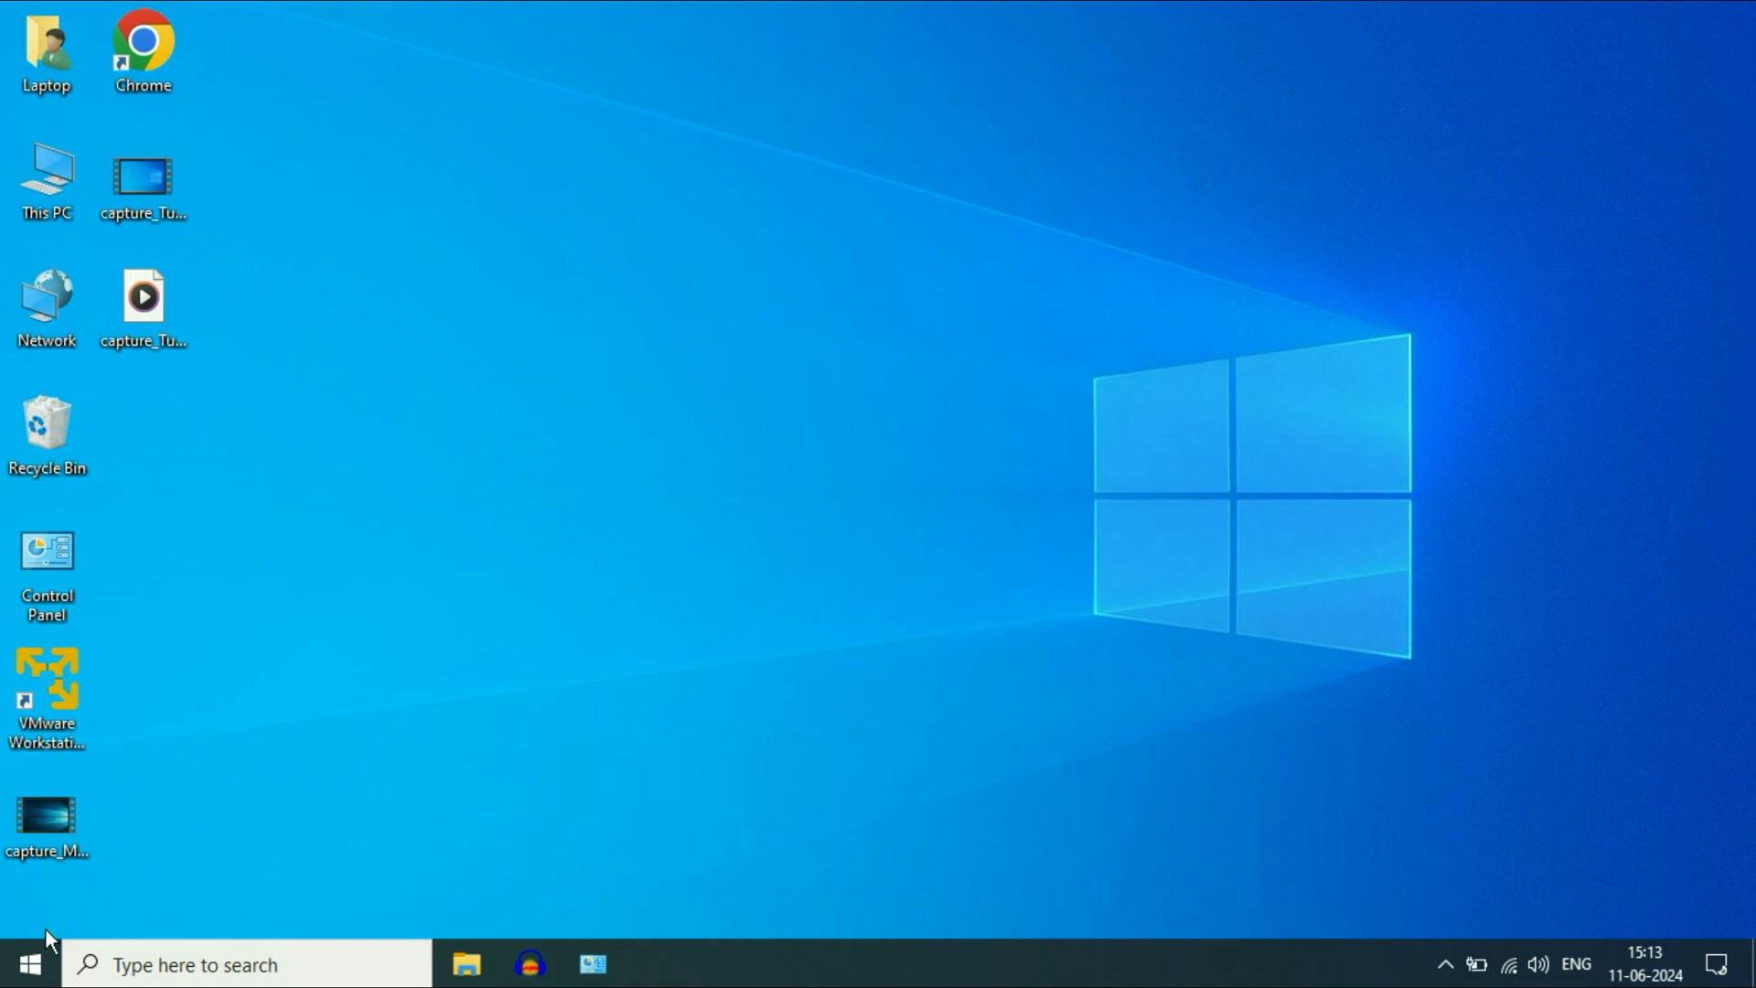
{"action": "left_click", "coordinate": [22, 963]}
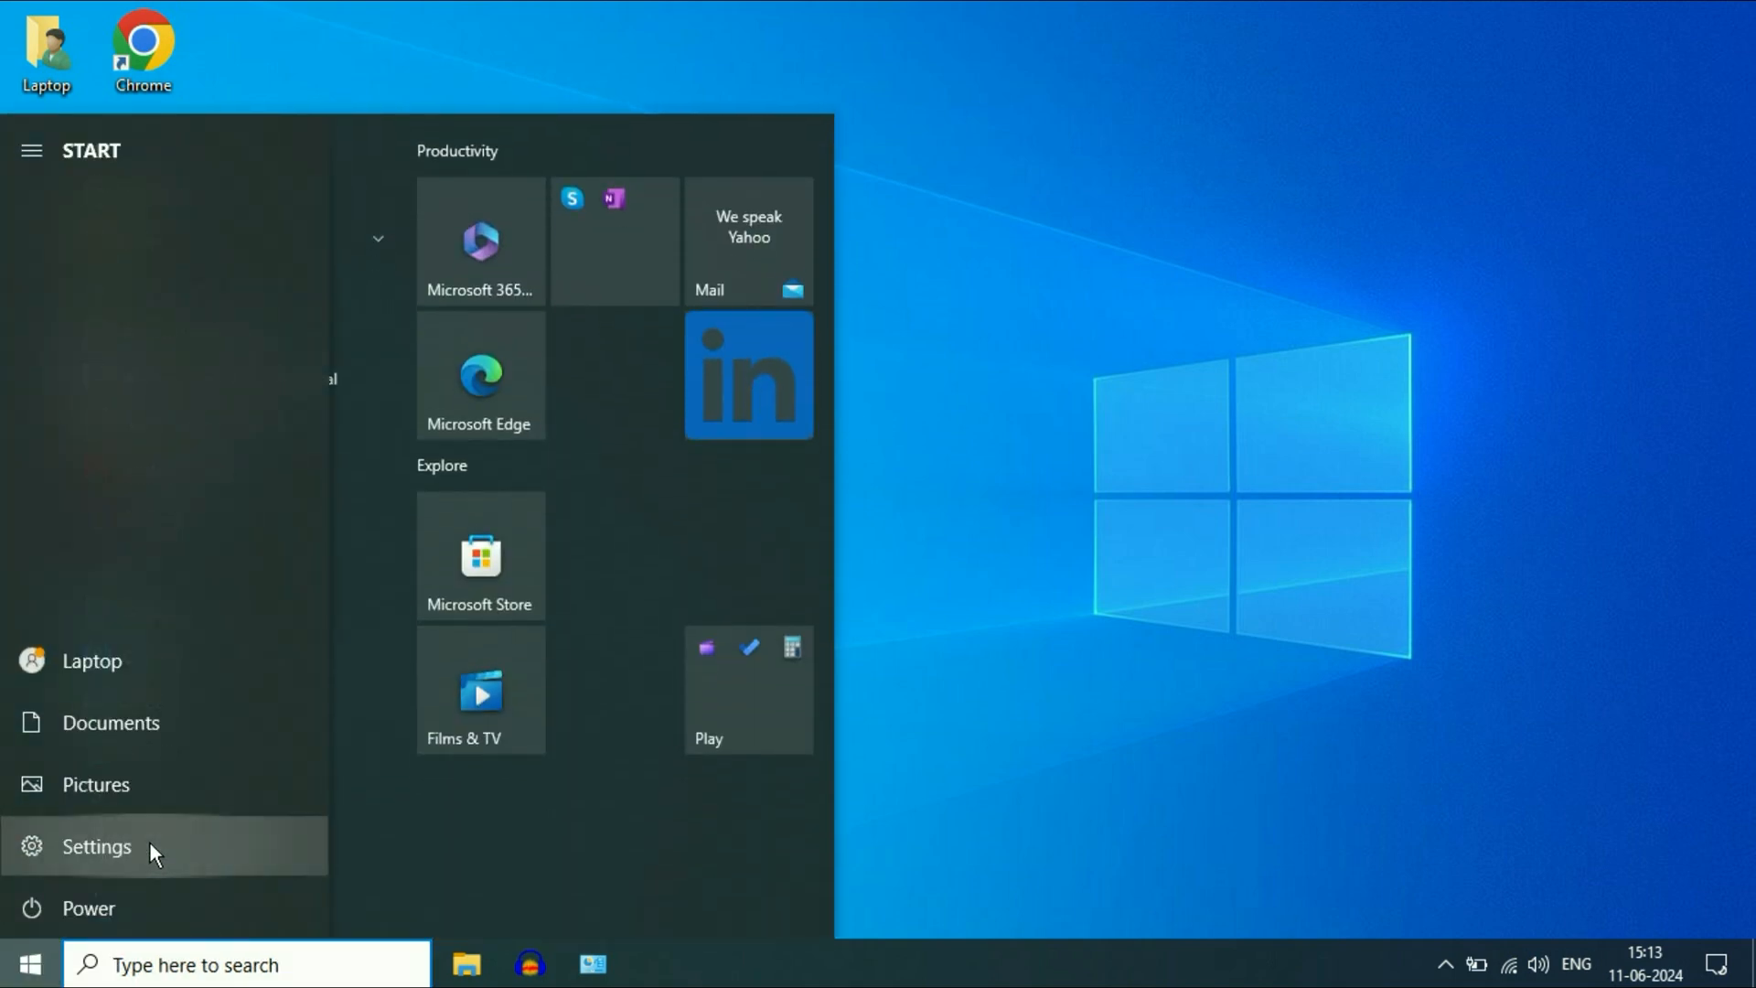
{"action": "left_click", "coordinate": [97, 845]}
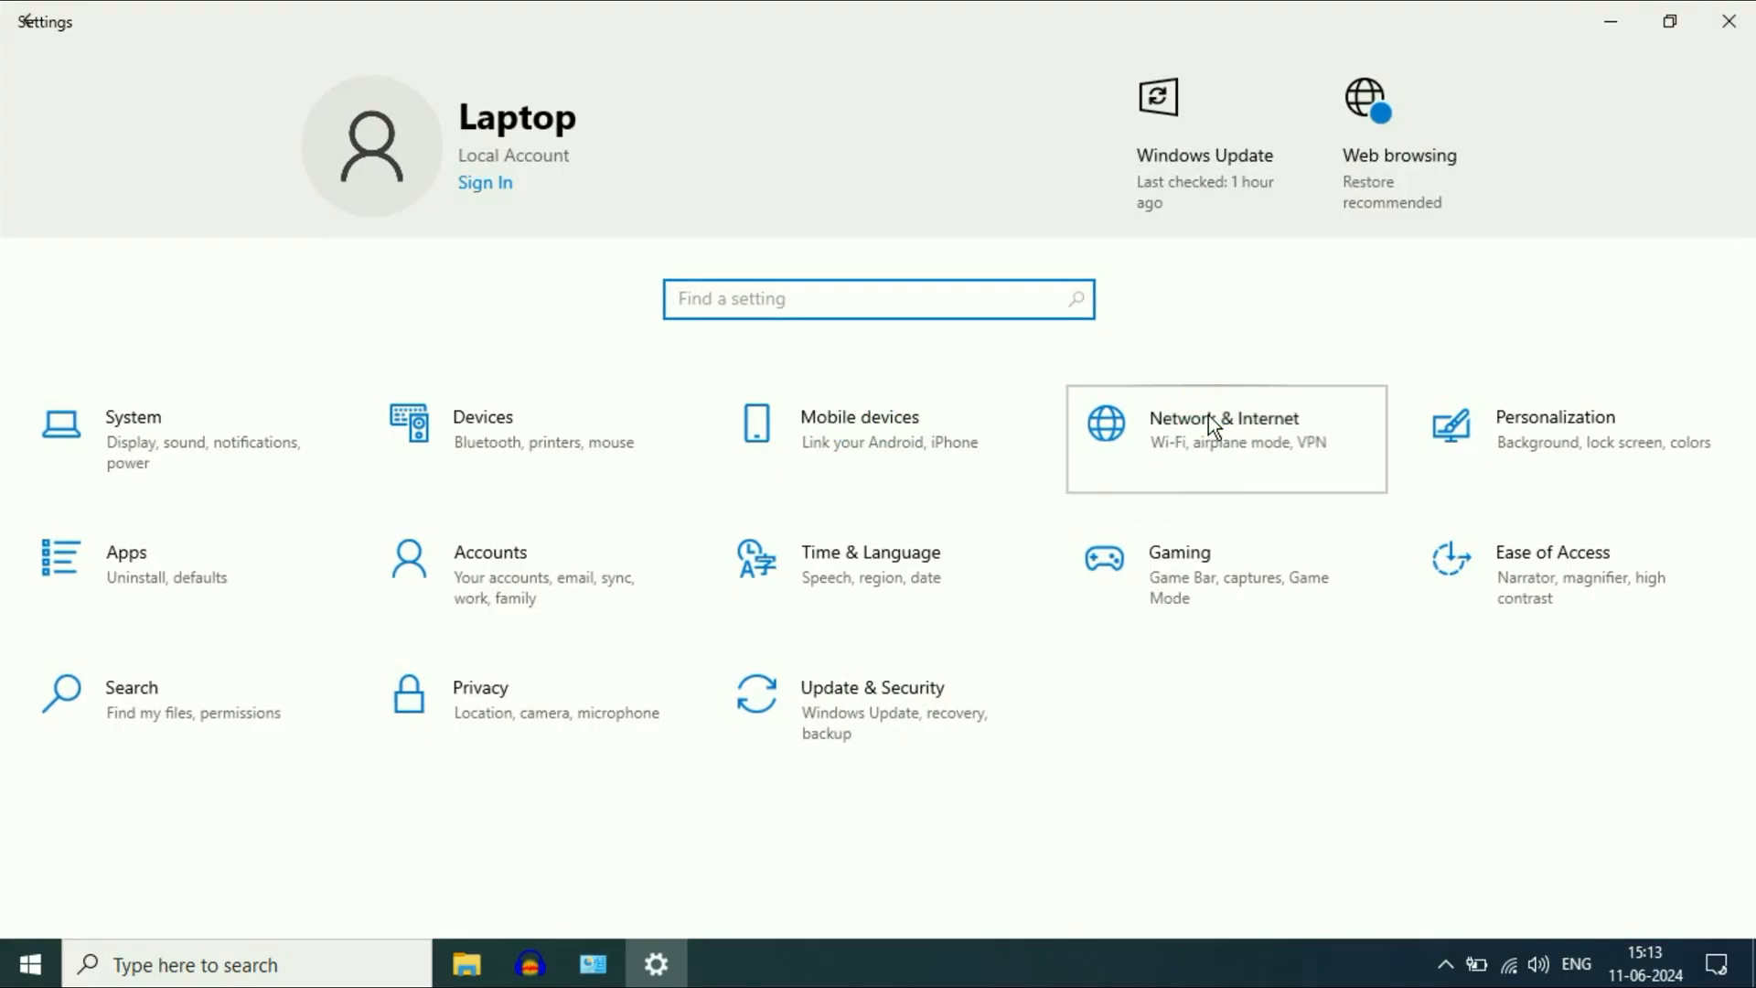
{"action": "left_click", "coordinate": [1224, 437]}
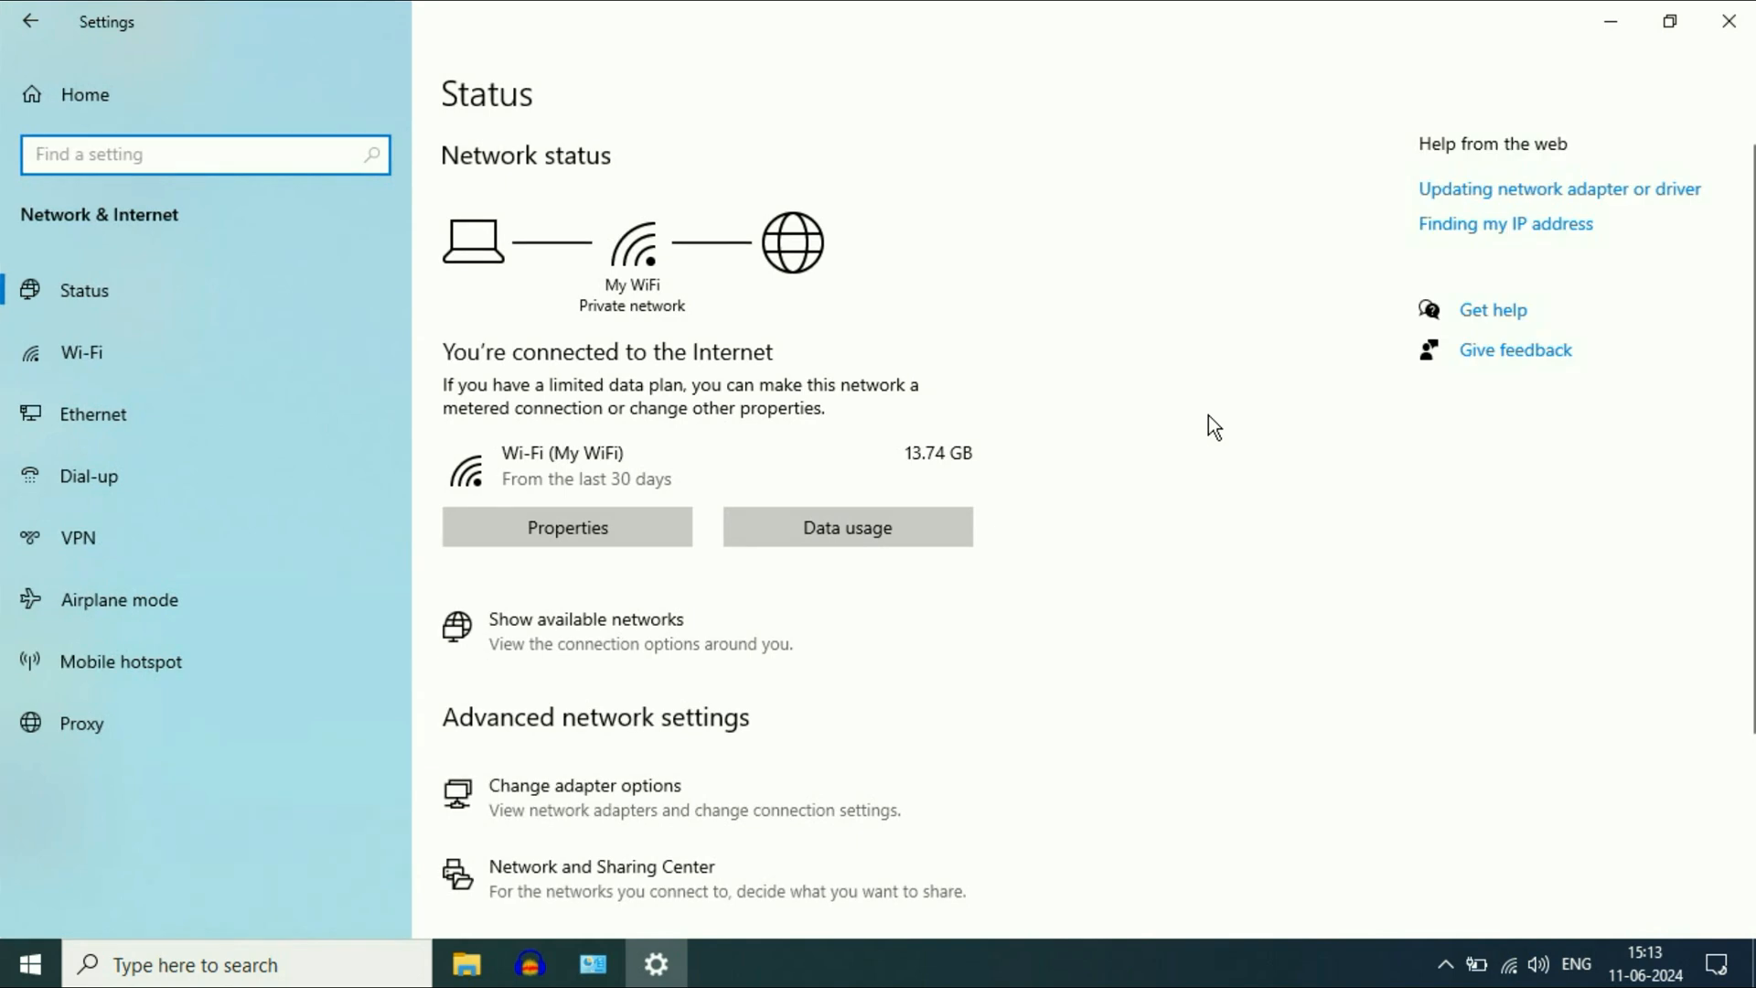
{"action": "scroll", "scroll_direction": "down", "scroll_amount": 3}
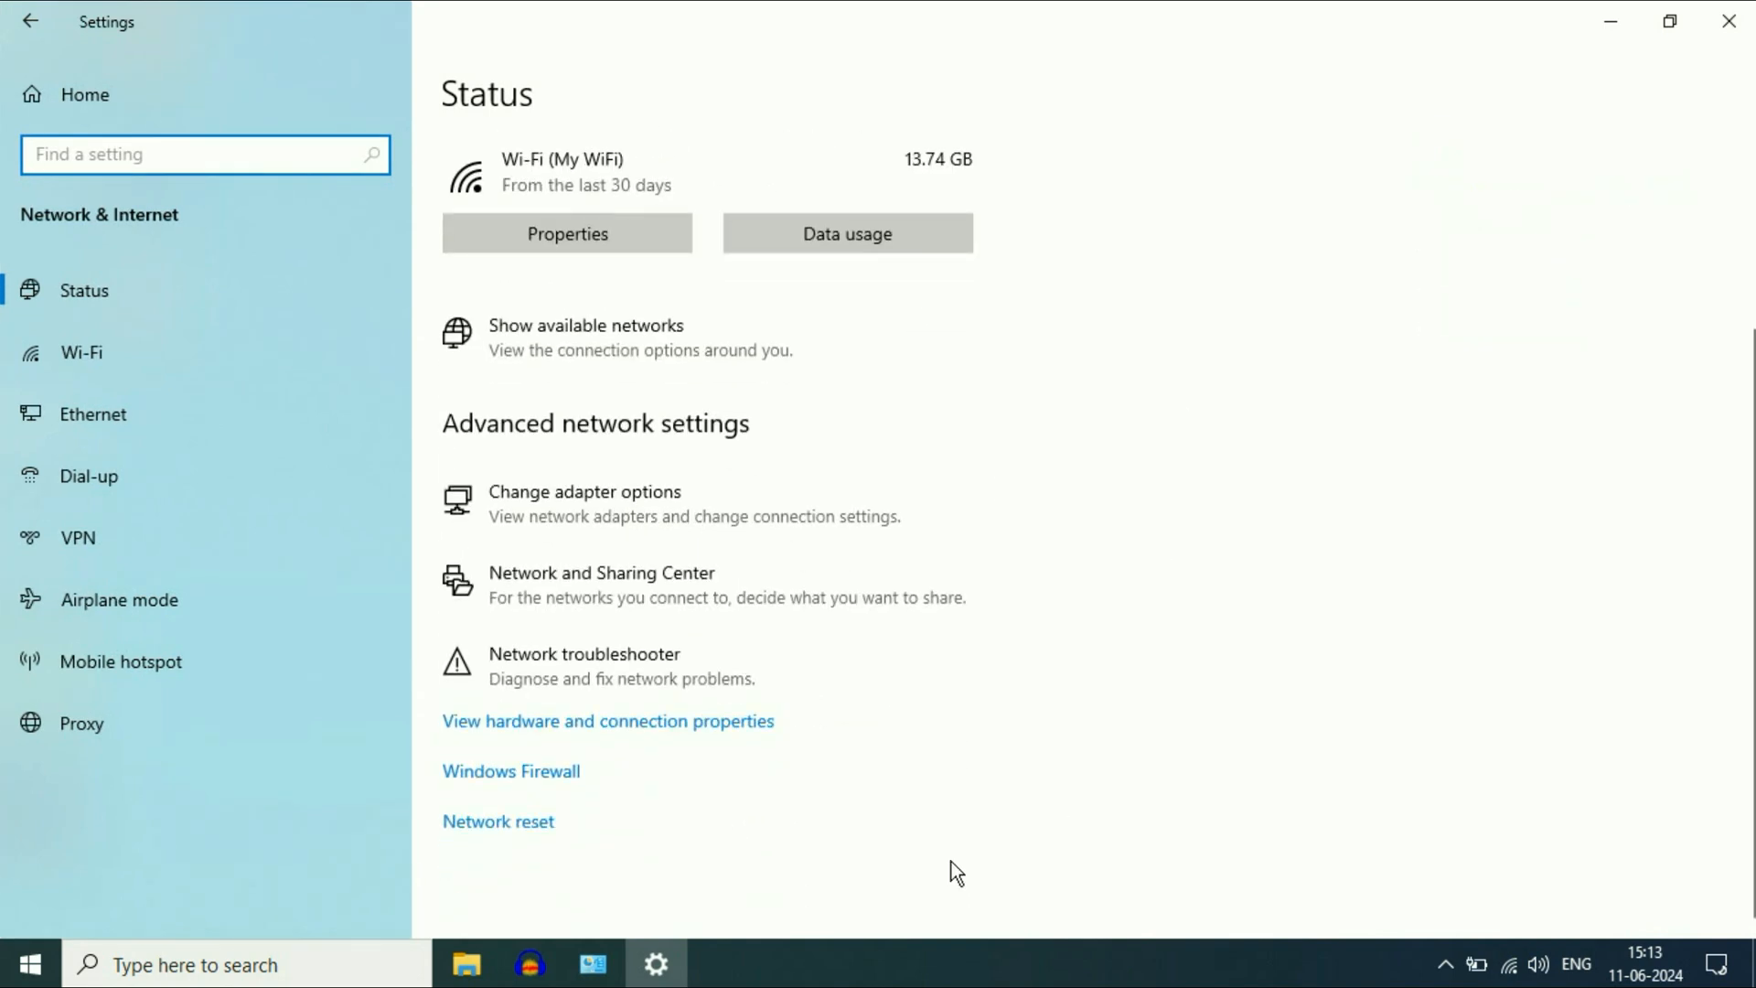
{"action": "mouse_move", "coordinate": [558, 838]}
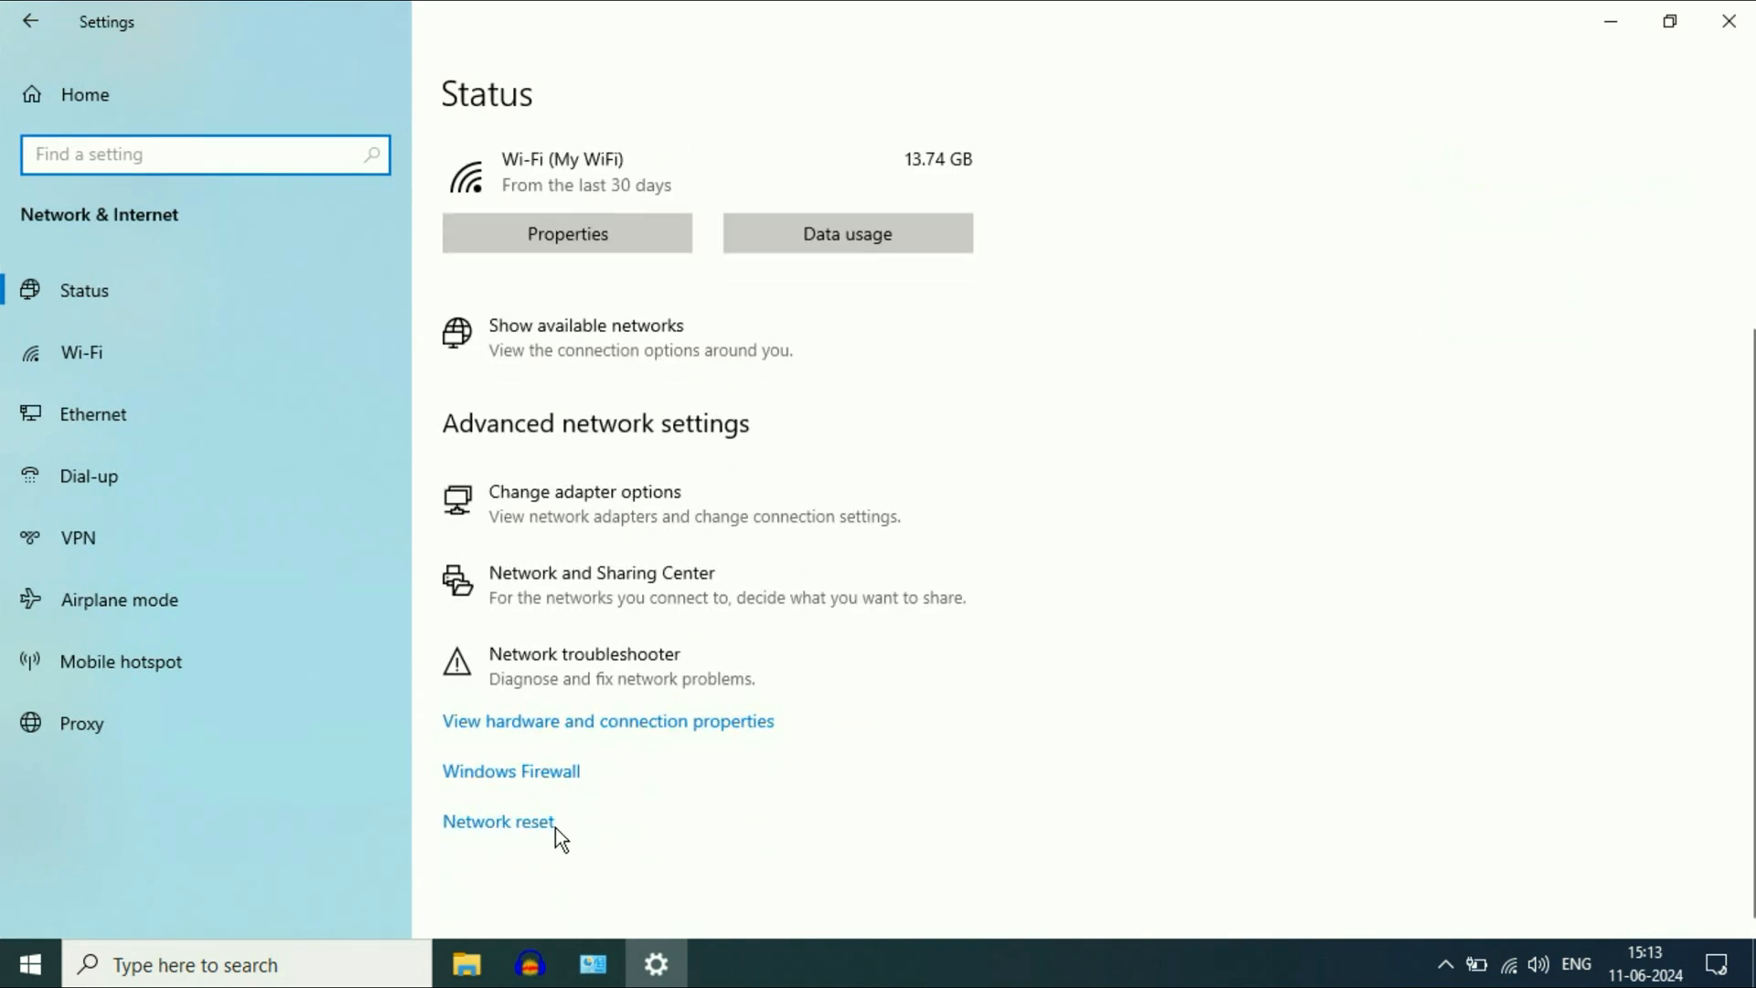
{"action": "left_click", "coordinate": [497, 822]}
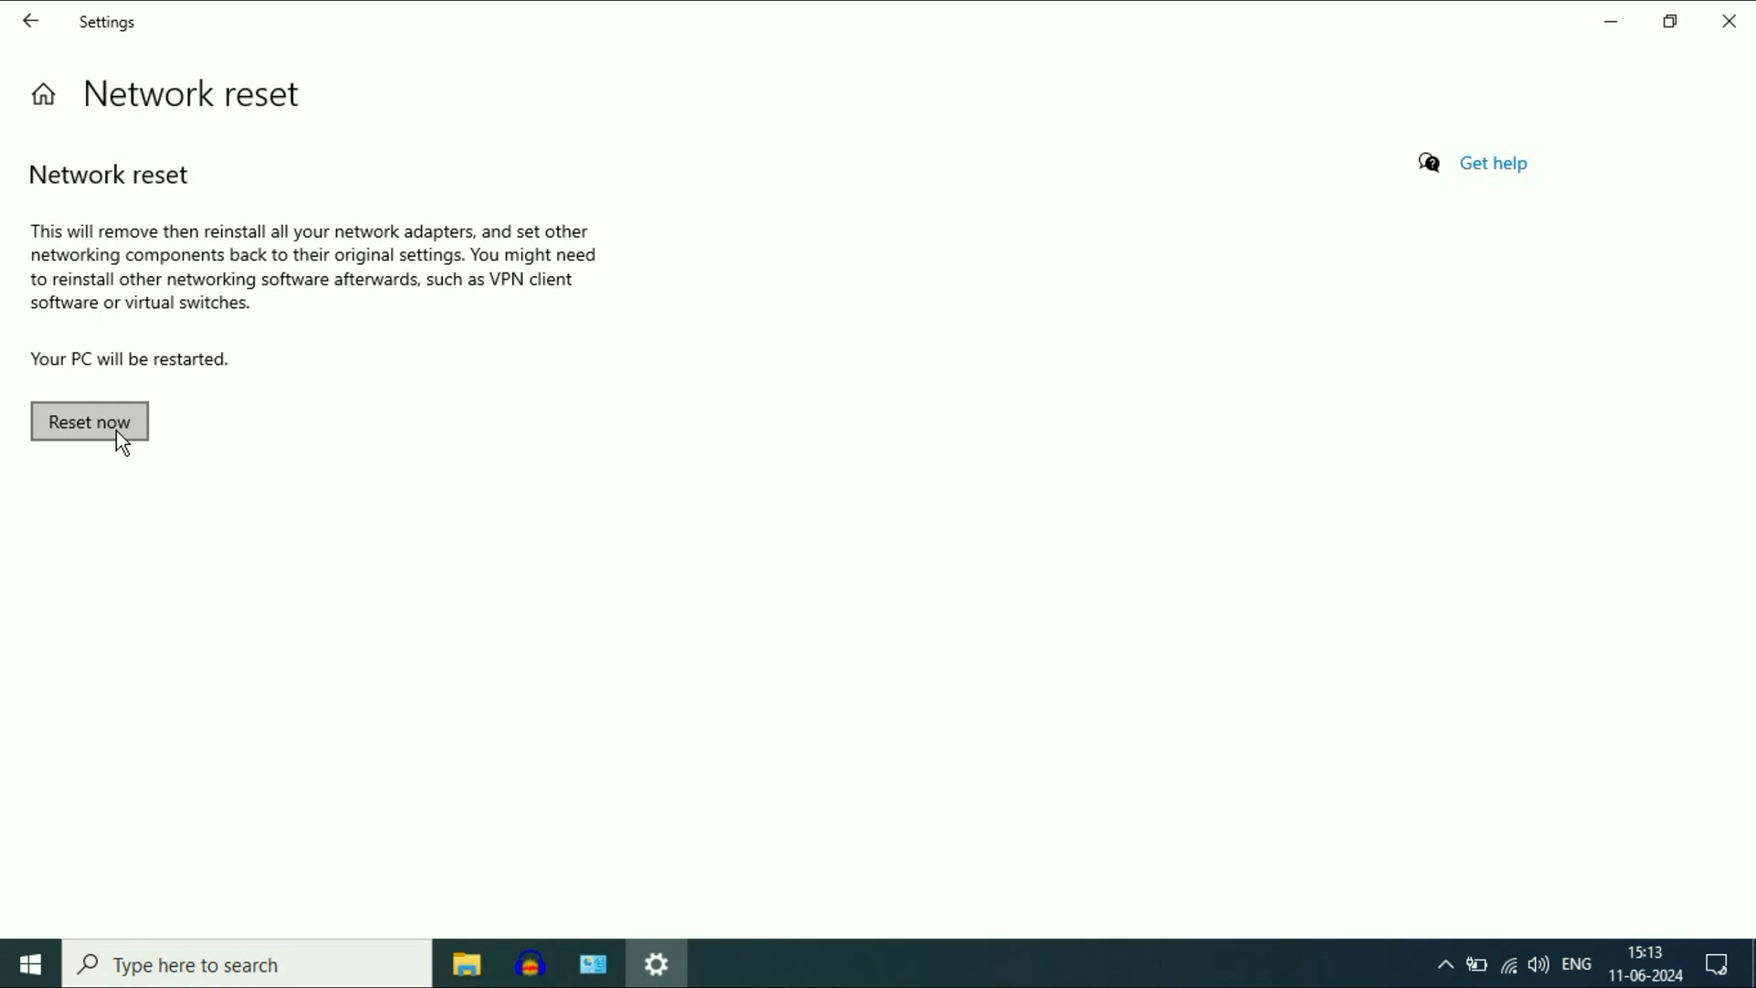
{"action": "mouse_move", "coordinate": [77, 462]}
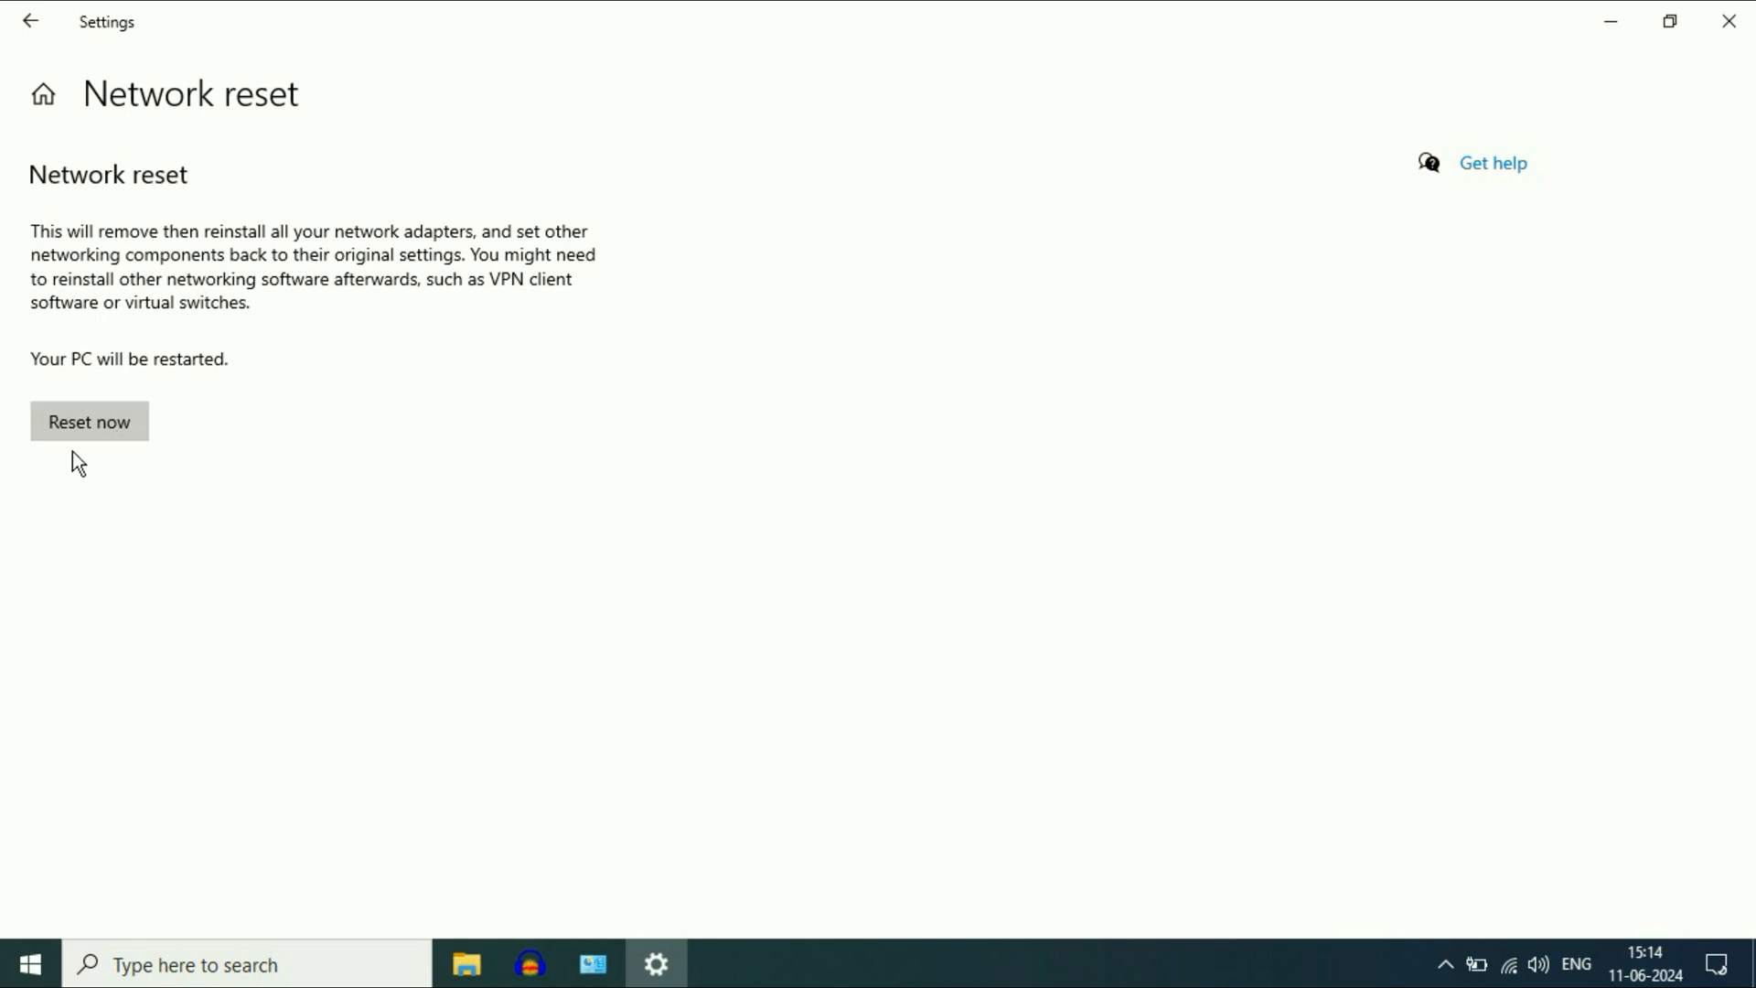
{"action": "mouse_move", "coordinate": [312, 428]}
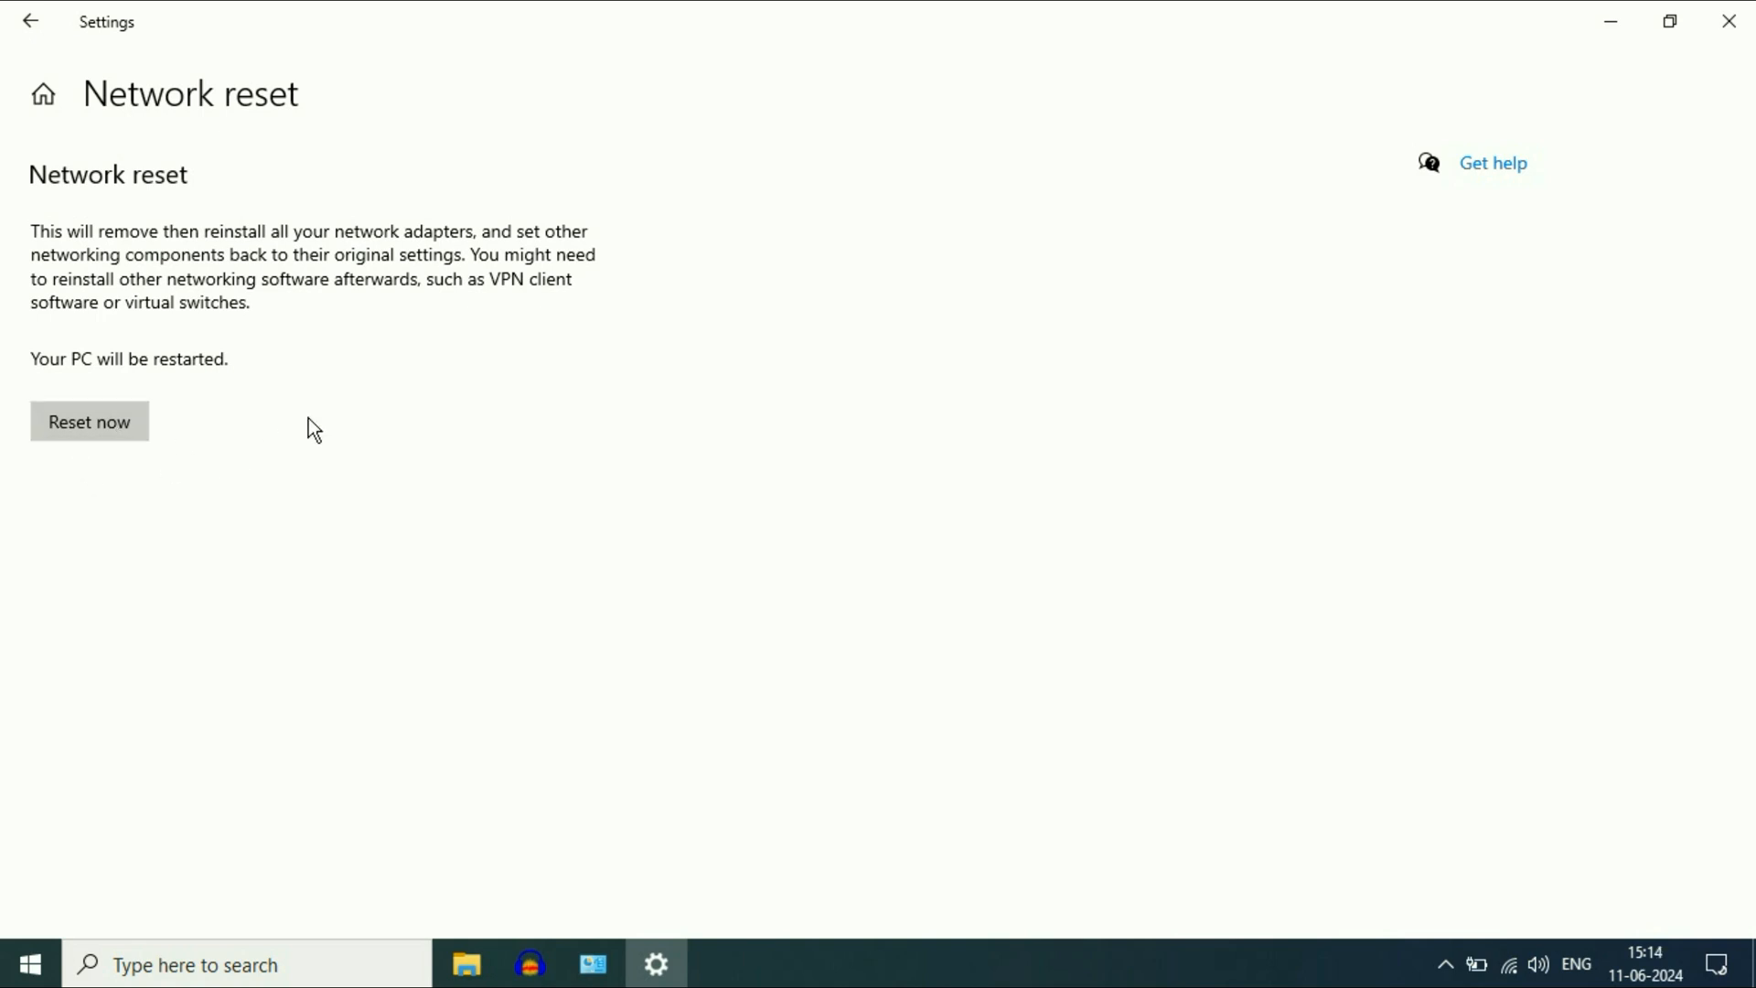
{"action": "mouse_move", "coordinate": [565, 415]}
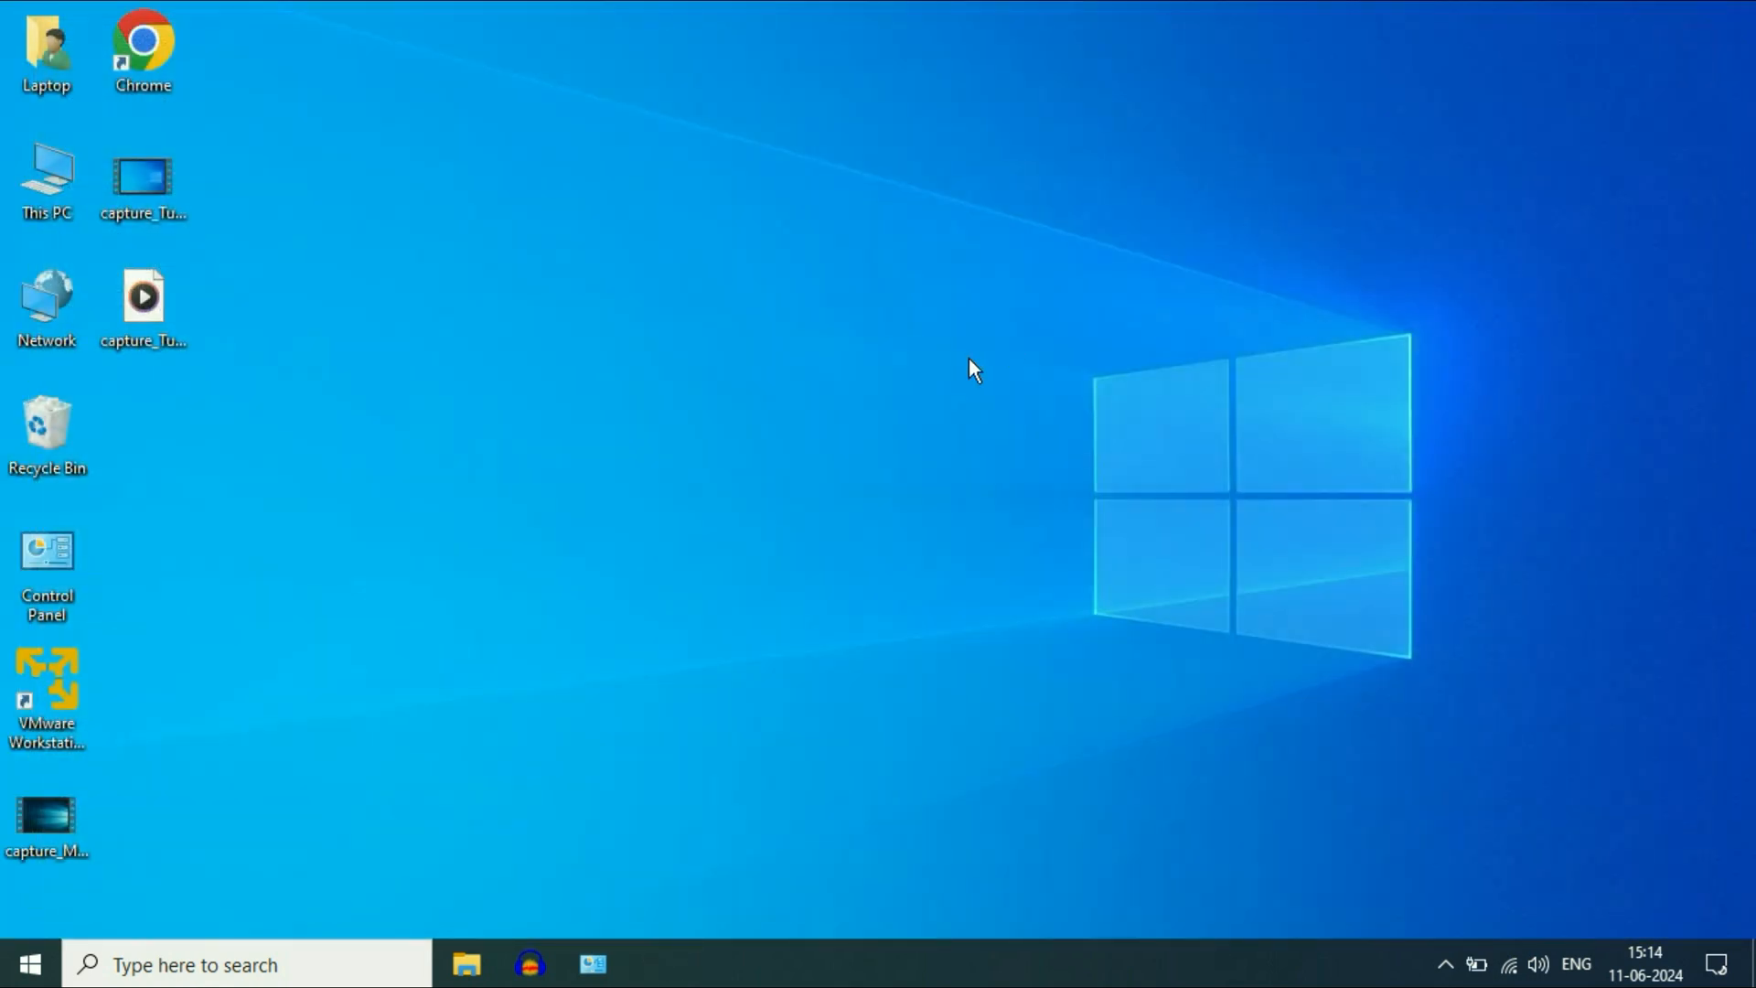
{"action": "mouse_move", "coordinate": [819, 289]}
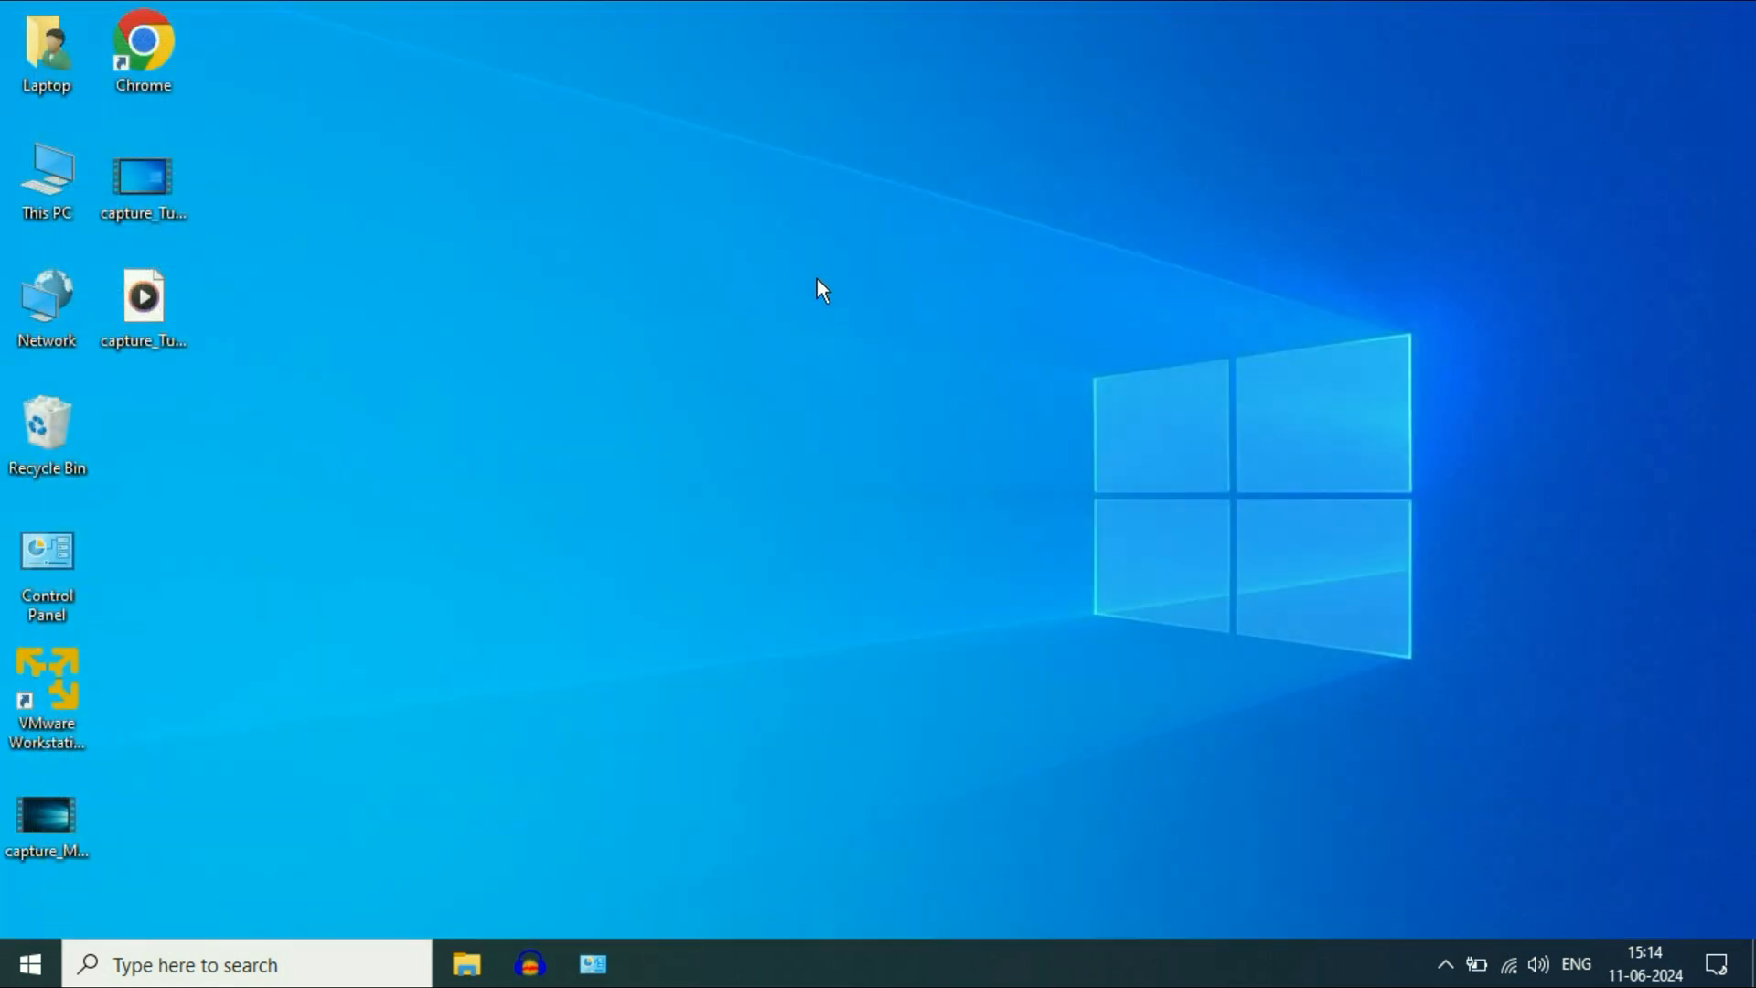